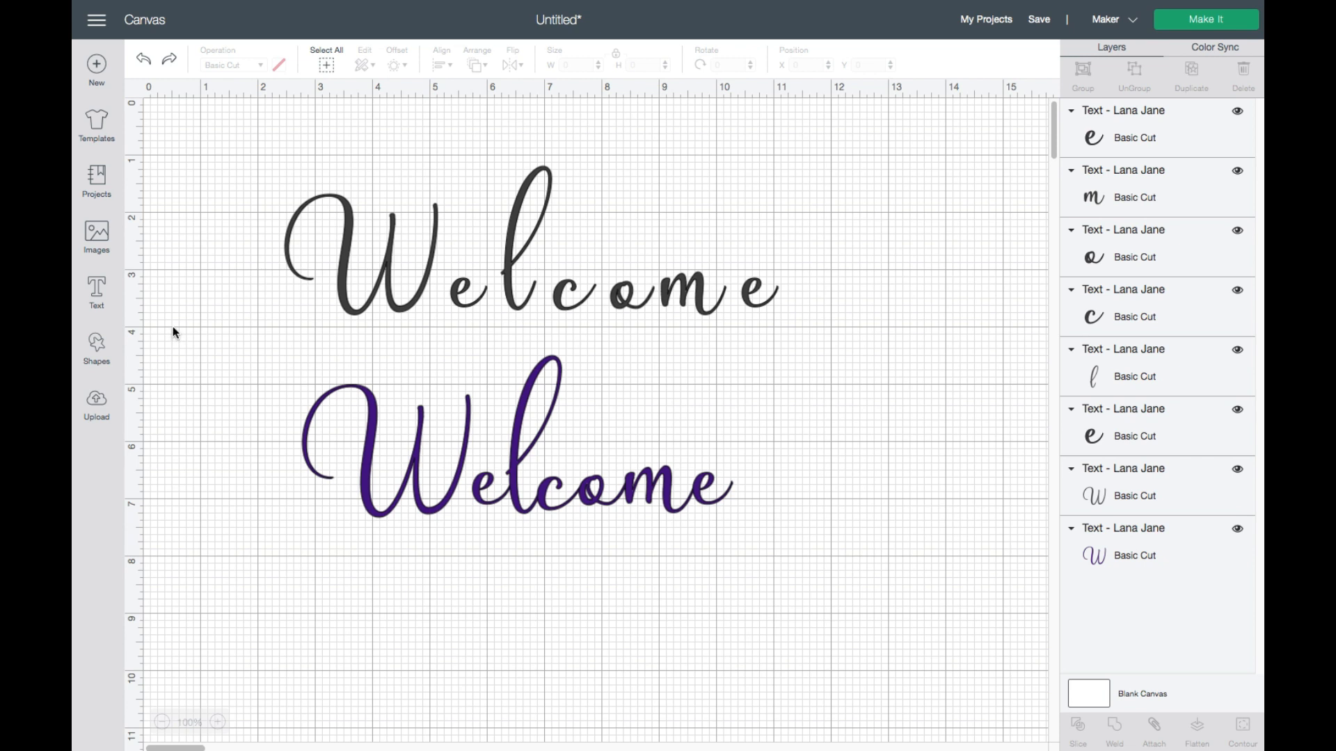
mouse_move(255, 179)
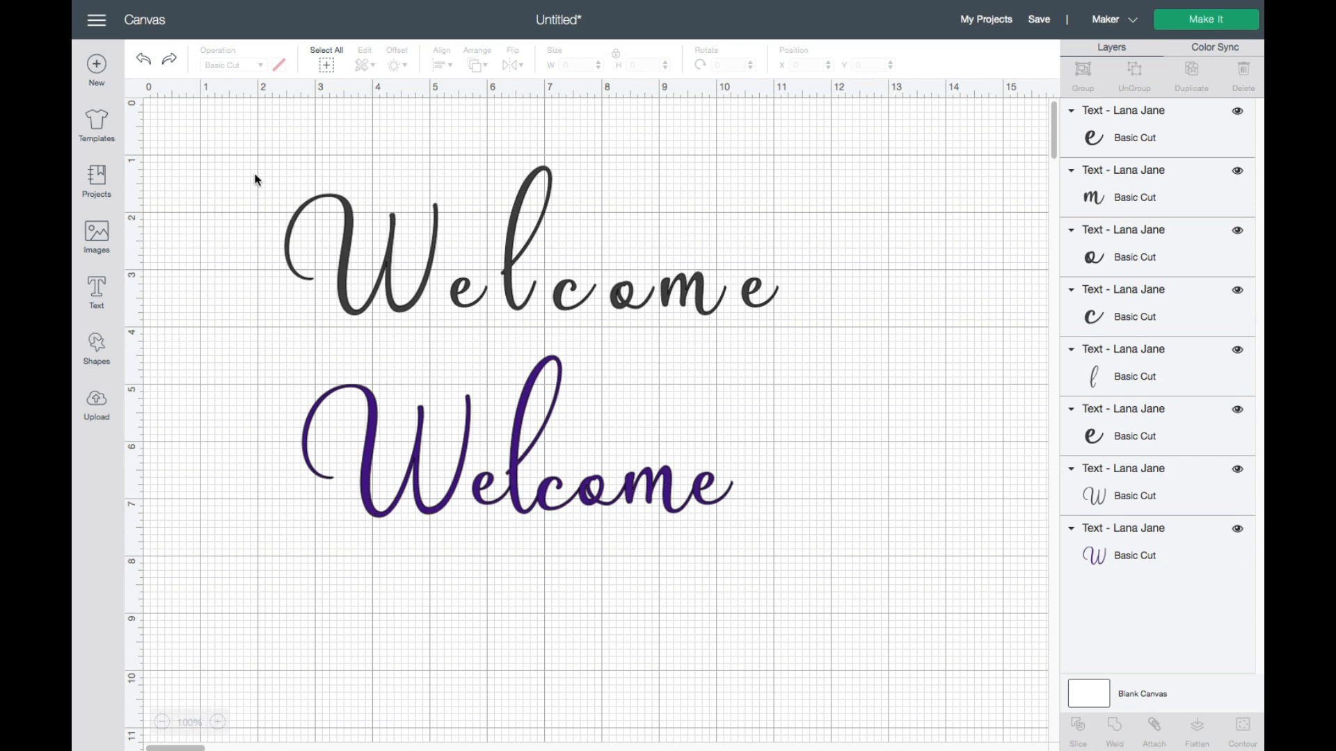
mouse_move(365, 298)
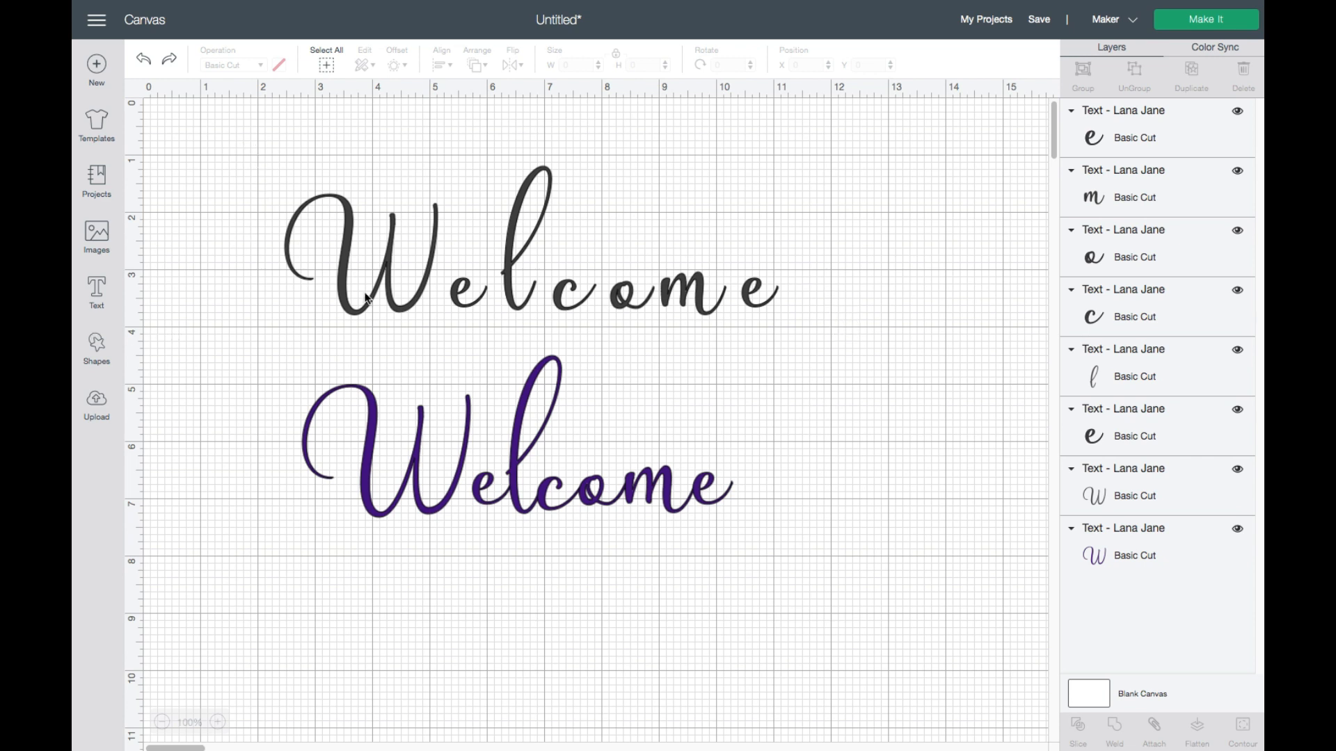
mouse_move(390, 300)
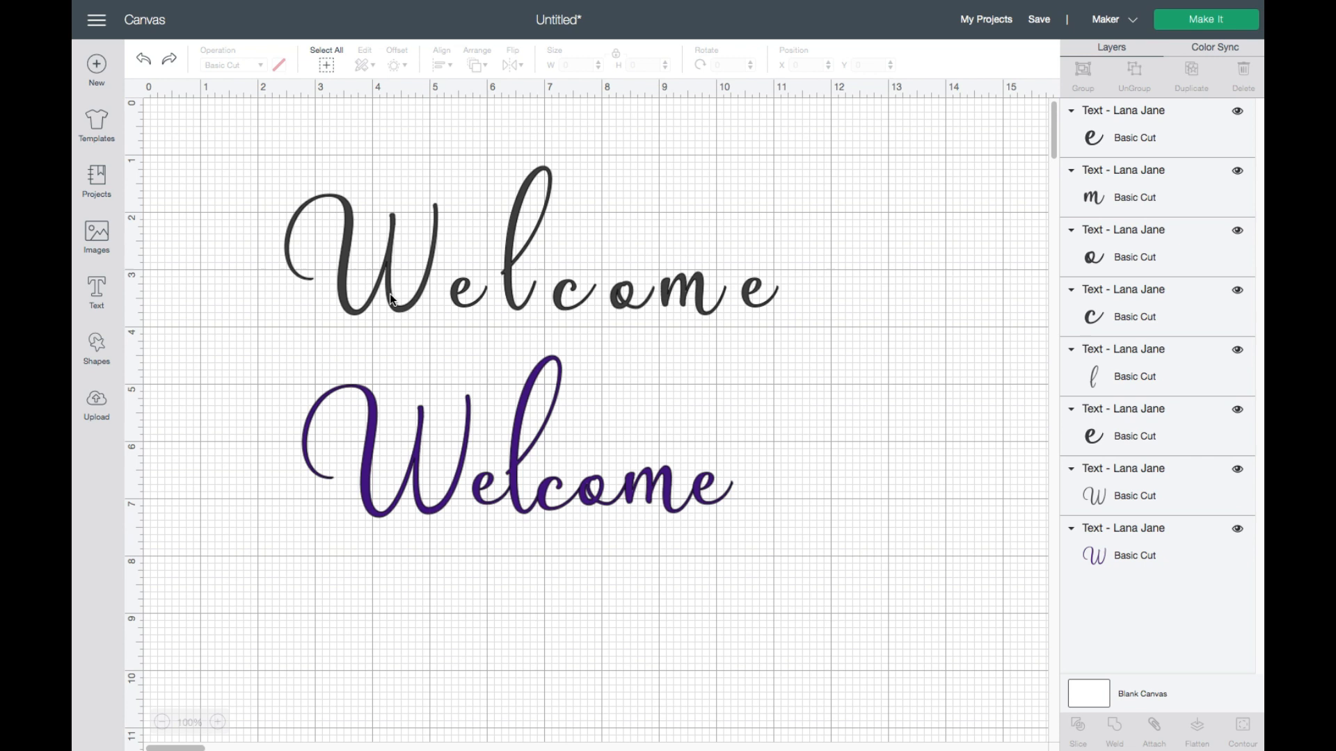
mouse_move(385, 298)
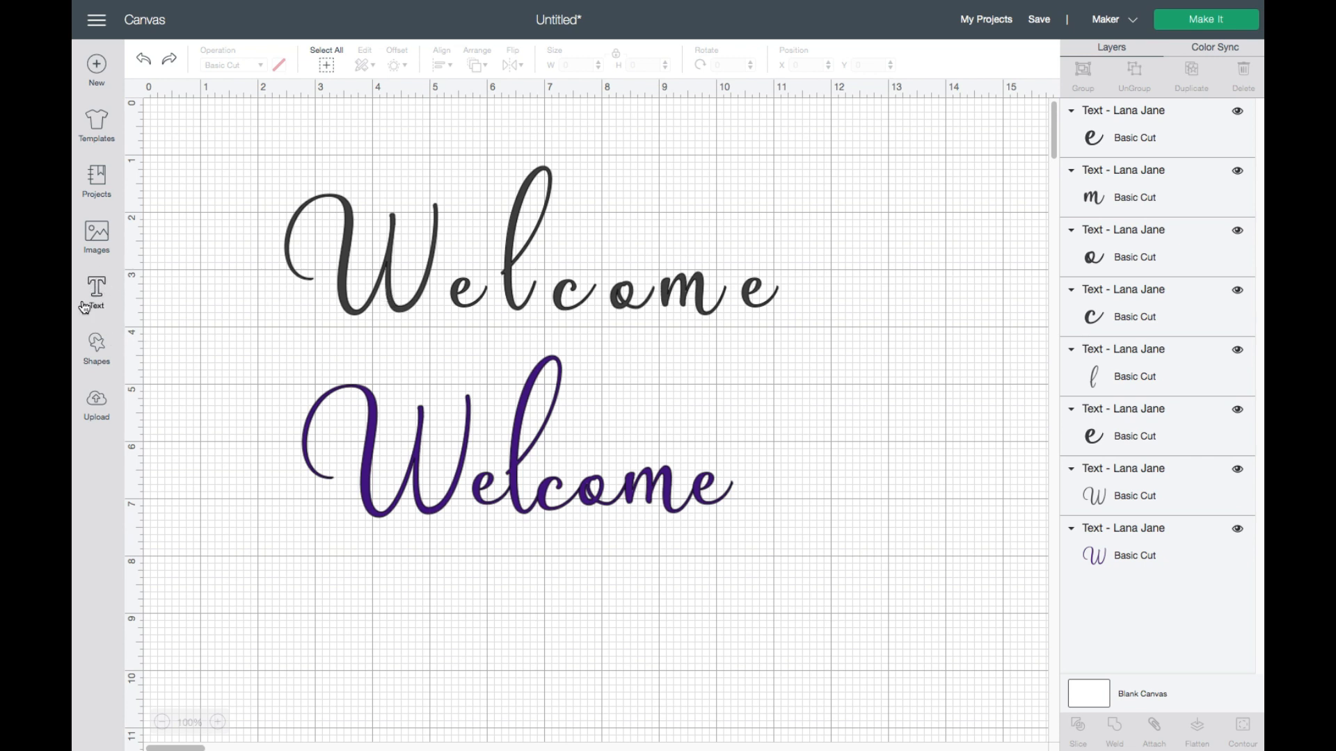
Nudge the grey Welcome letters, including the l and final e, together into connected script
left_click(95, 289)
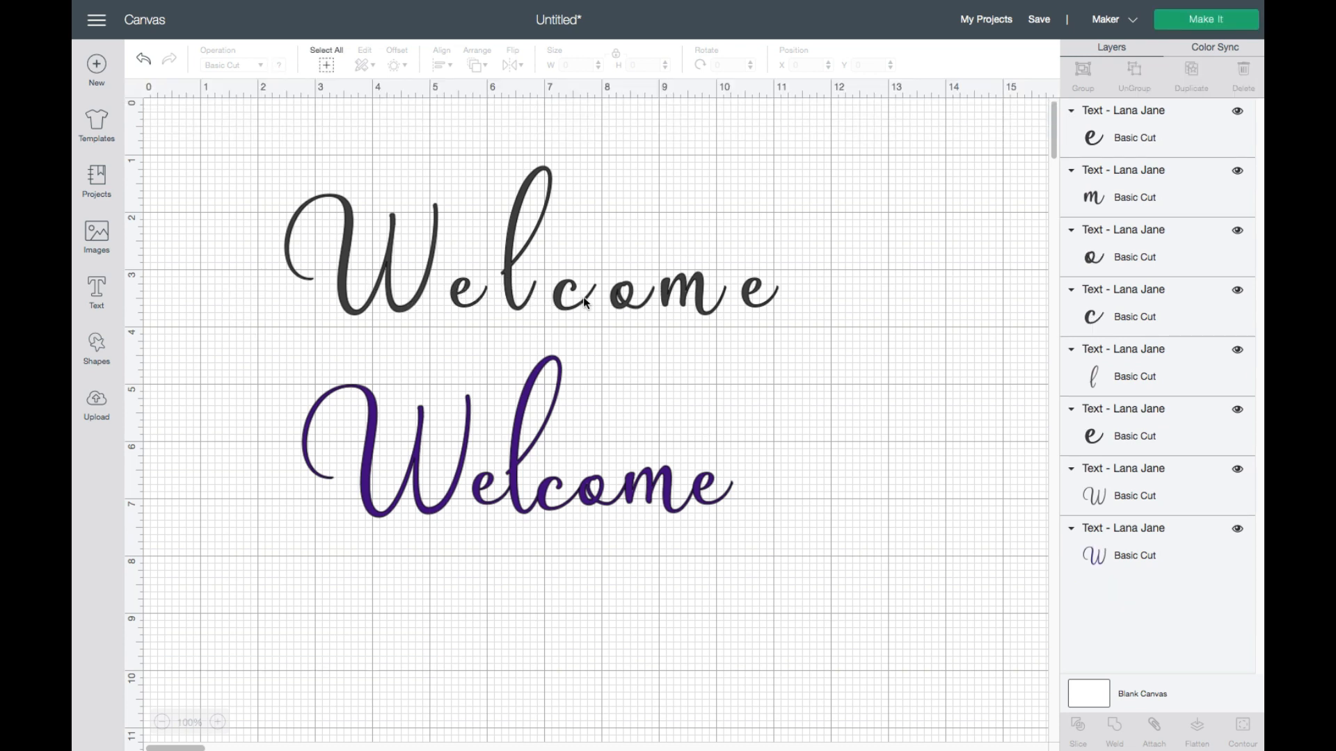
mouse_move(707, 298)
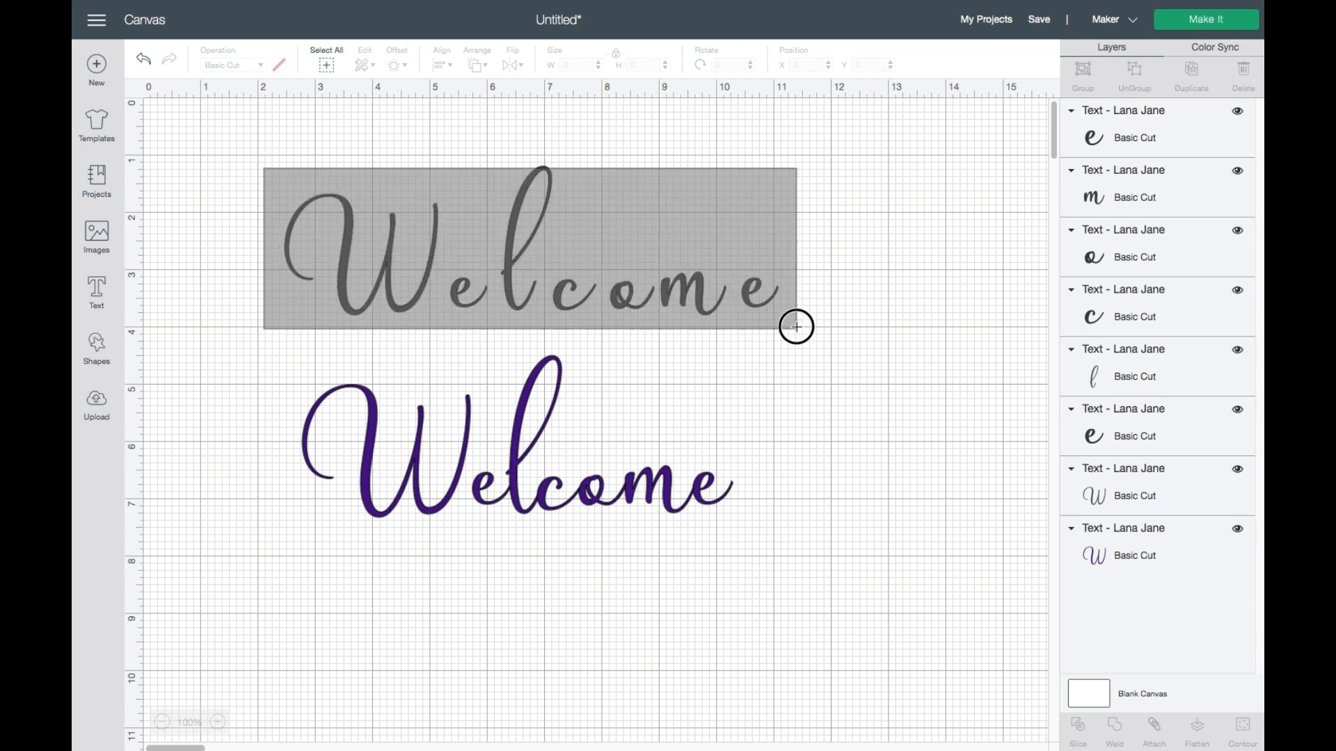
left_click(528, 272)
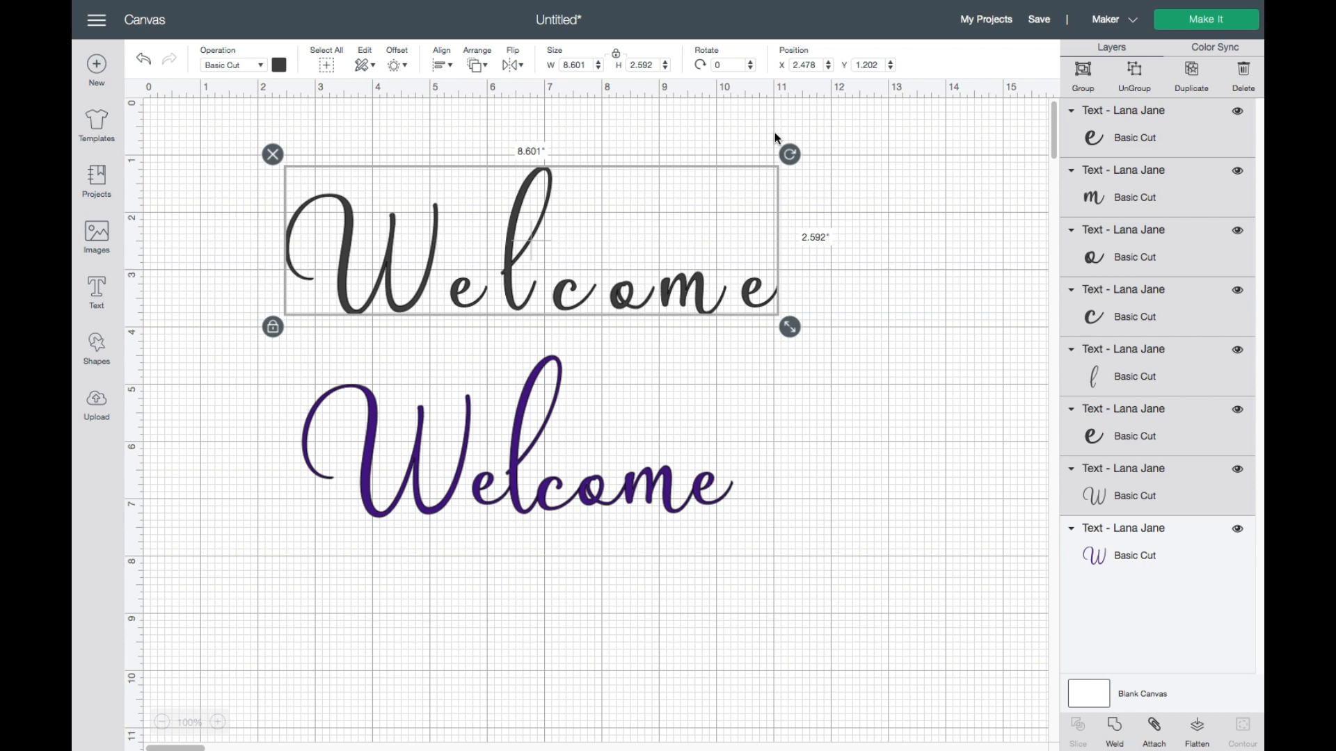
mouse_move(678, 185)
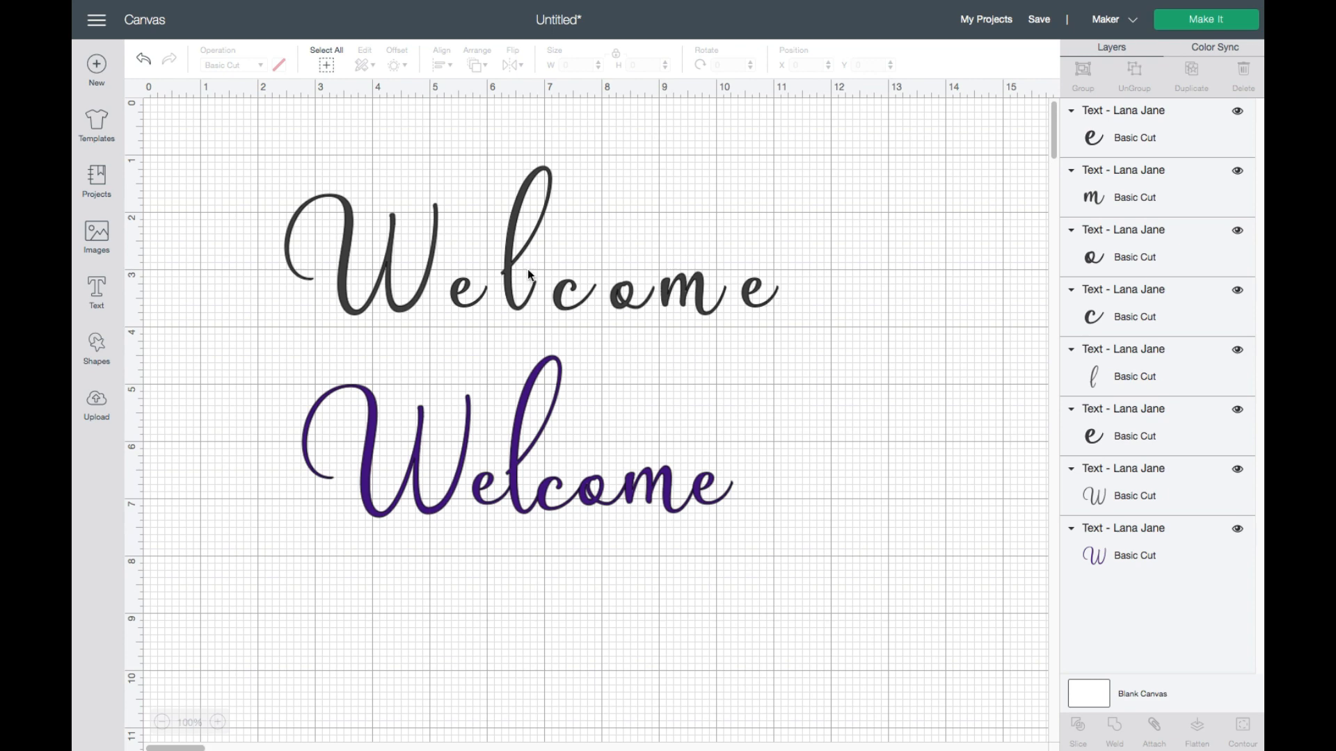
mouse_move(520, 247)
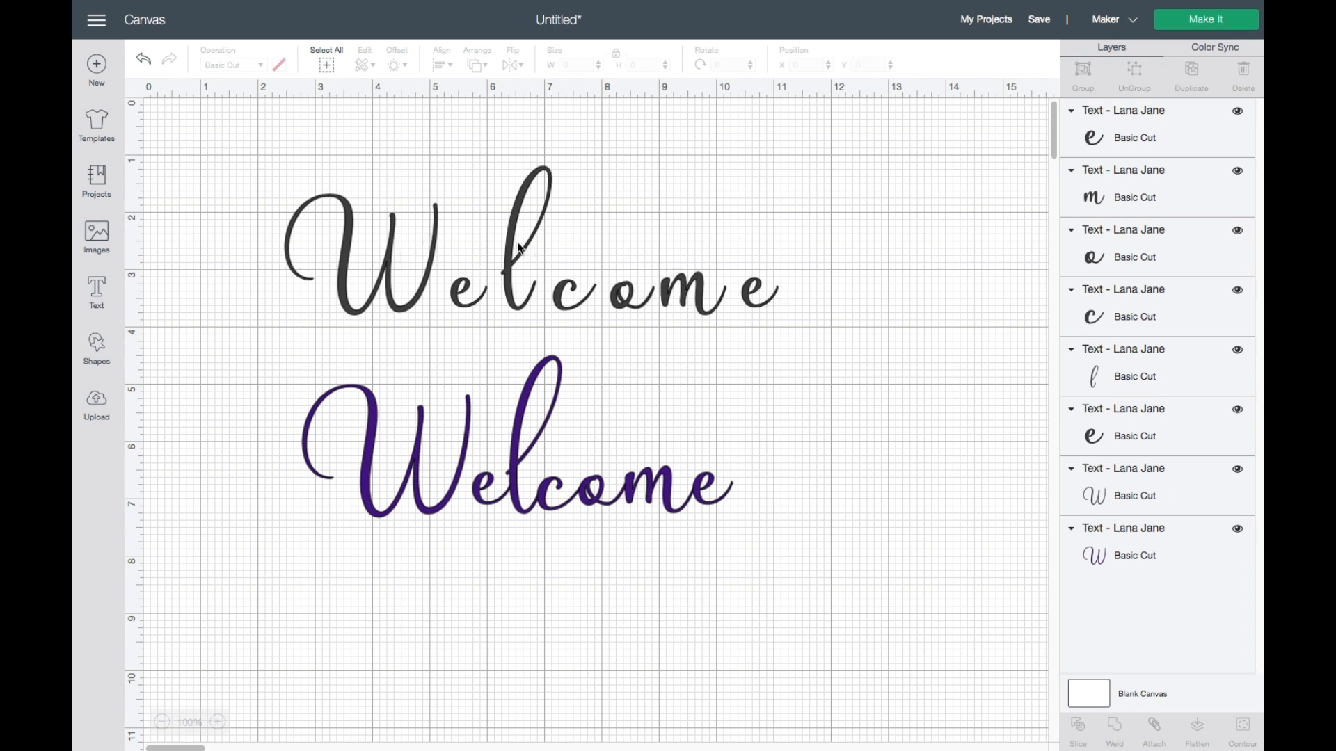
mouse_move(474, 298)
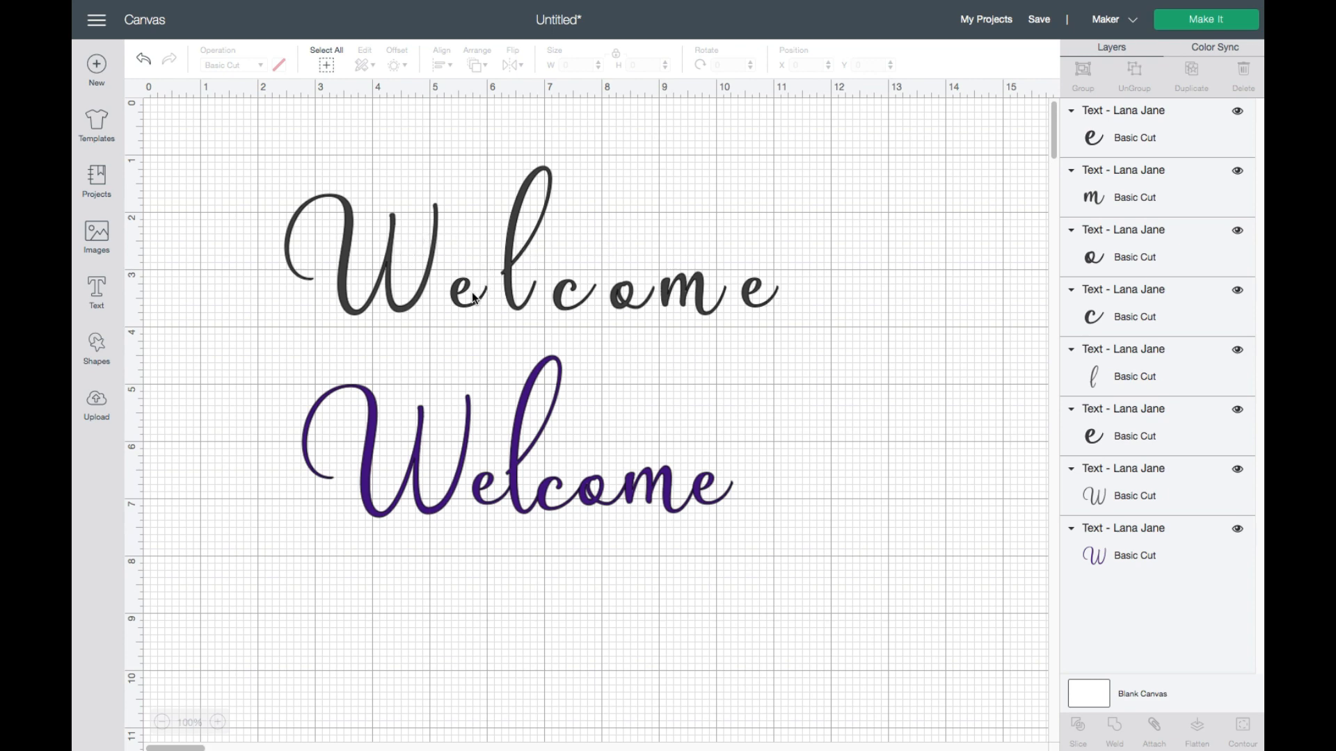
left_click(466, 289)
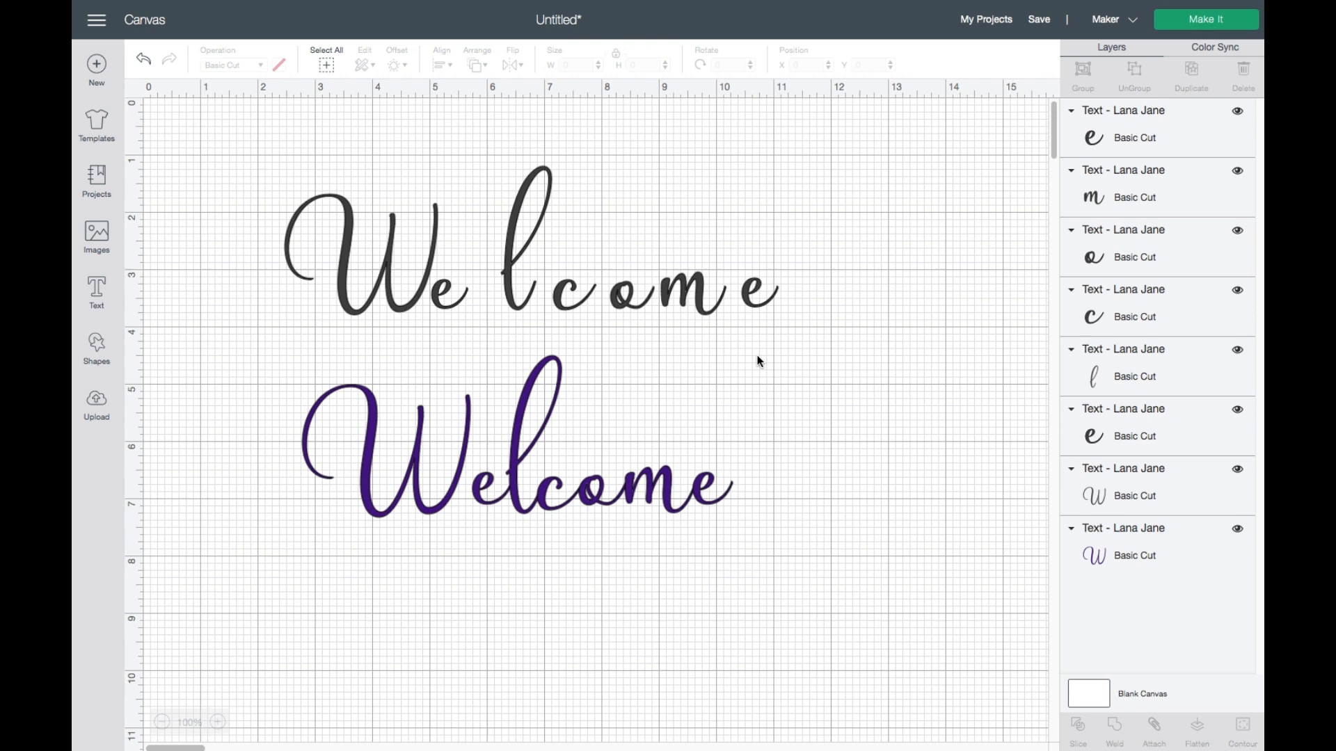
left_click(489, 290)
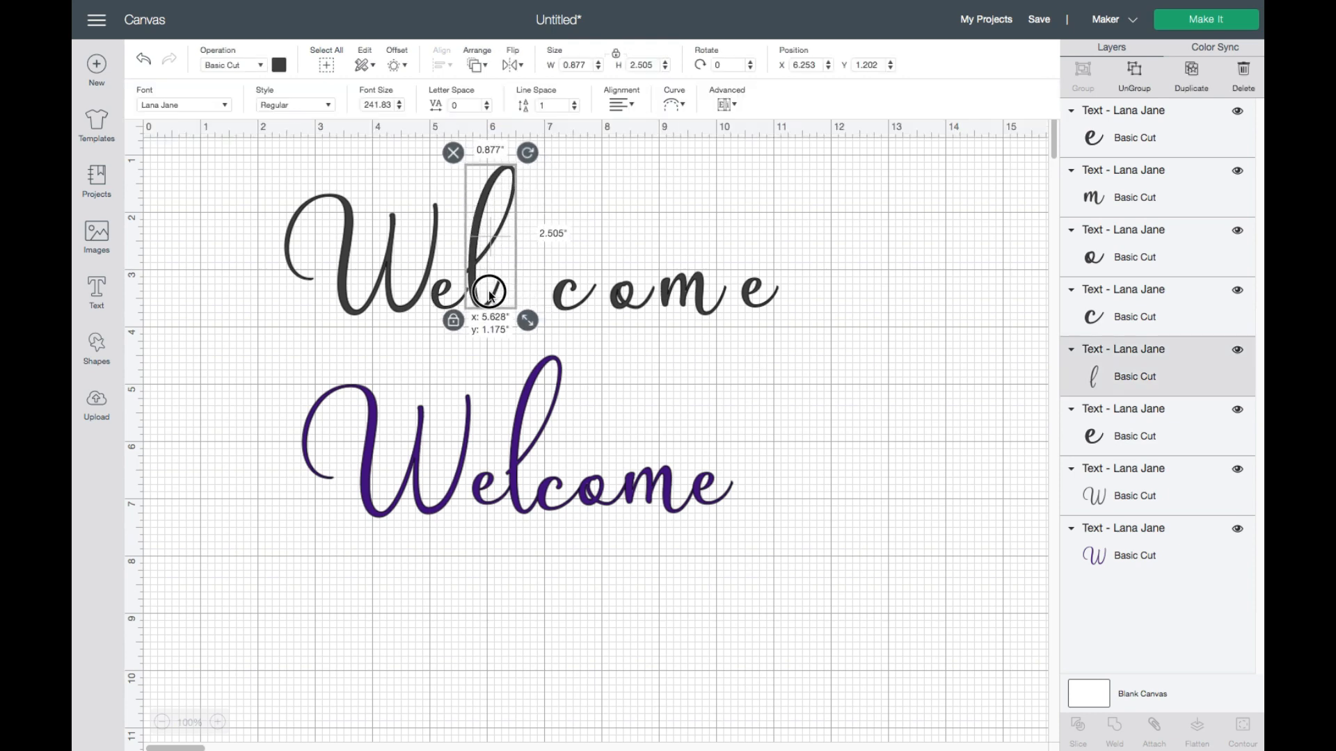
left_click(554, 339)
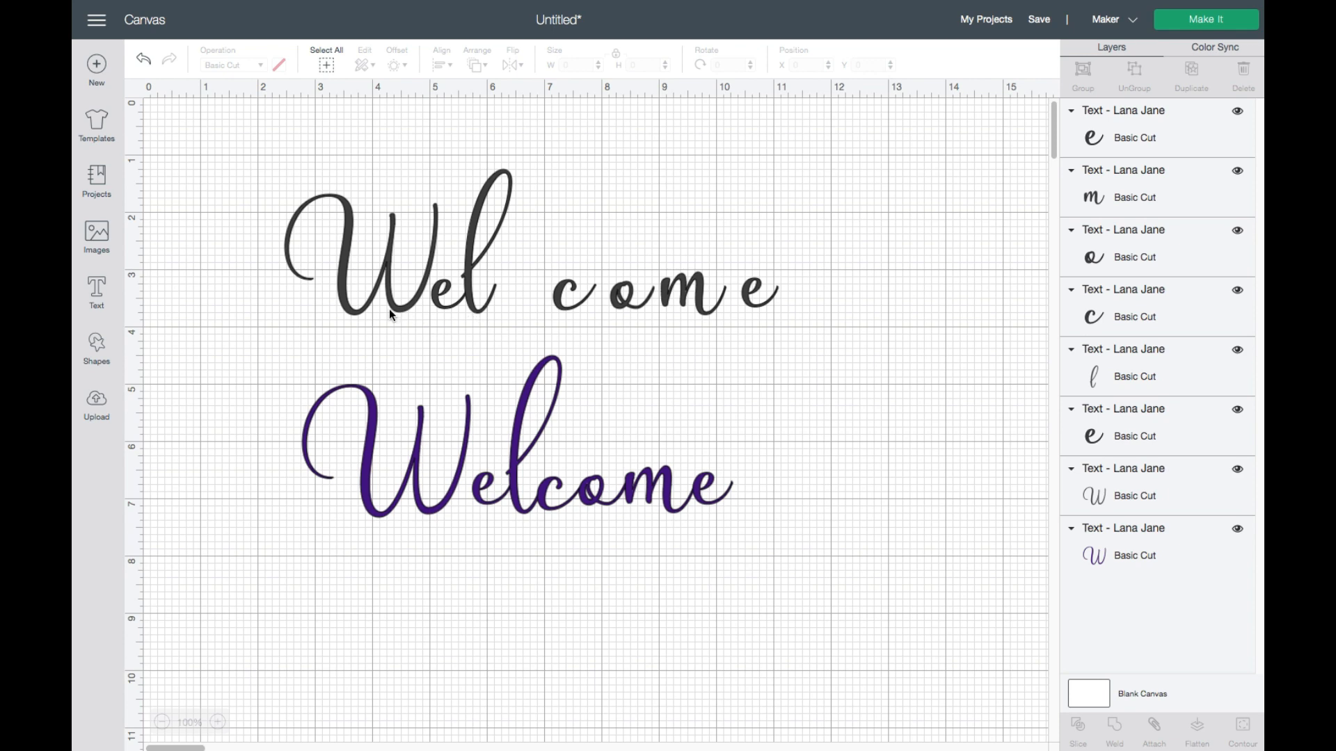
left_click(494, 289)
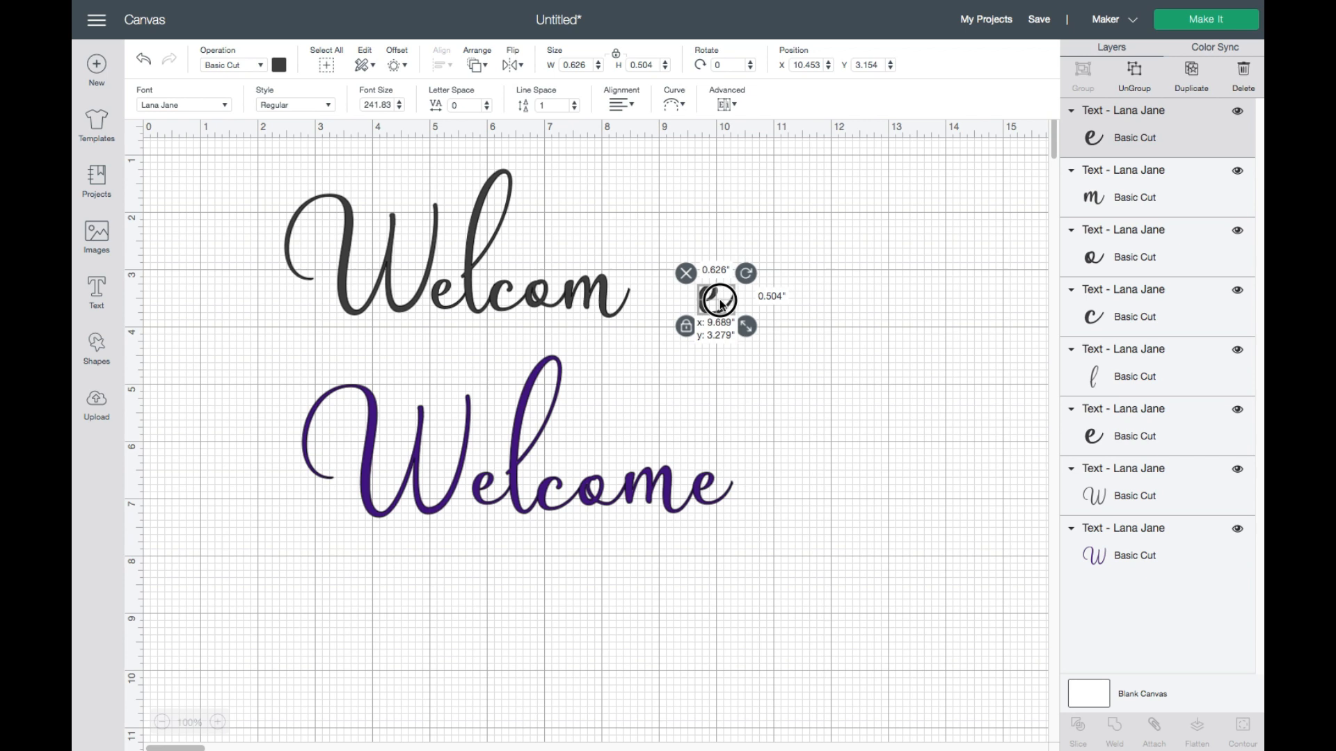
left_click(774, 345)
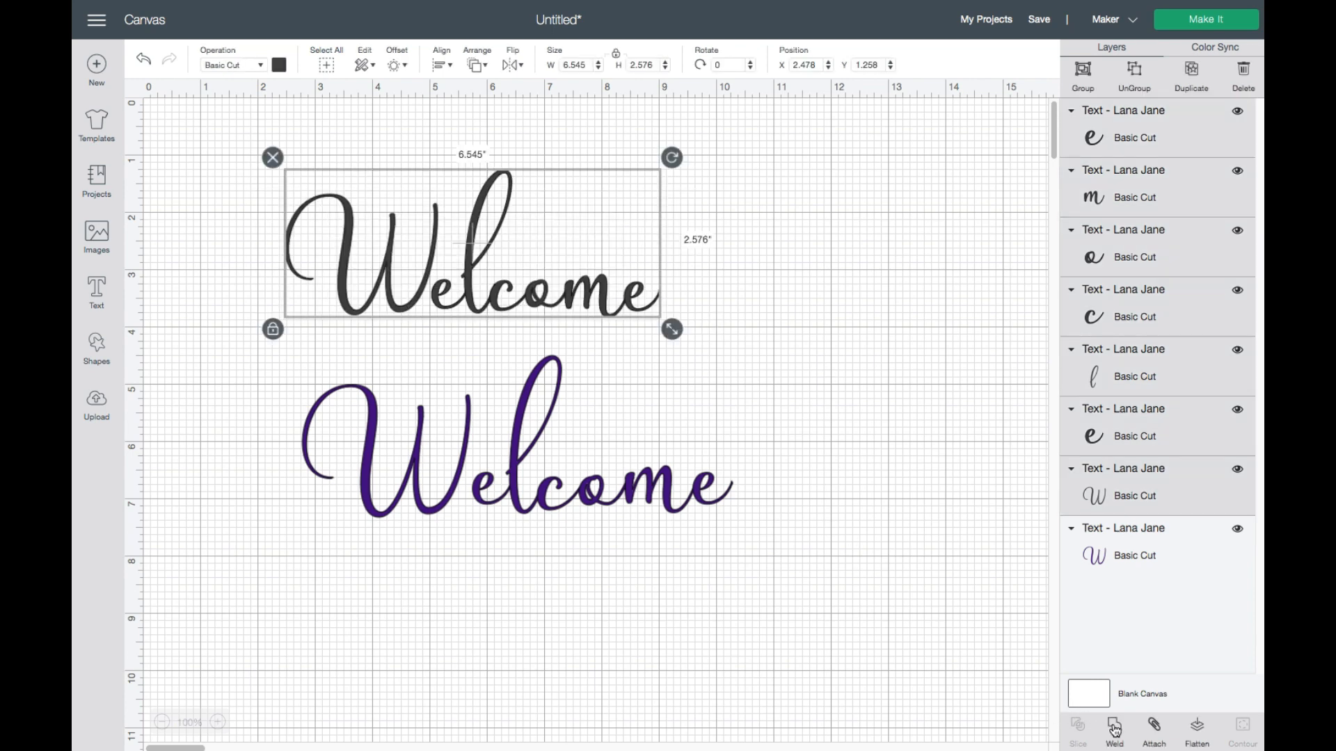
Weld the selected grey letters into one shape and move the purple Welcome back beneath it
left_click(1113, 730)
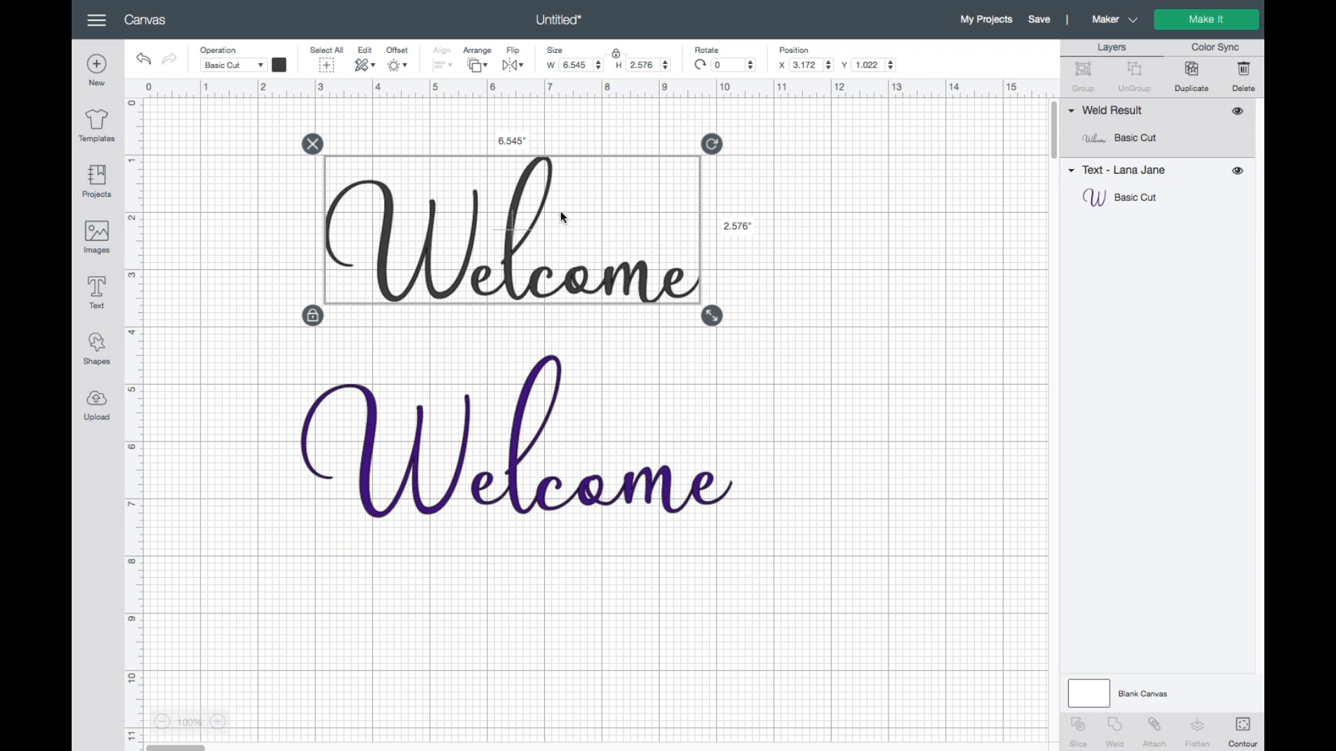
mouse_move(224, 337)
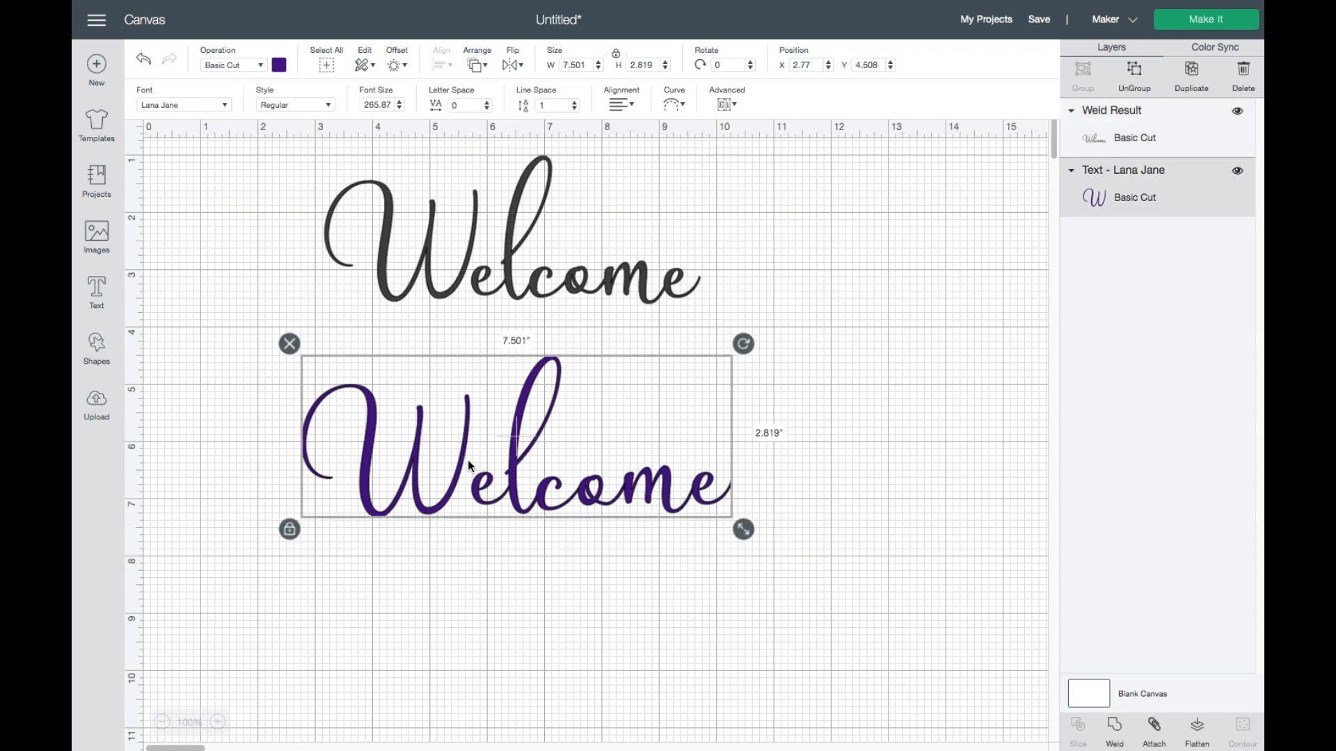
left_click_drag(468, 464, 519, 447)
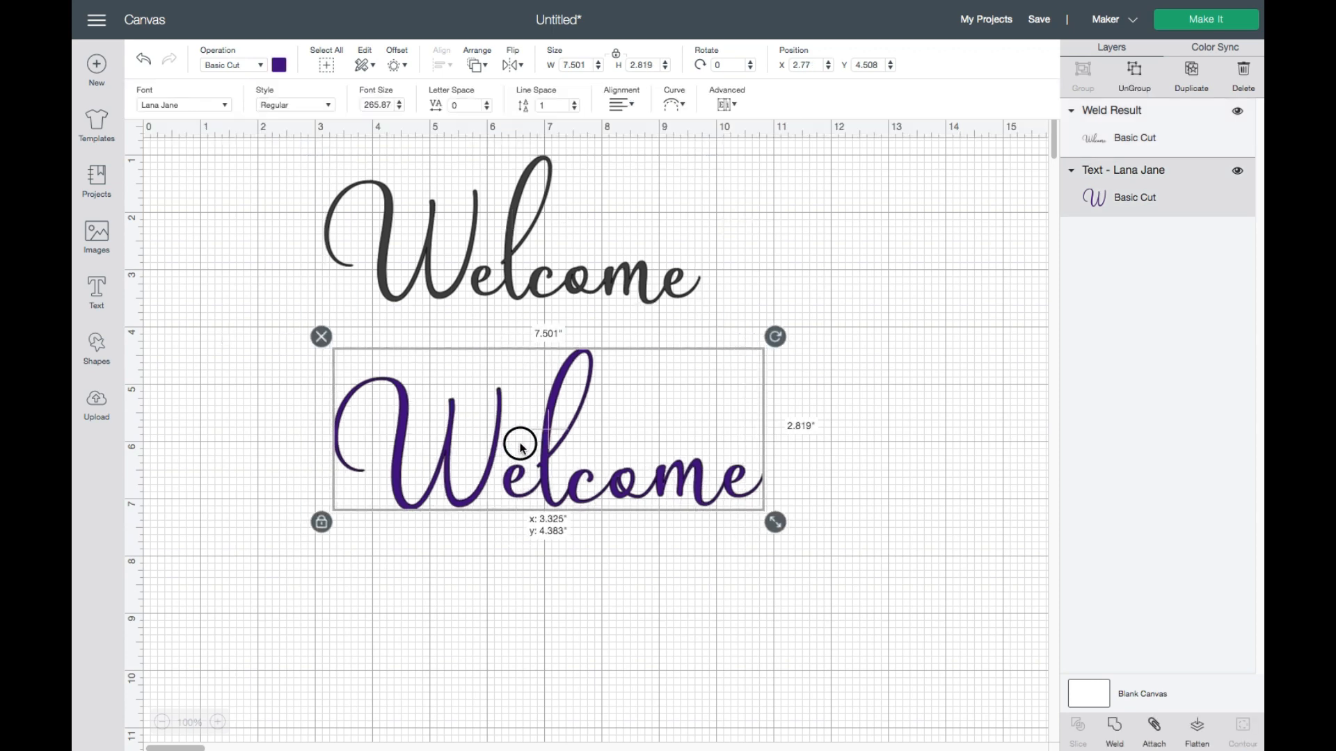
left_click_drag(520, 448, 669, 417)
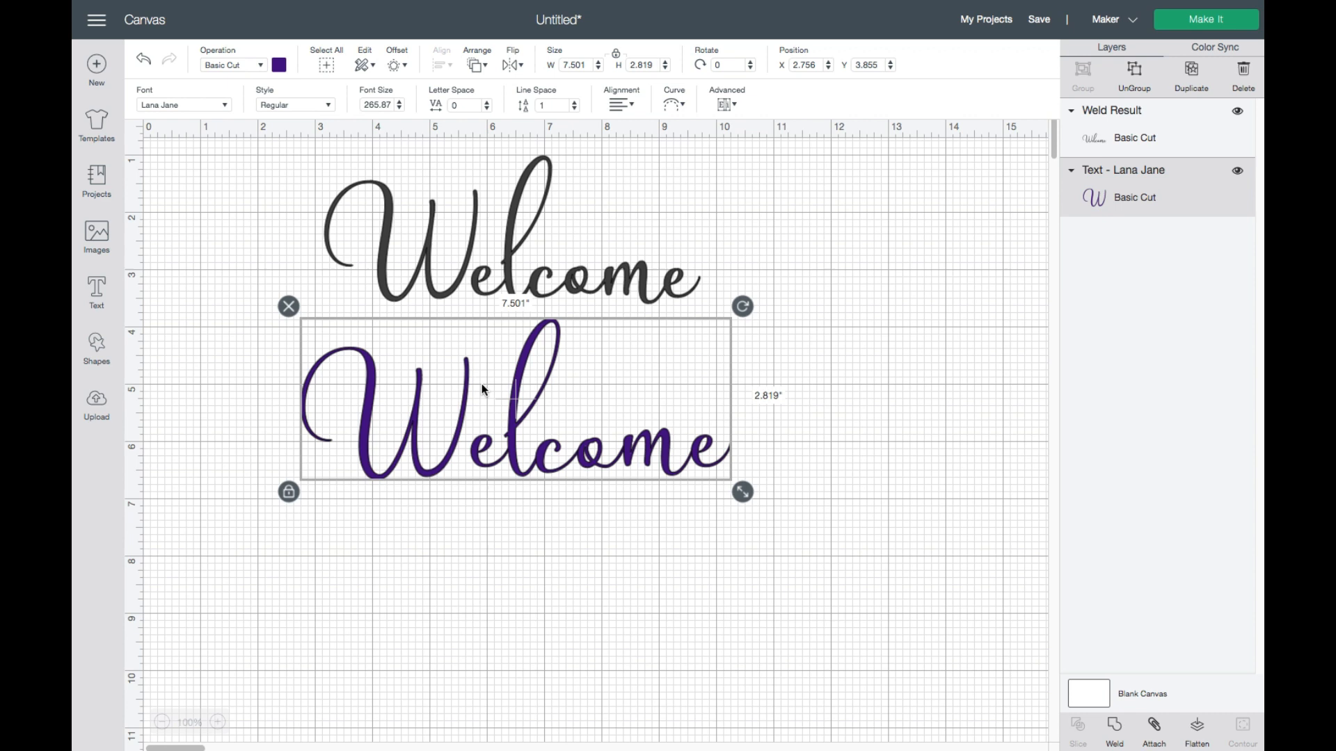
mouse_move(430, 376)
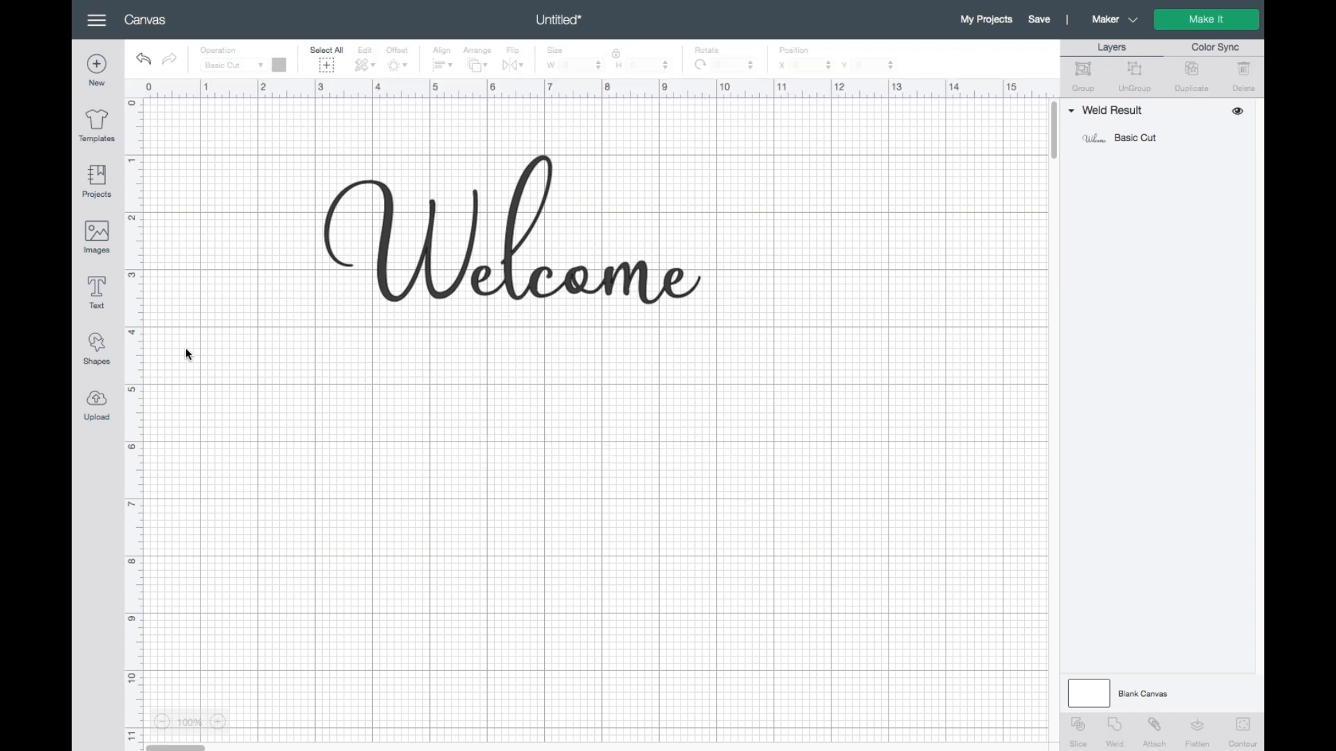
Add a new text box and search the font list for 'lana' to set Lana Jane
left_click(95, 291)
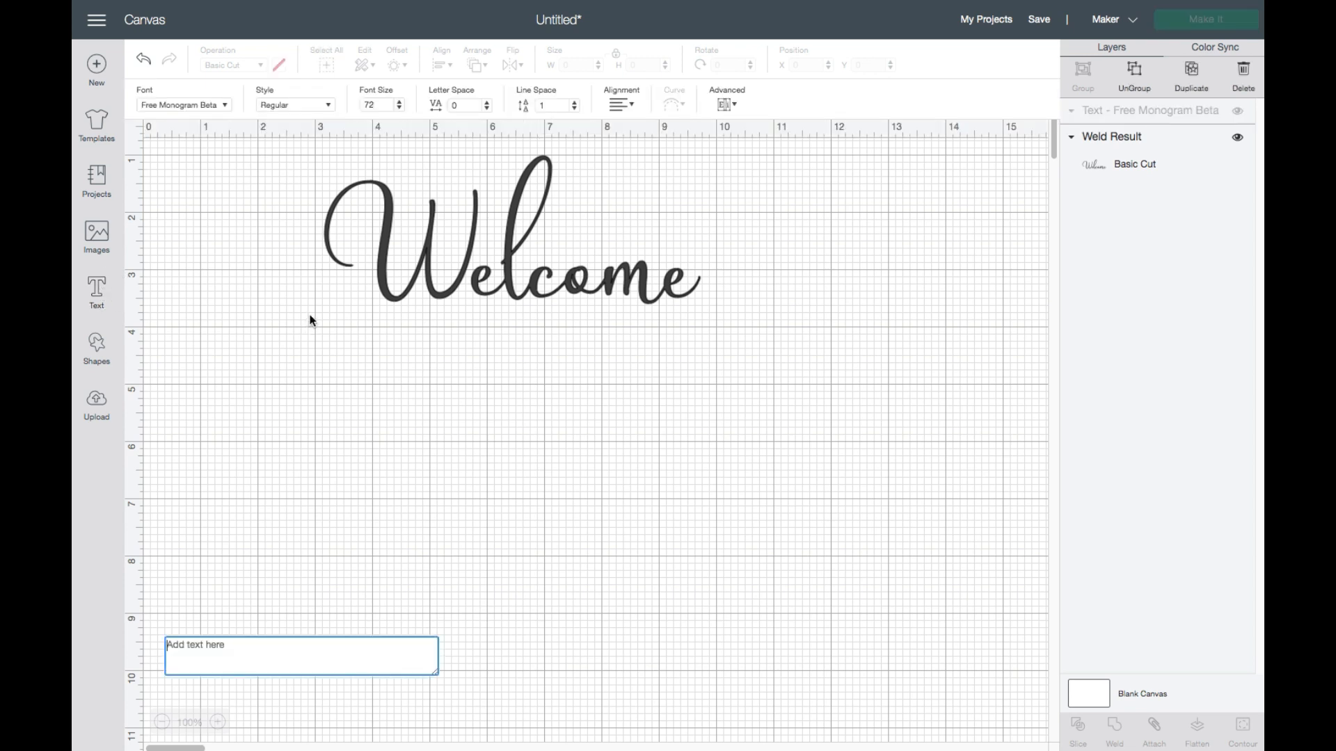
left_click(181, 104)
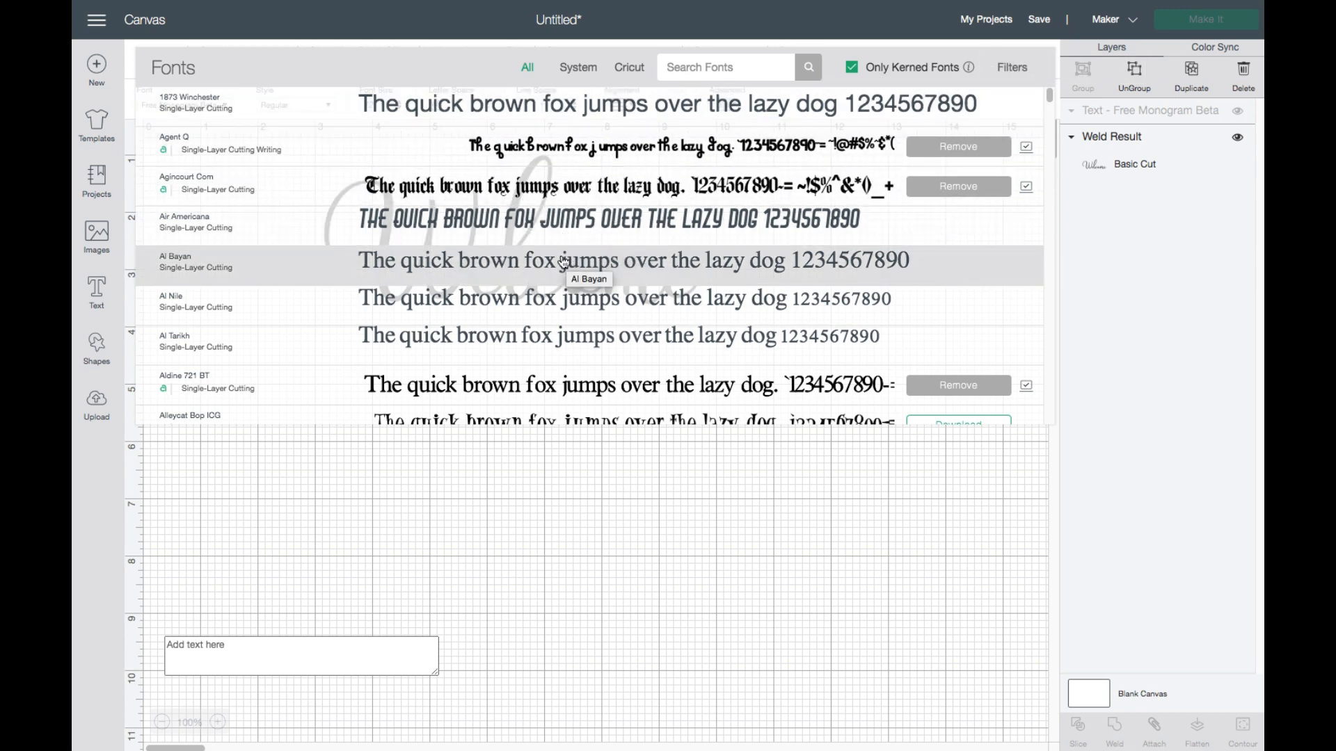
mouse_move(258, 172)
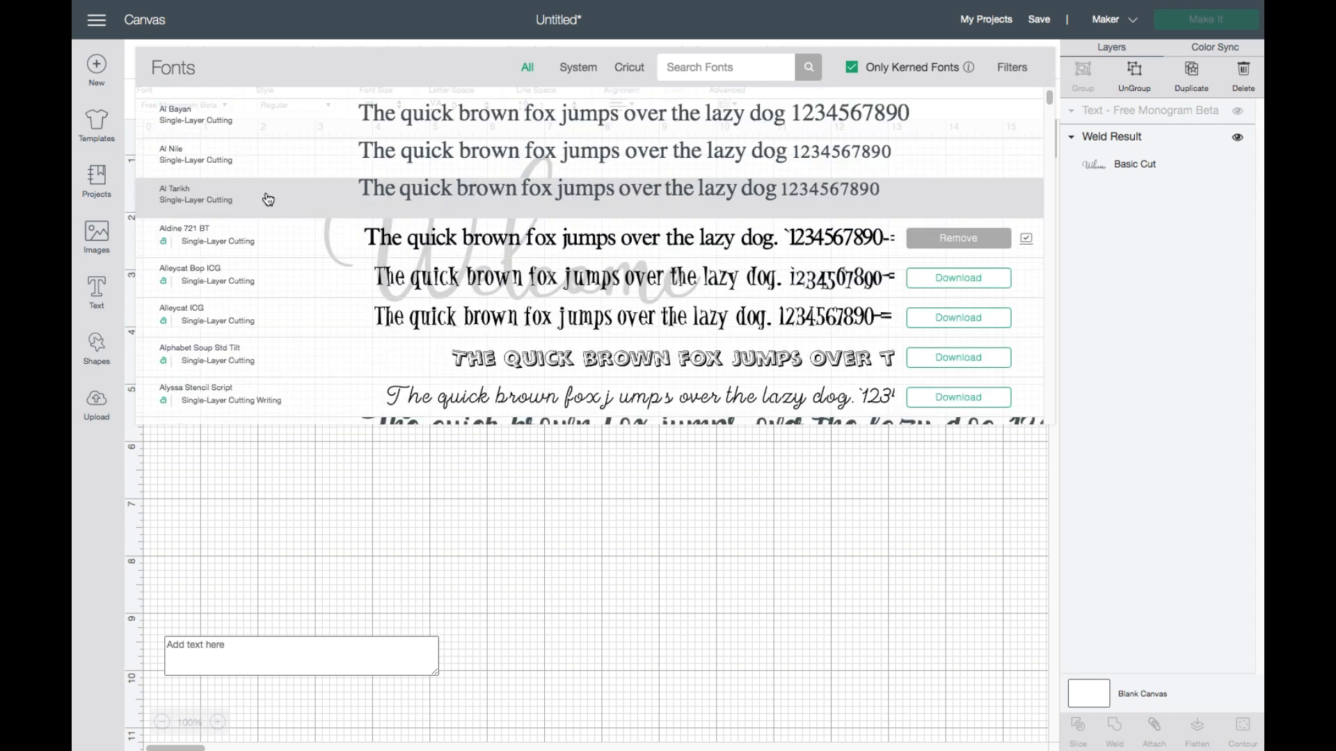
scroll("down", 3)
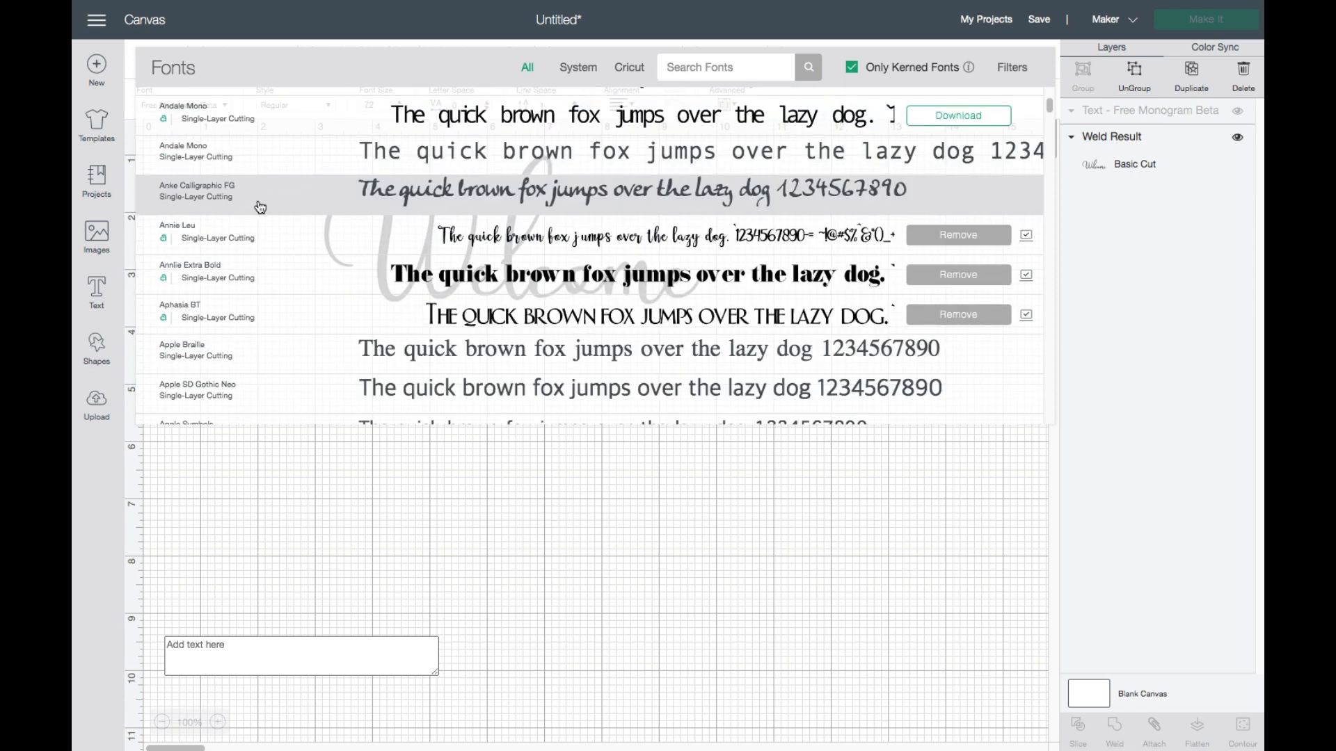
mouse_move(255, 197)
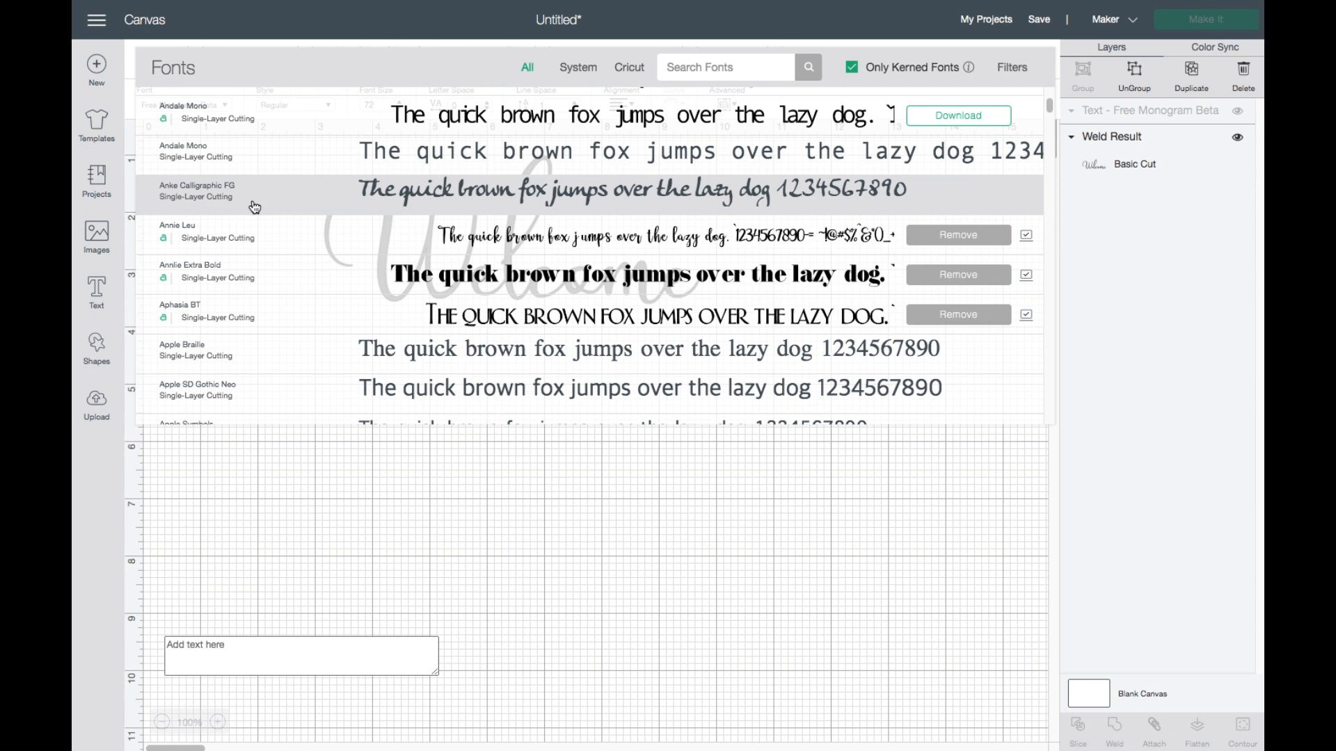
scroll("down", 3)
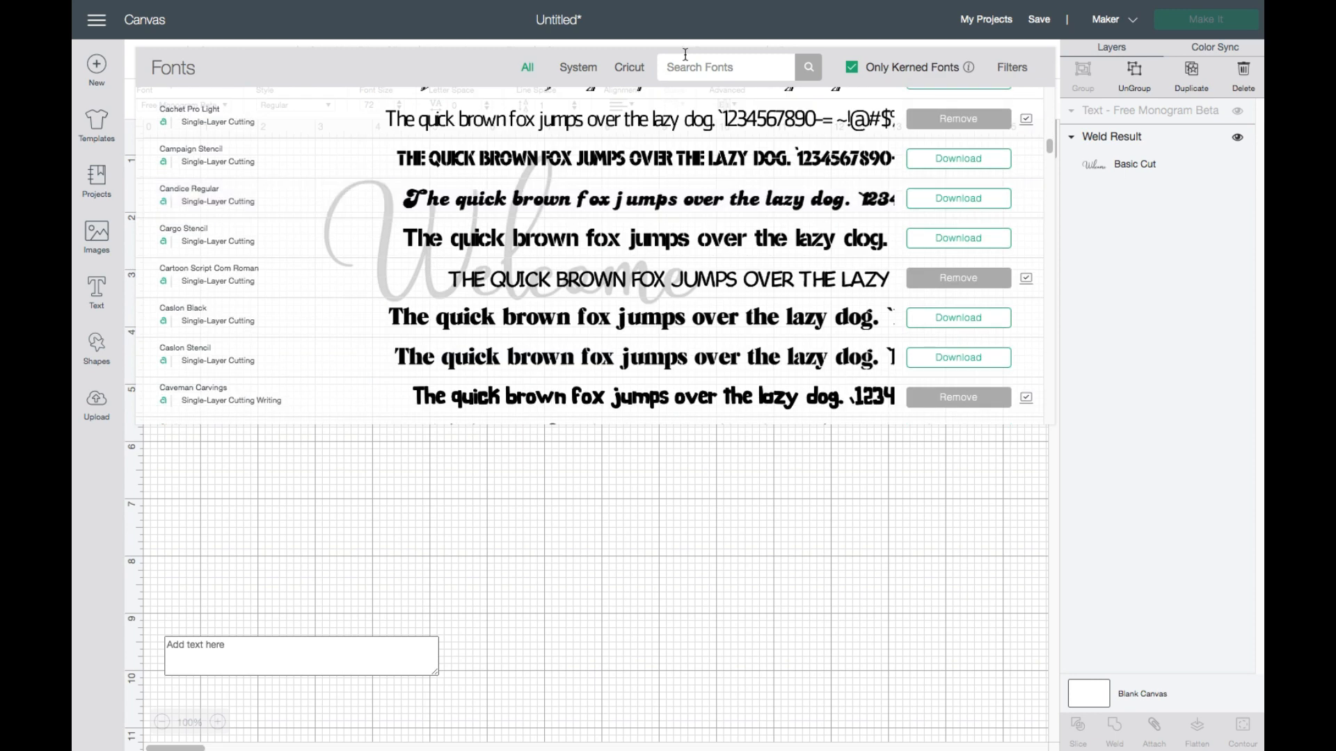
left_click(725, 68)
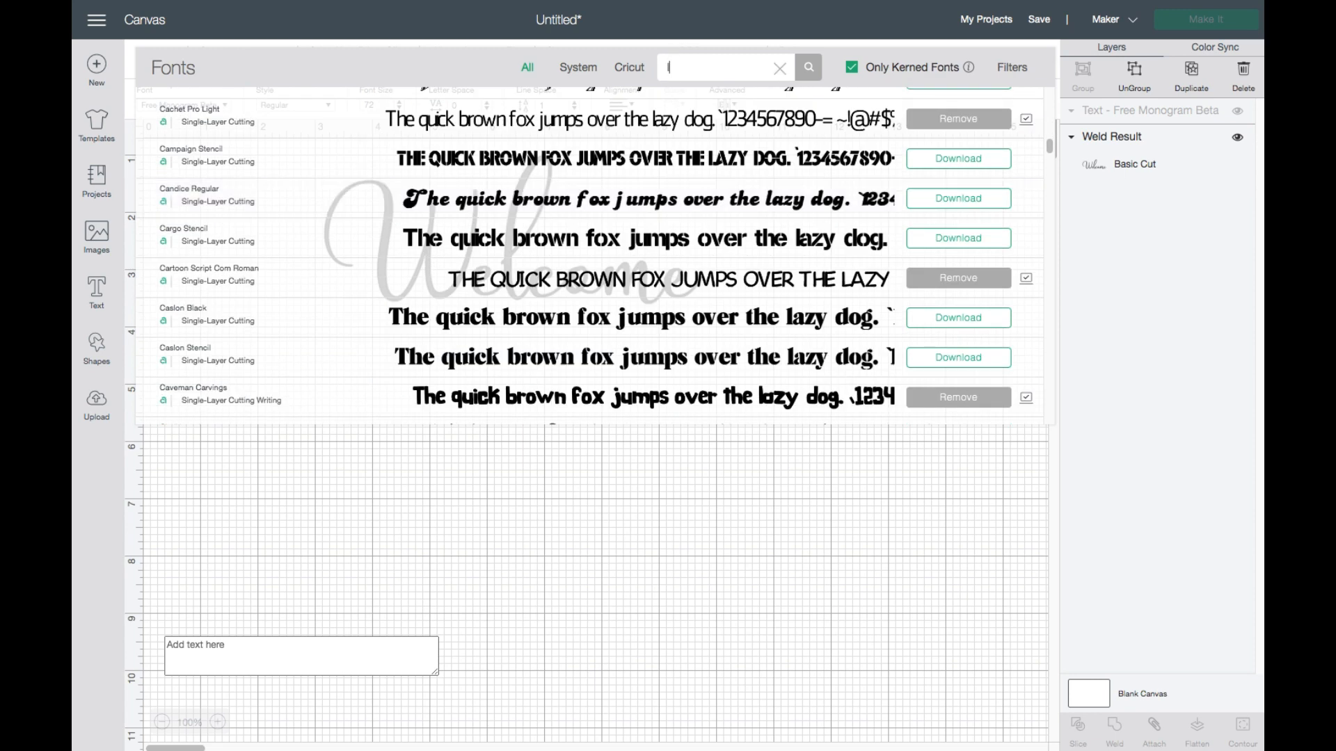
type("lana")
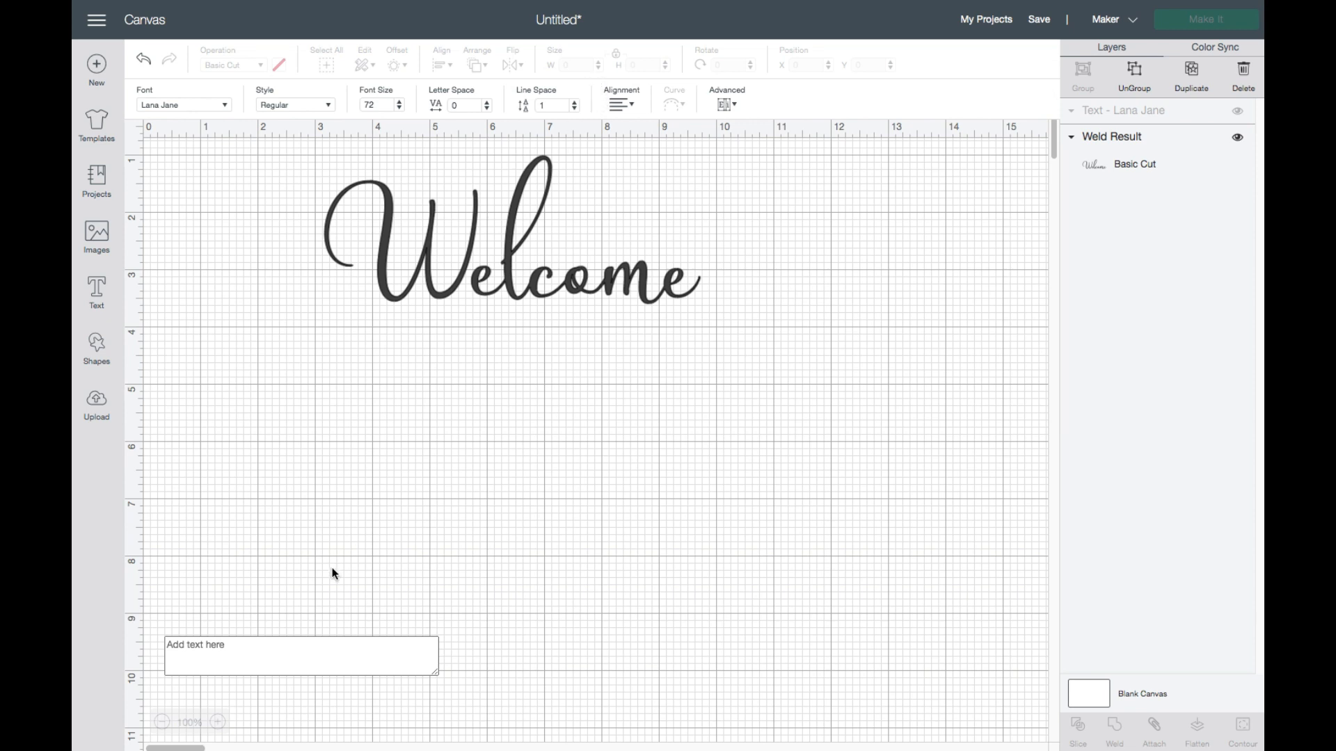
Type a second 'Welcome' below the first and scale it to match
type("Welcome")
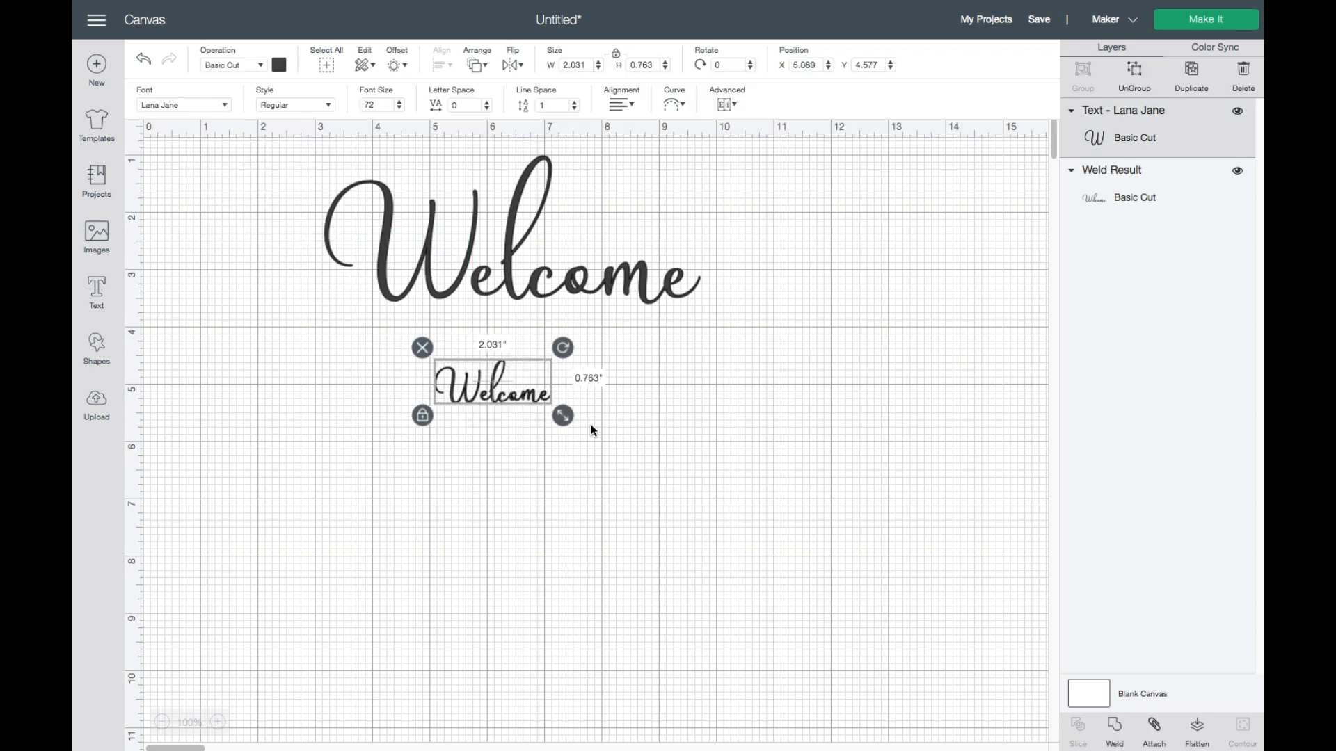
left_click_drag(562, 415, 701, 481)
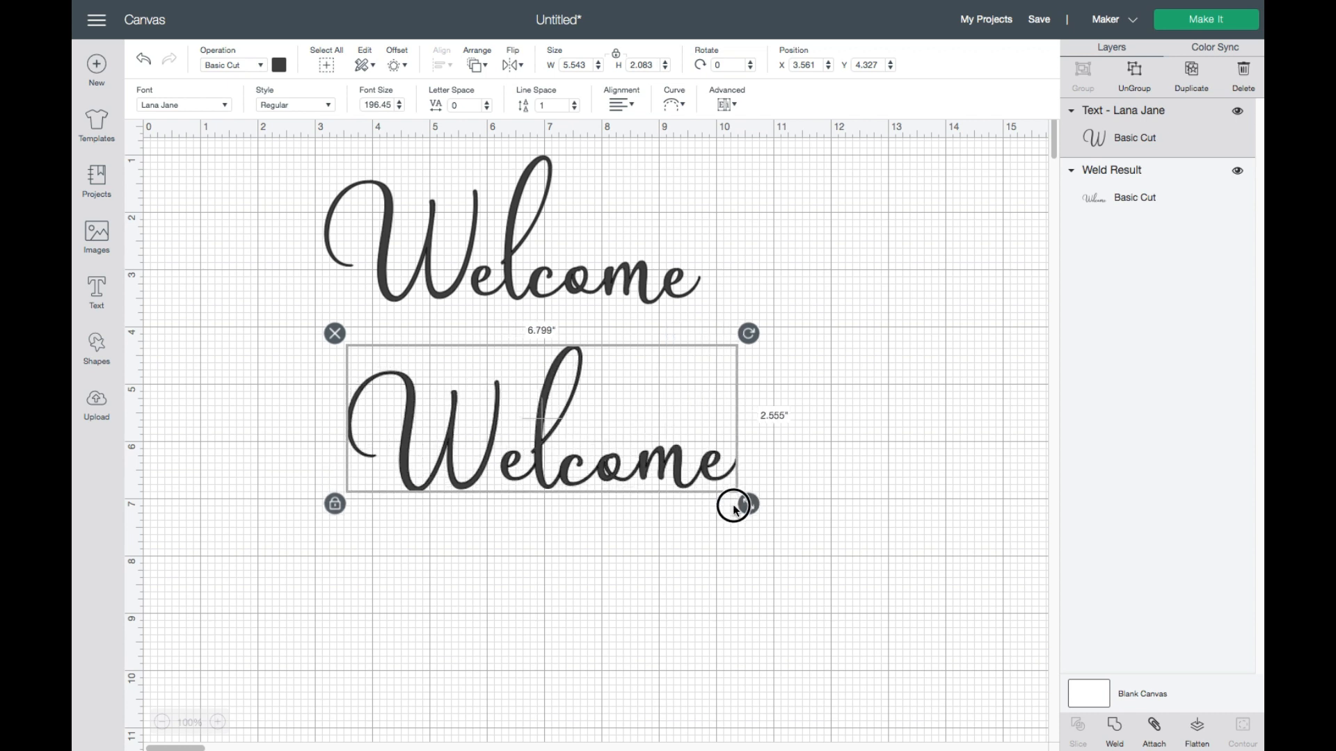
left_click_drag(748, 504, 708, 484)
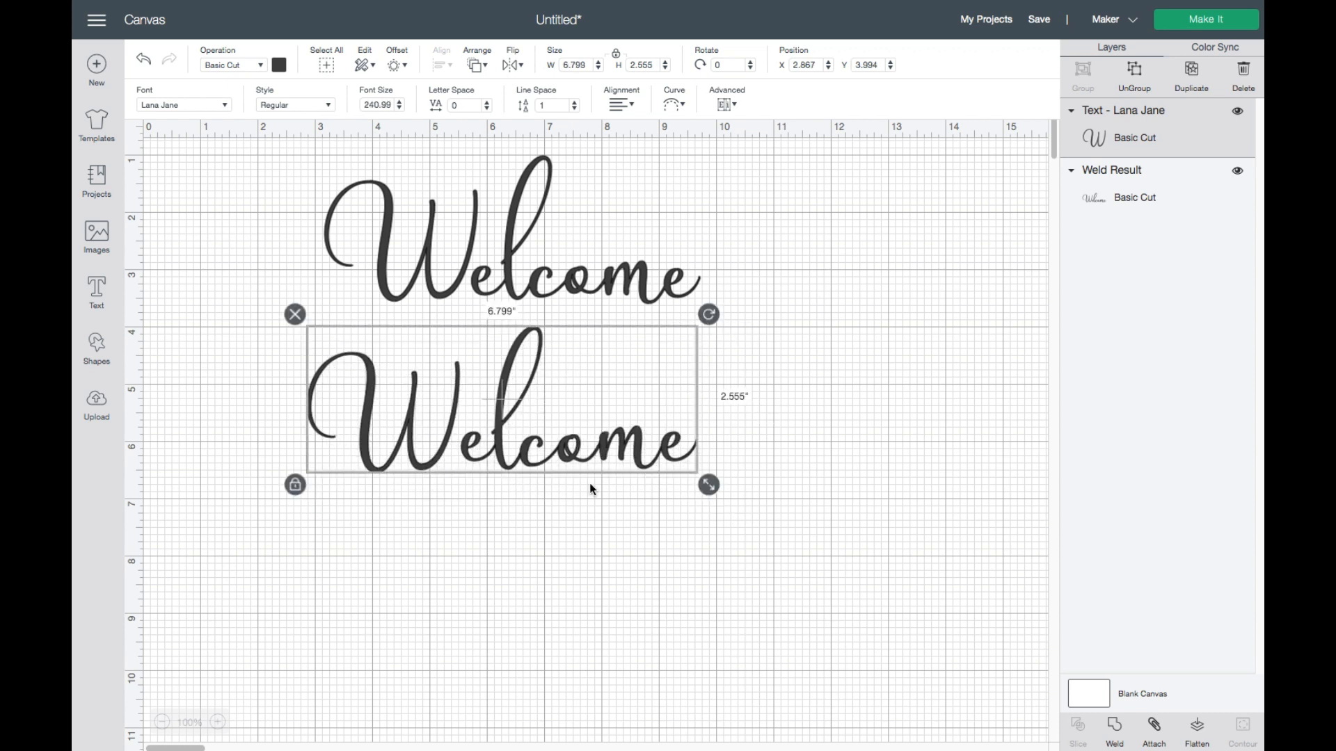
mouse_move(622, 456)
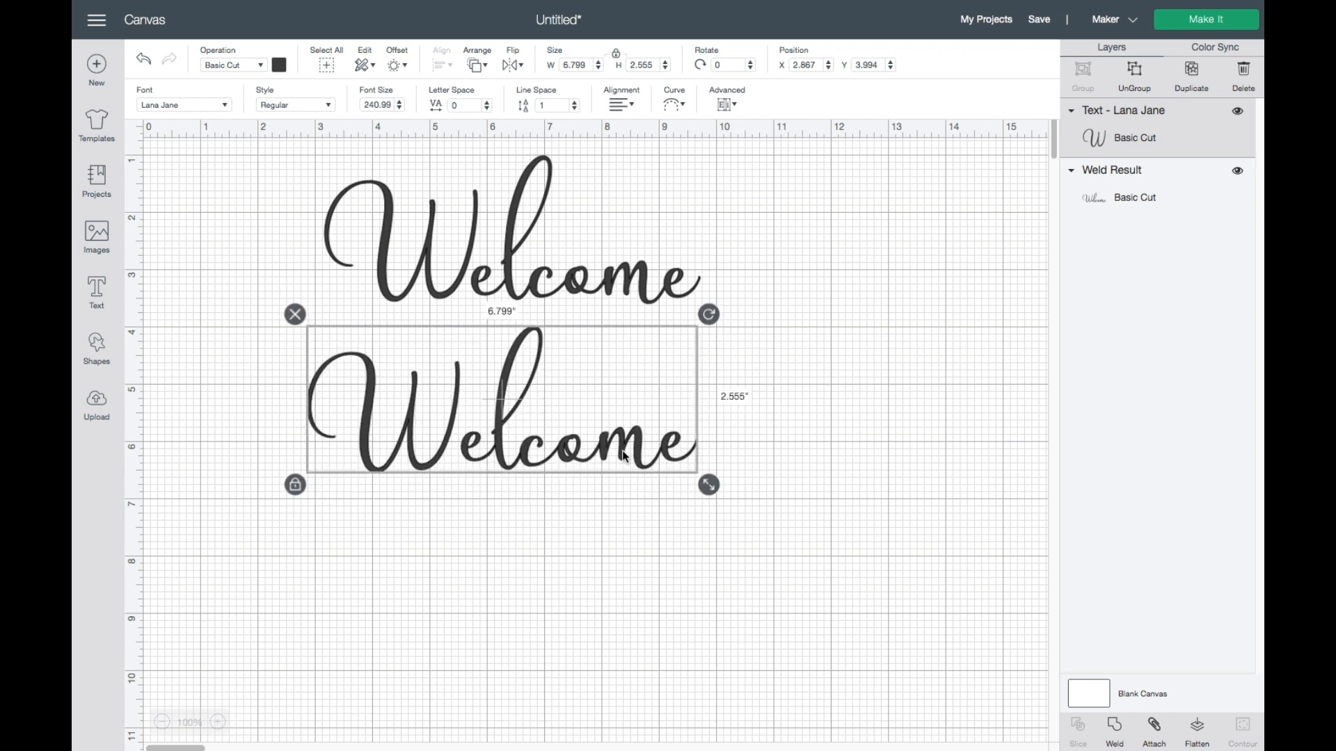
mouse_move(440, 460)
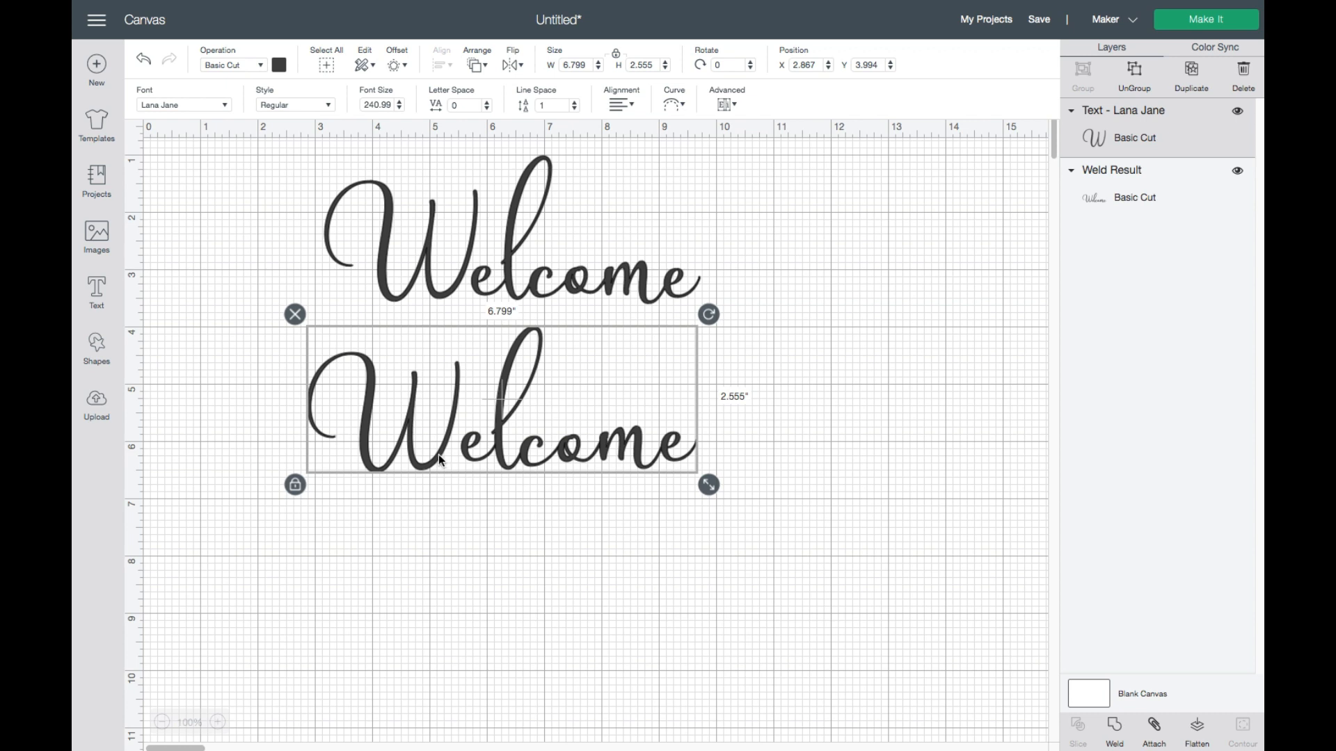
mouse_move(453, 509)
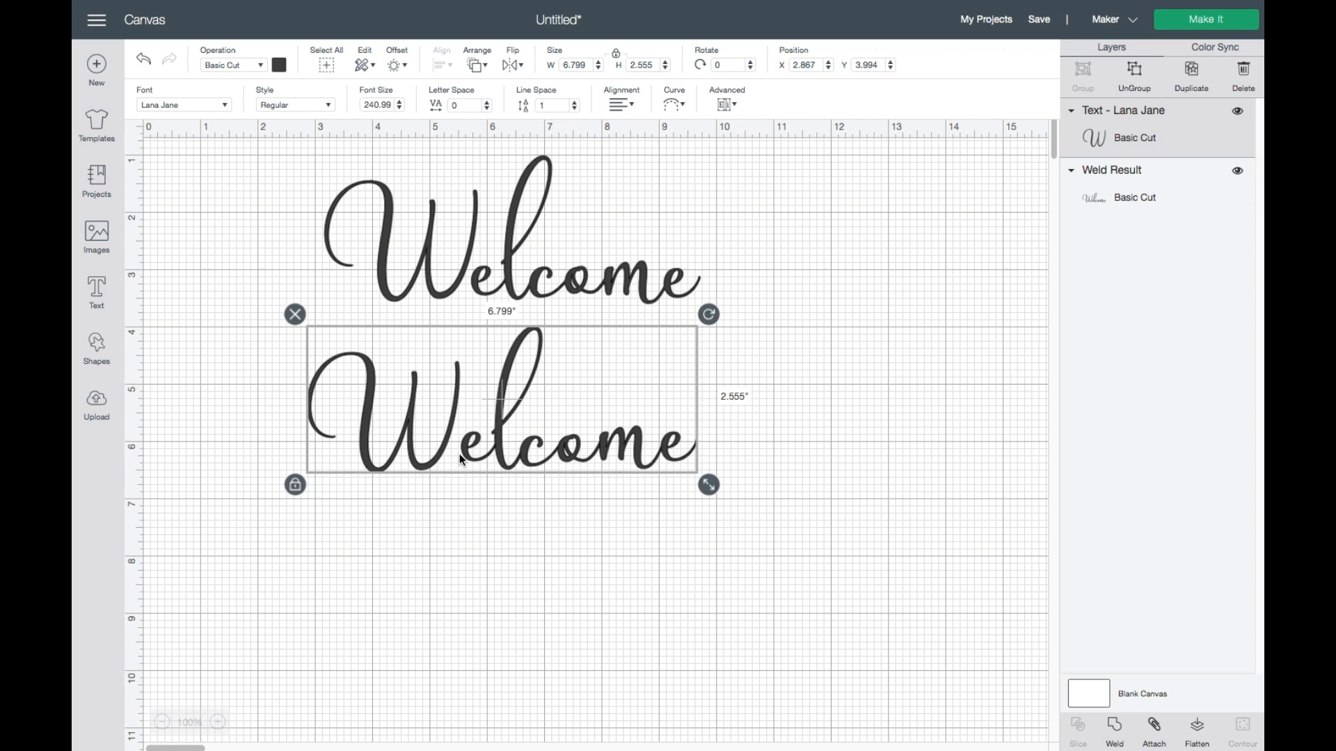
mouse_move(615, 299)
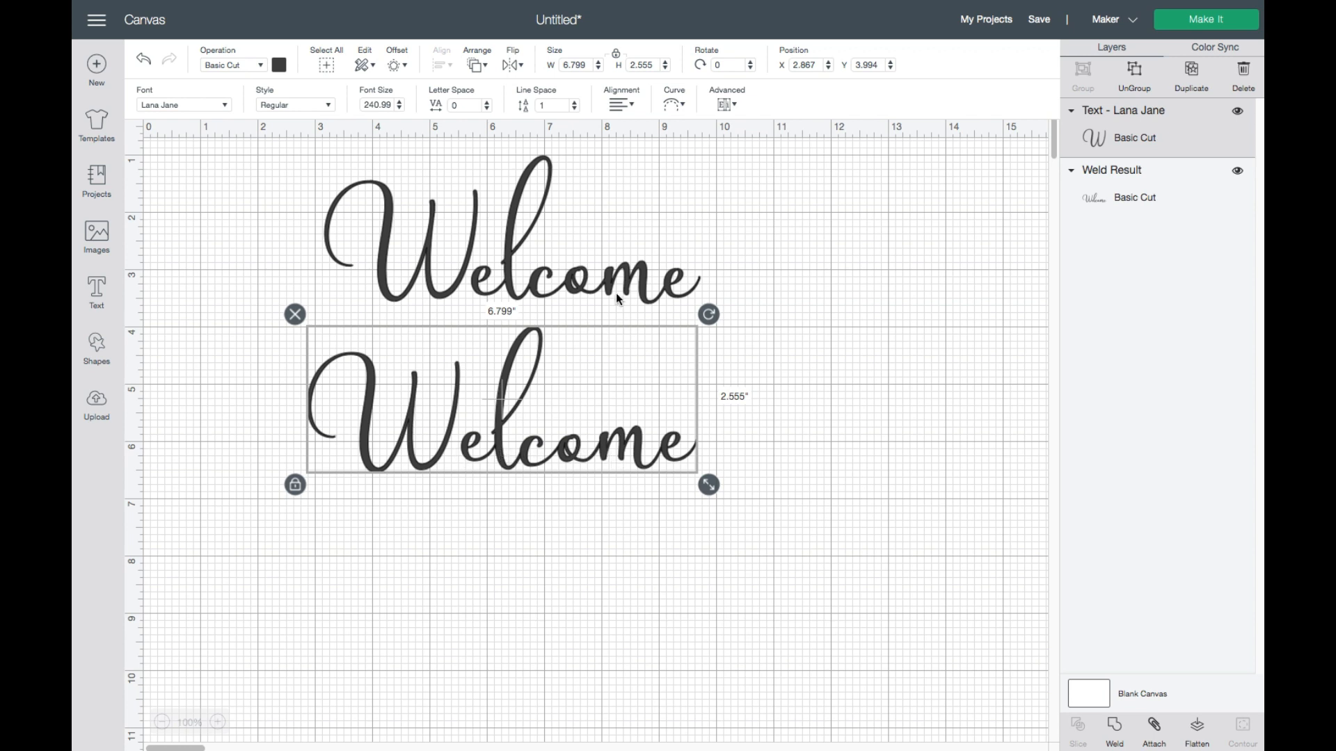
mouse_move(664, 464)
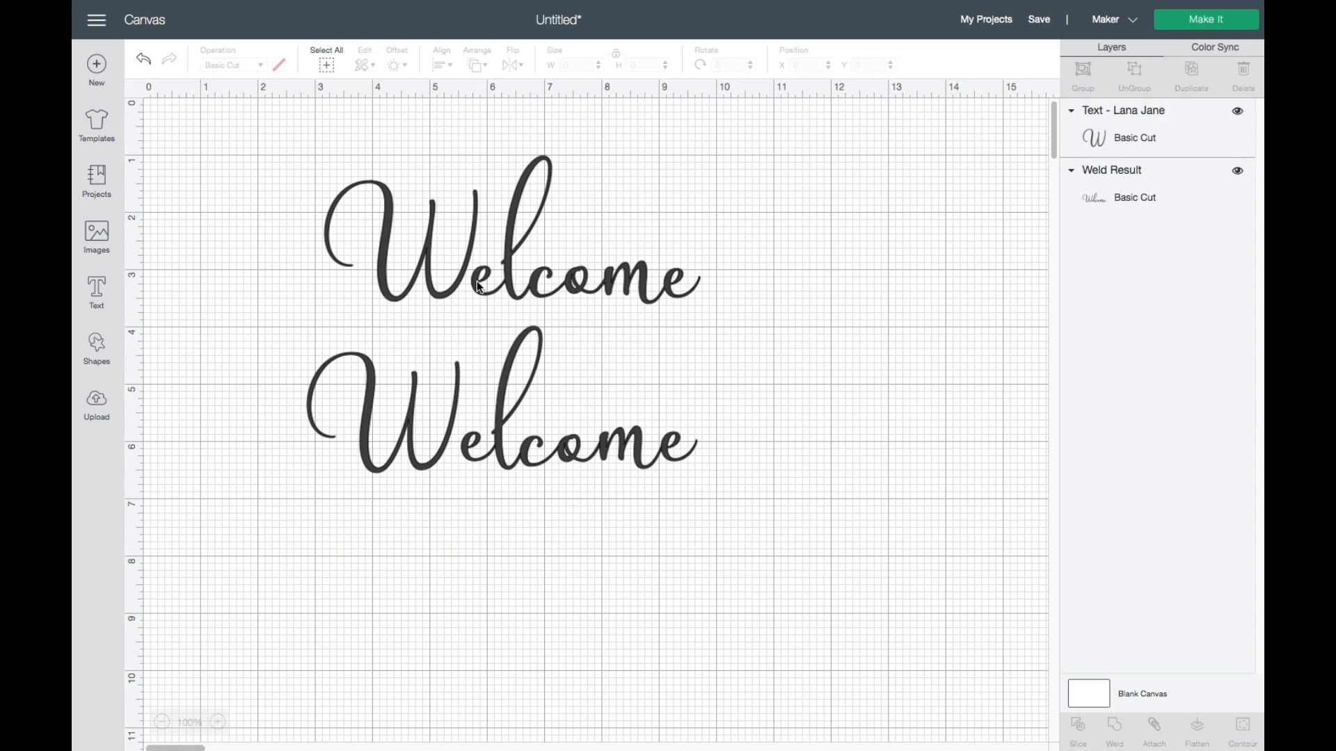
mouse_move(484, 446)
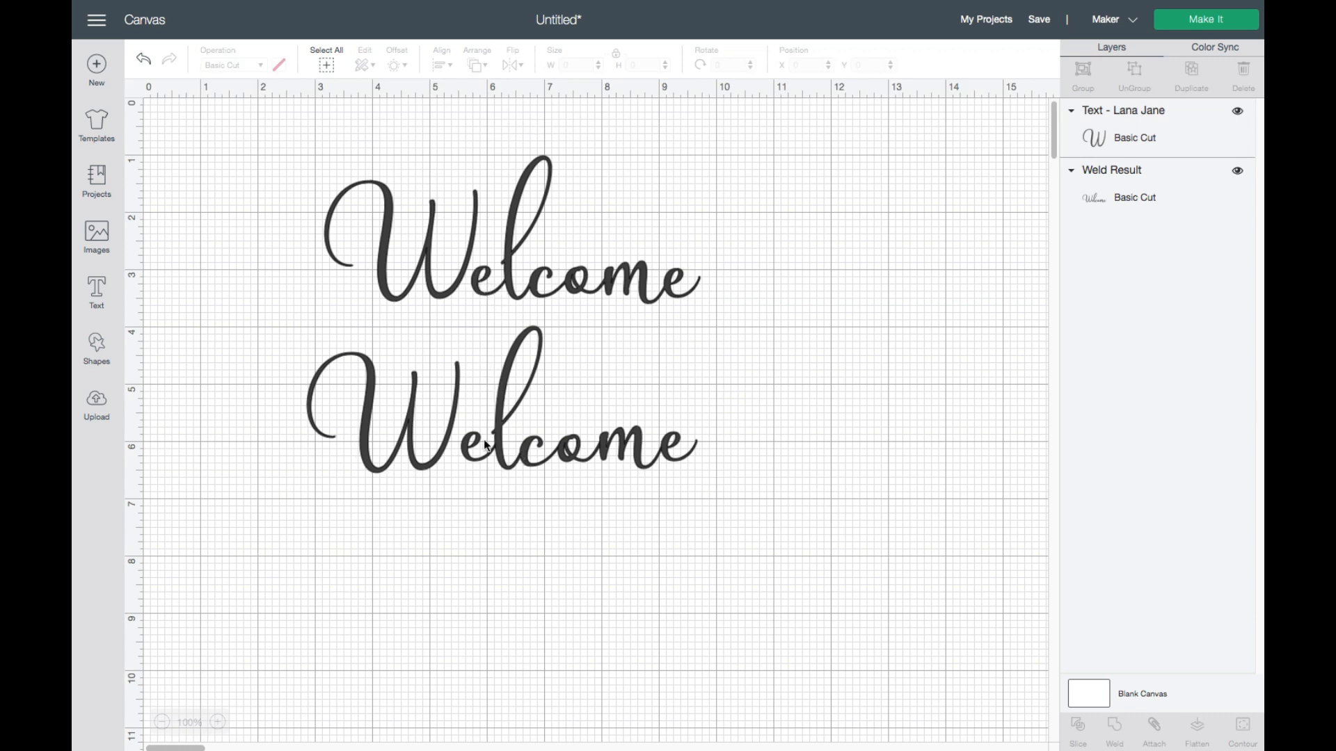
left_click(499, 443)
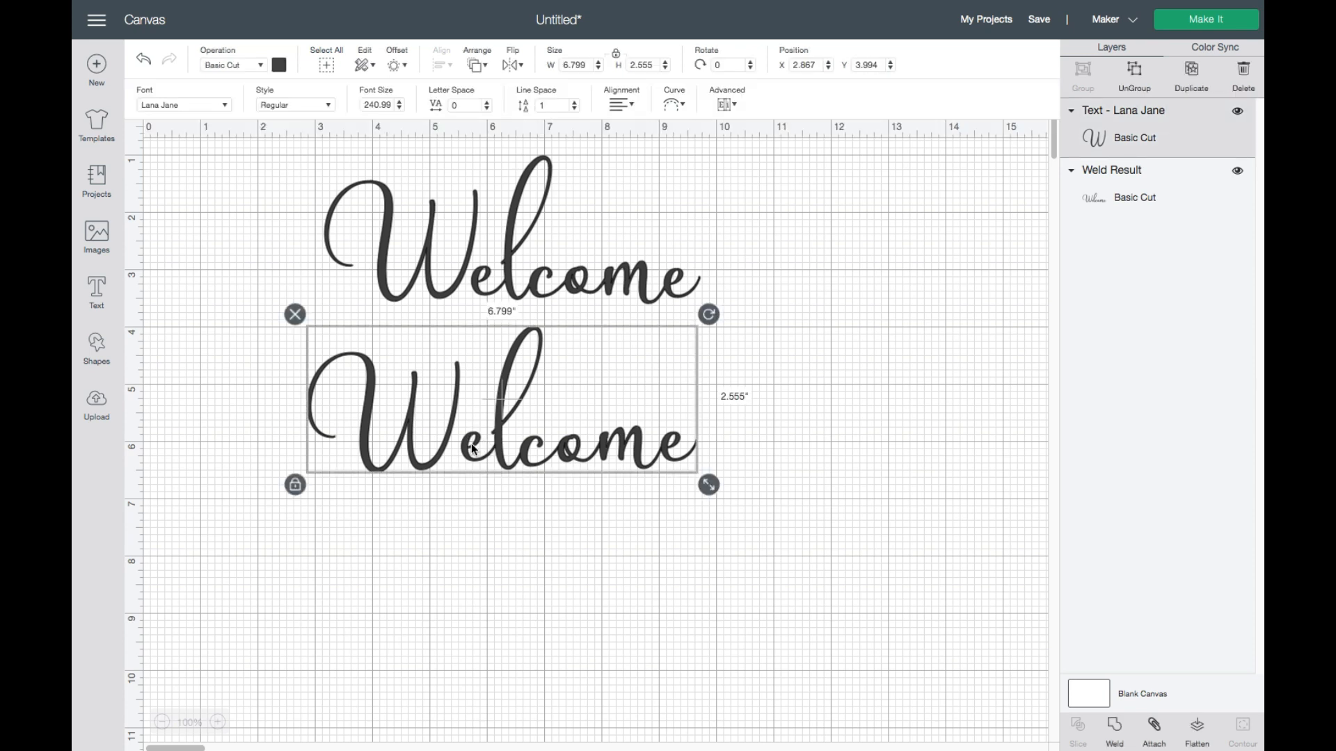
mouse_move(453, 467)
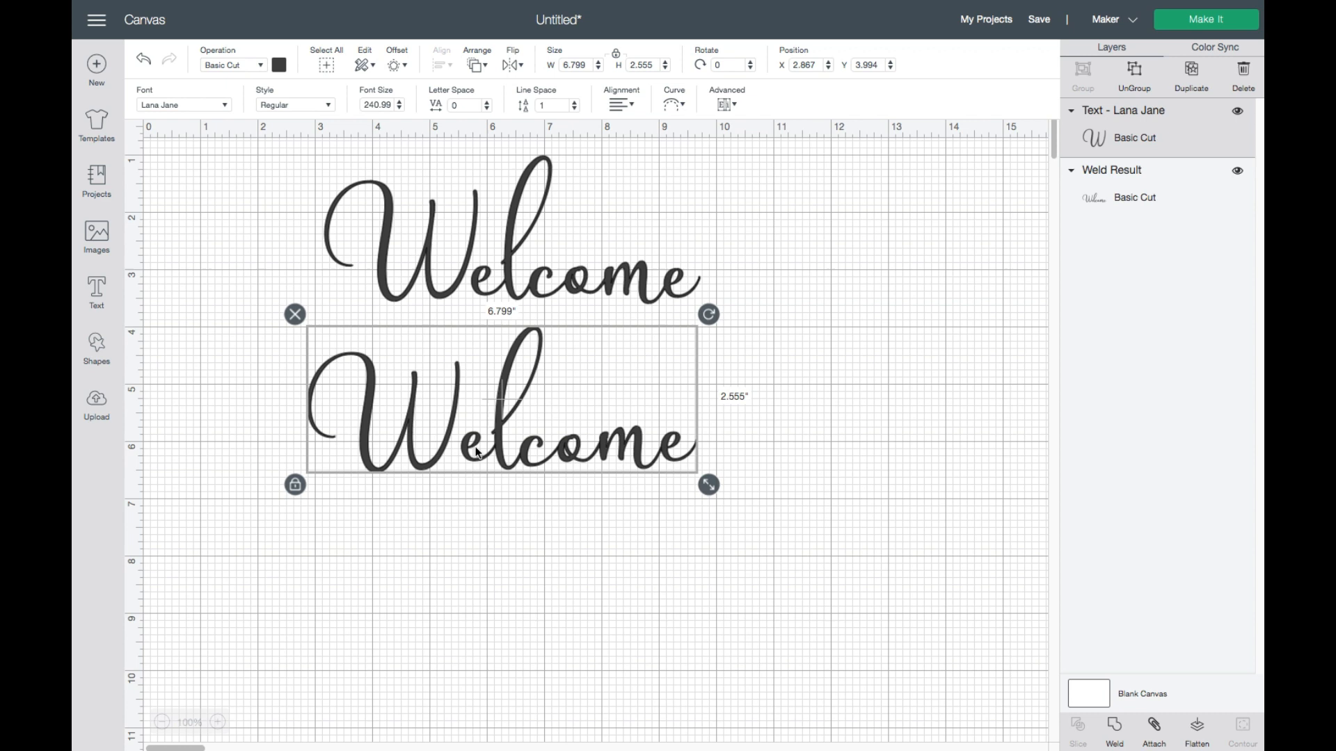
mouse_move(587, 454)
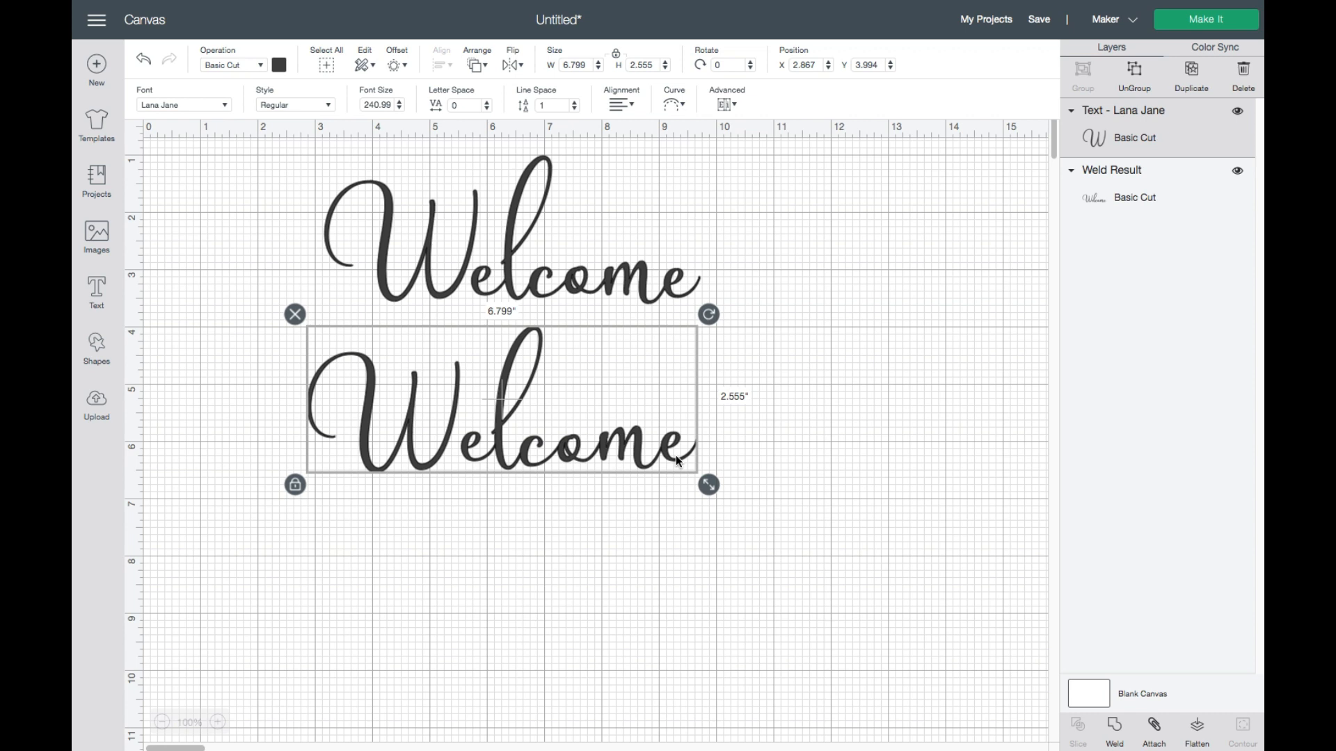
mouse_move(339, 291)
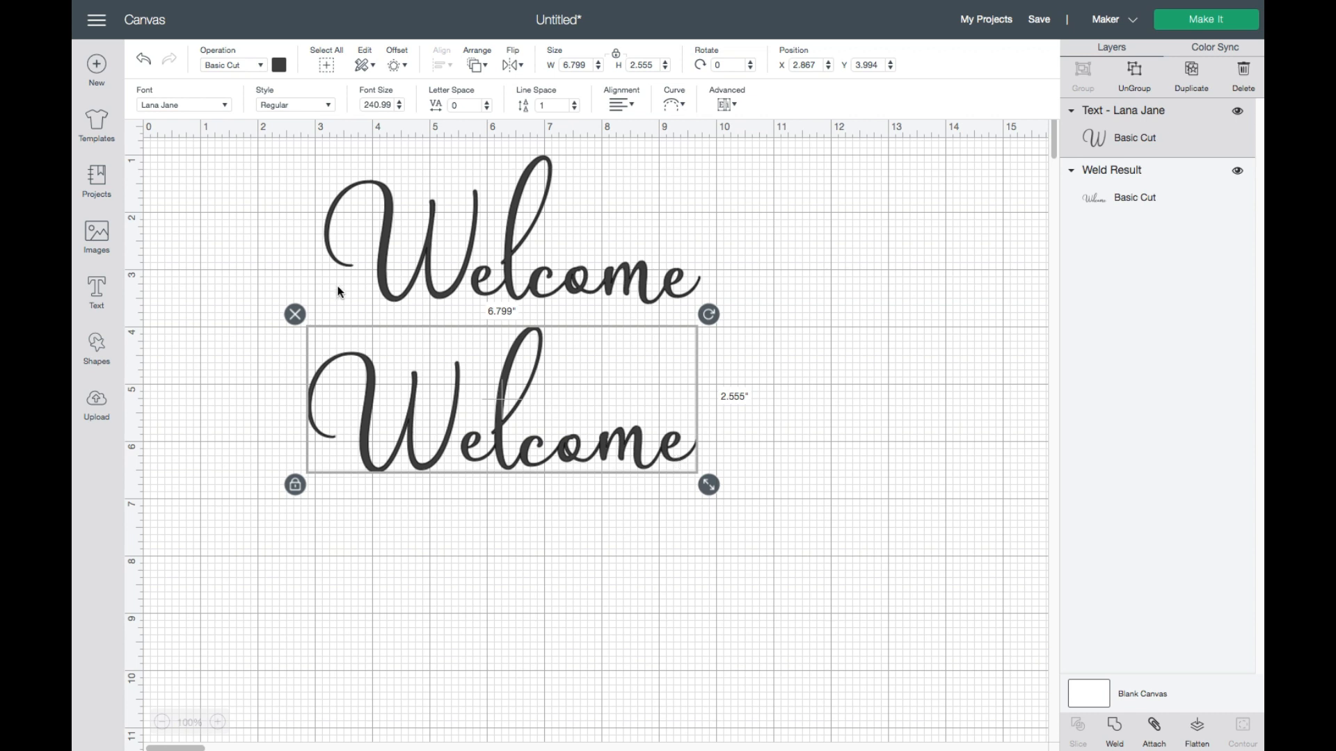
left_click(183, 104)
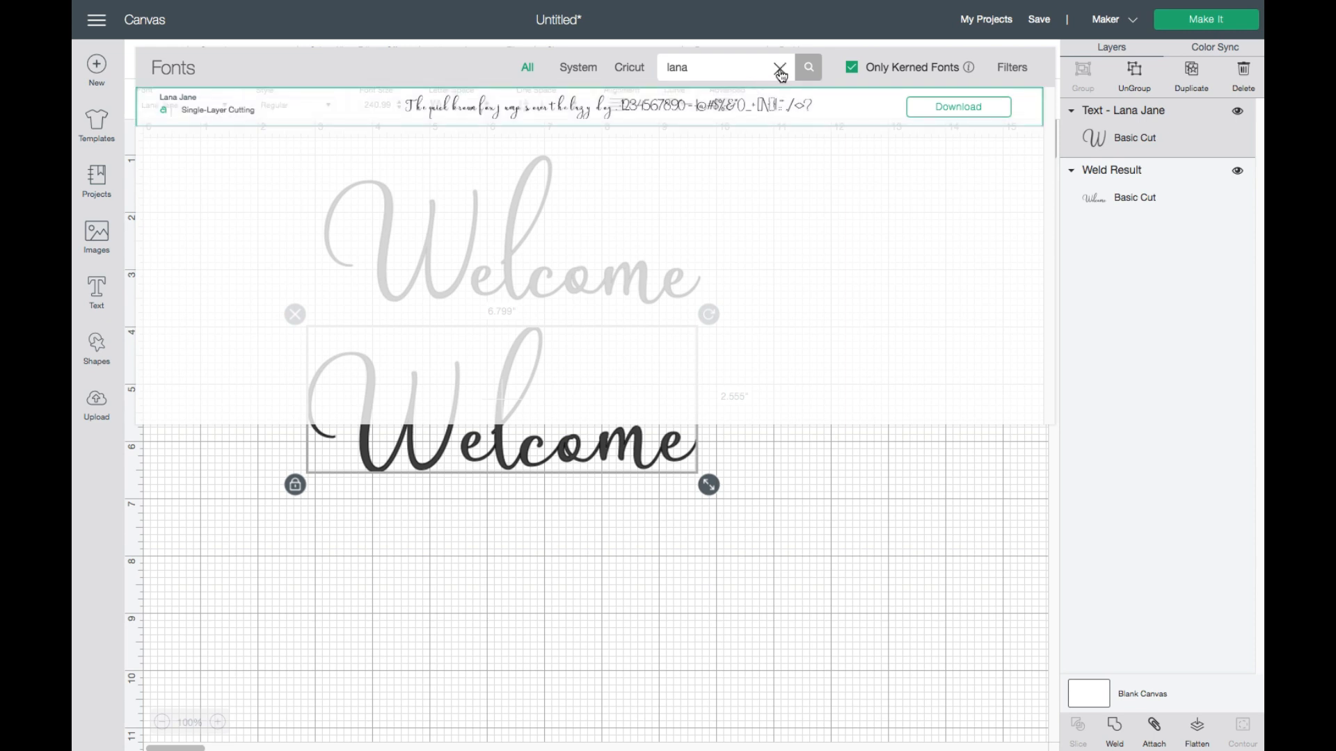
Clear the font search, show all fonts, and choose Weather Sunday - Personal Use
left_click(779, 67)
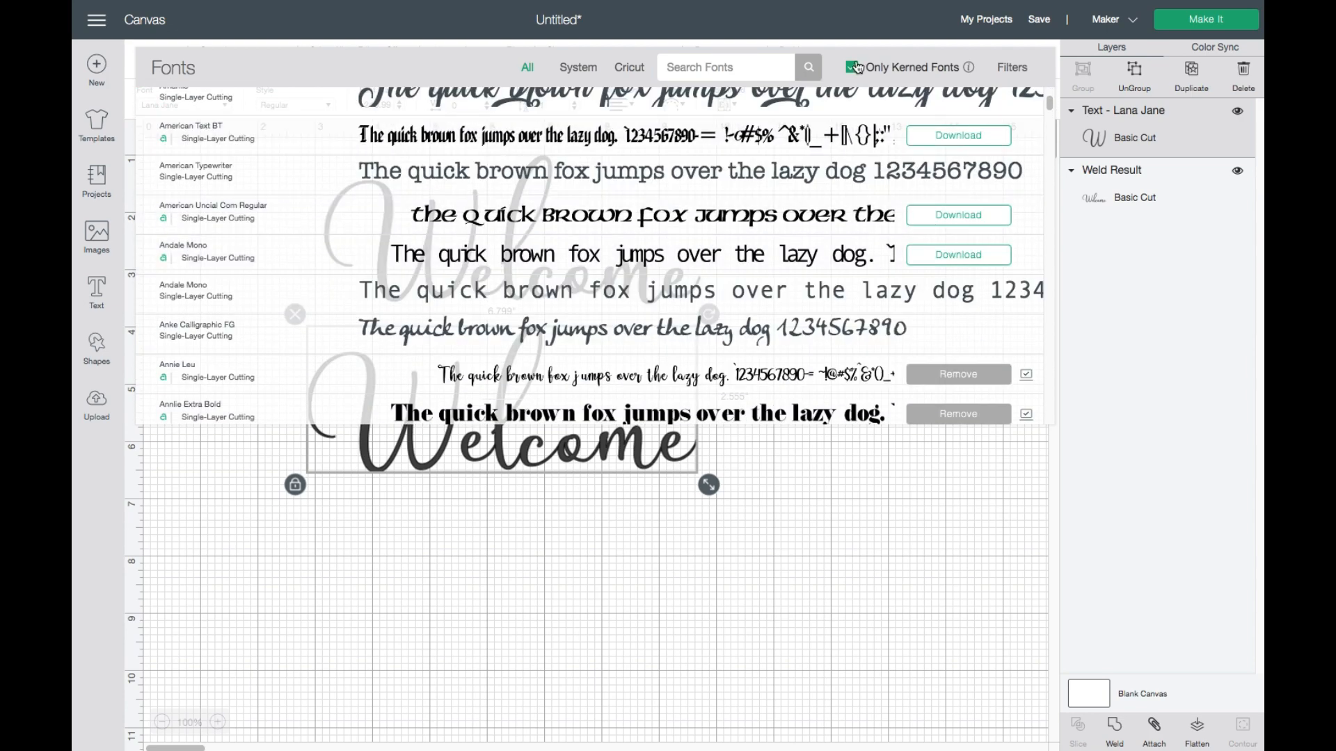
left_click(849, 68)
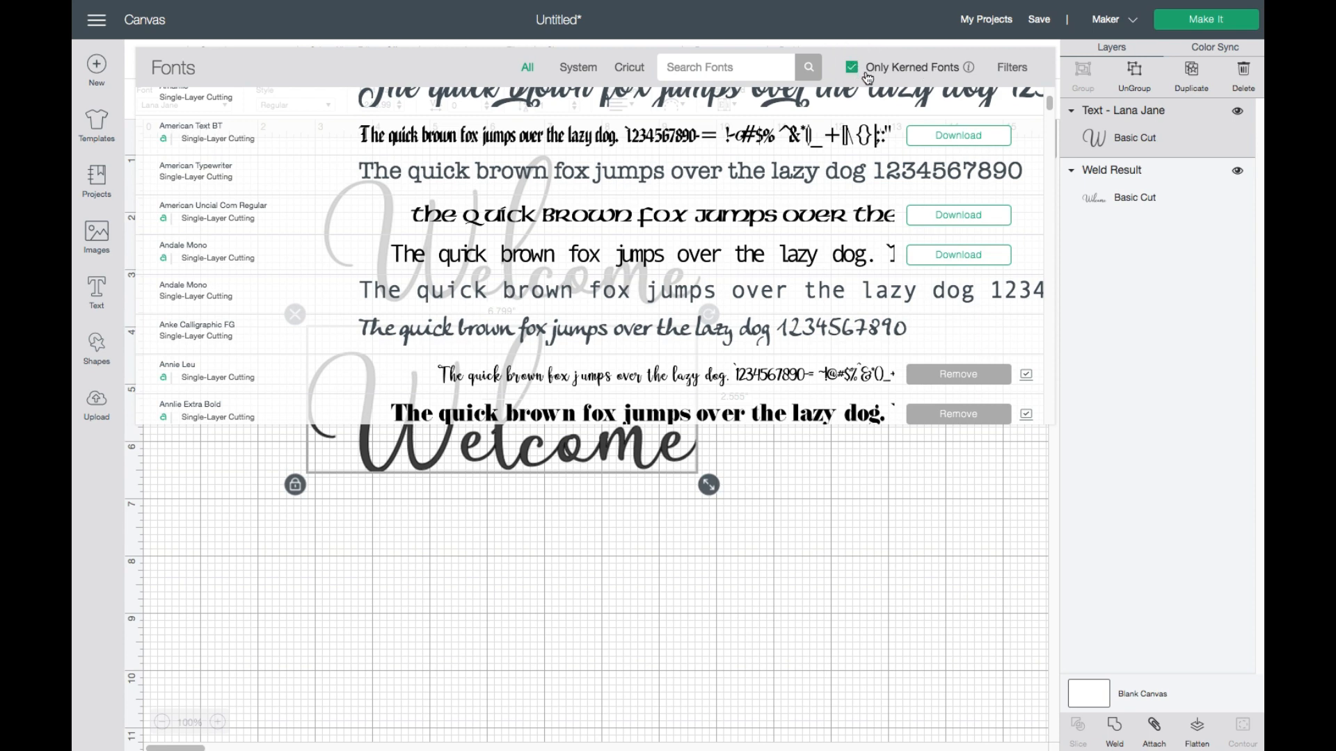
left_click(849, 66)
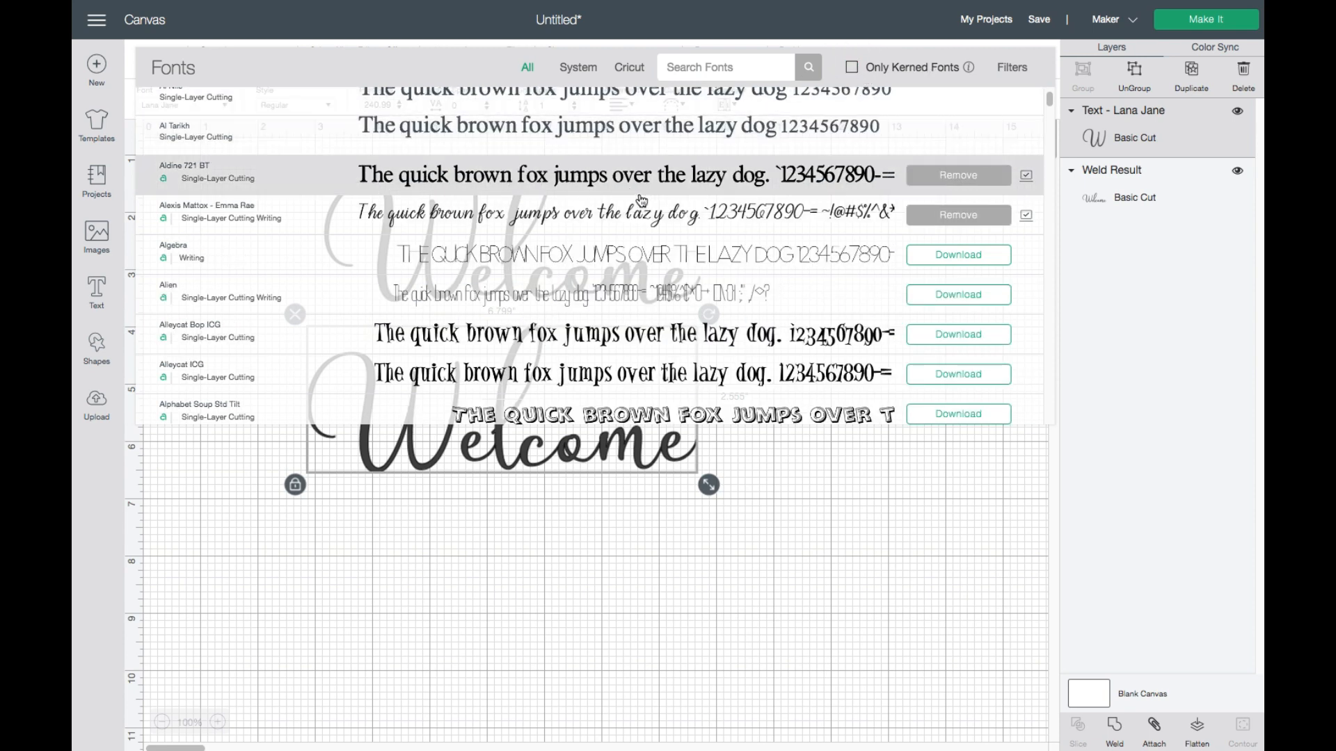
scroll("down", 3)
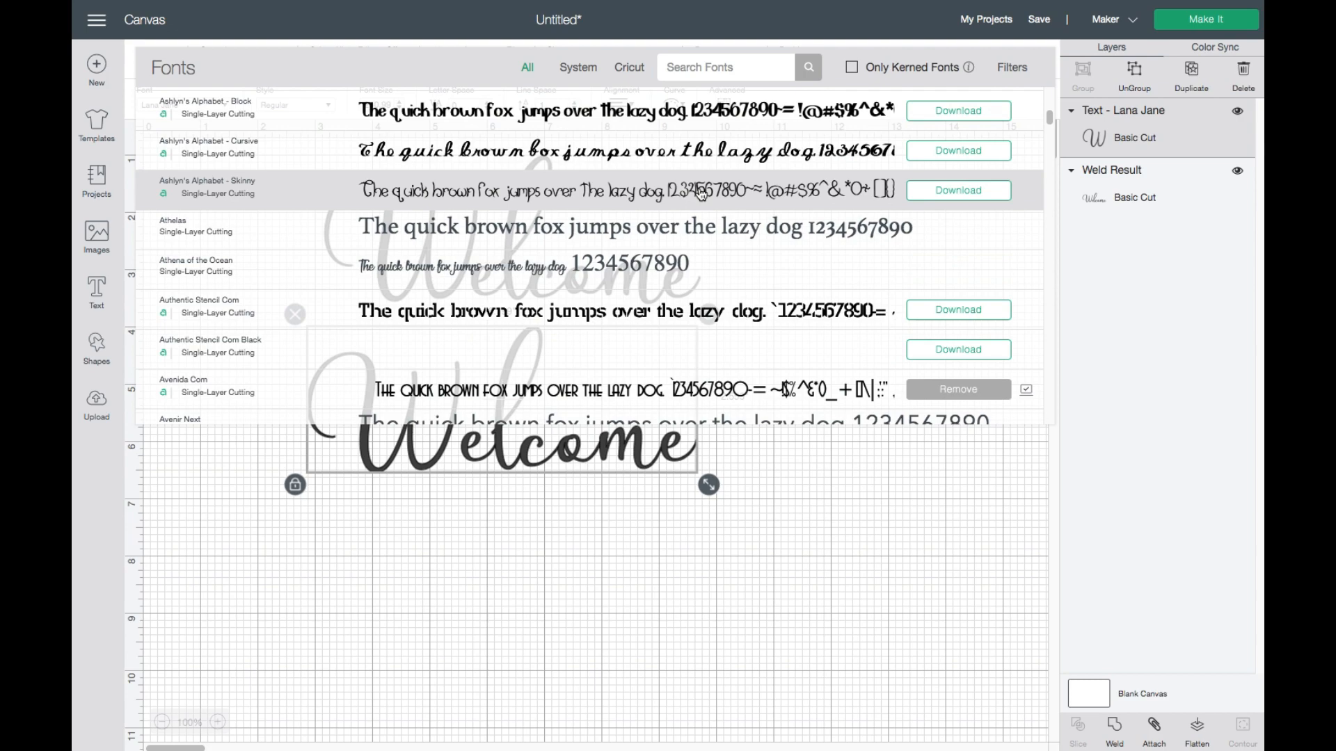
scroll("down", 3)
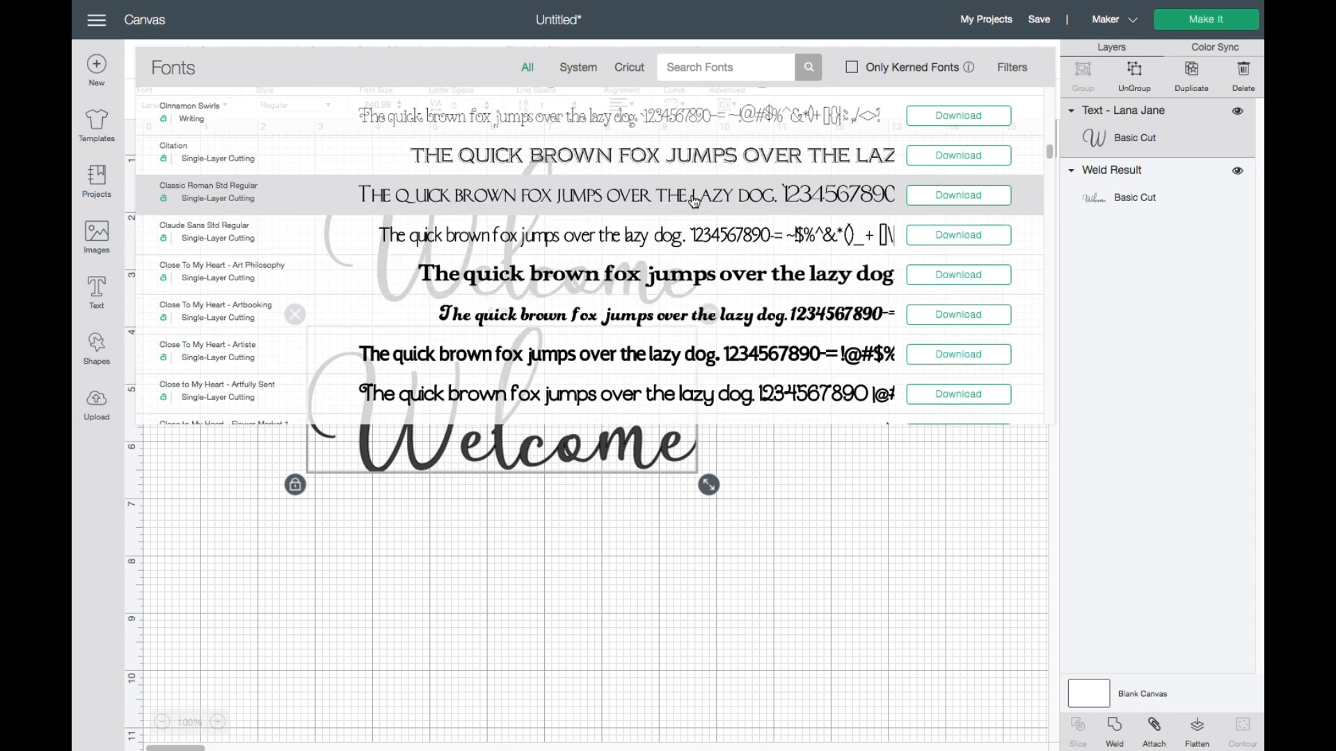
scroll("down", 3)
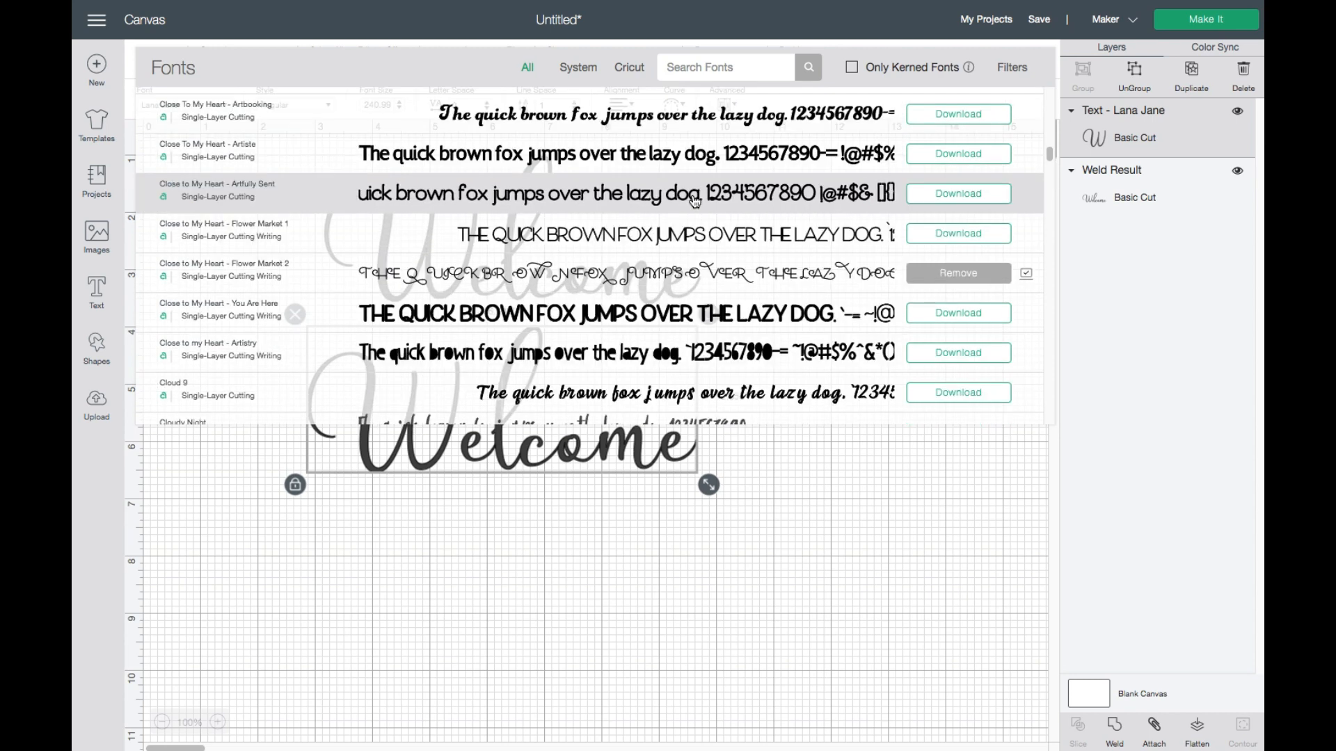
scroll("down", 3)
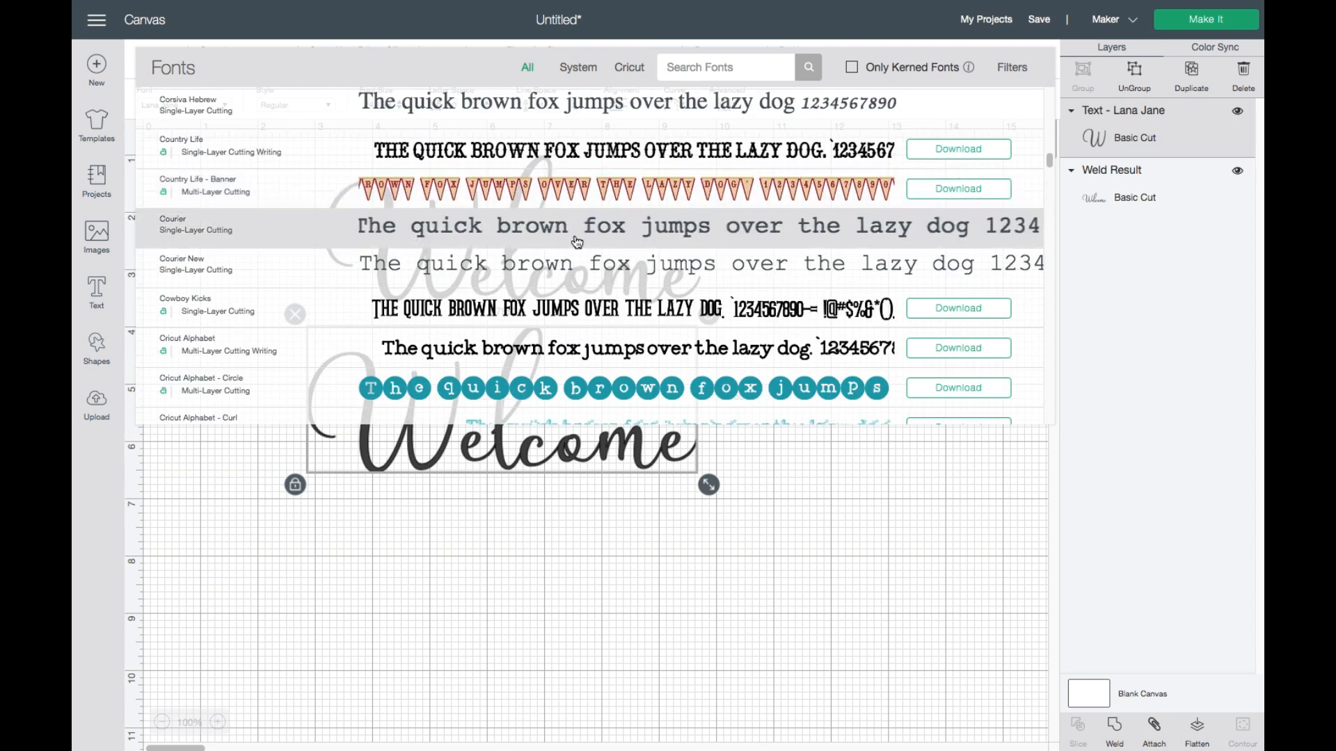
scroll("down", 3)
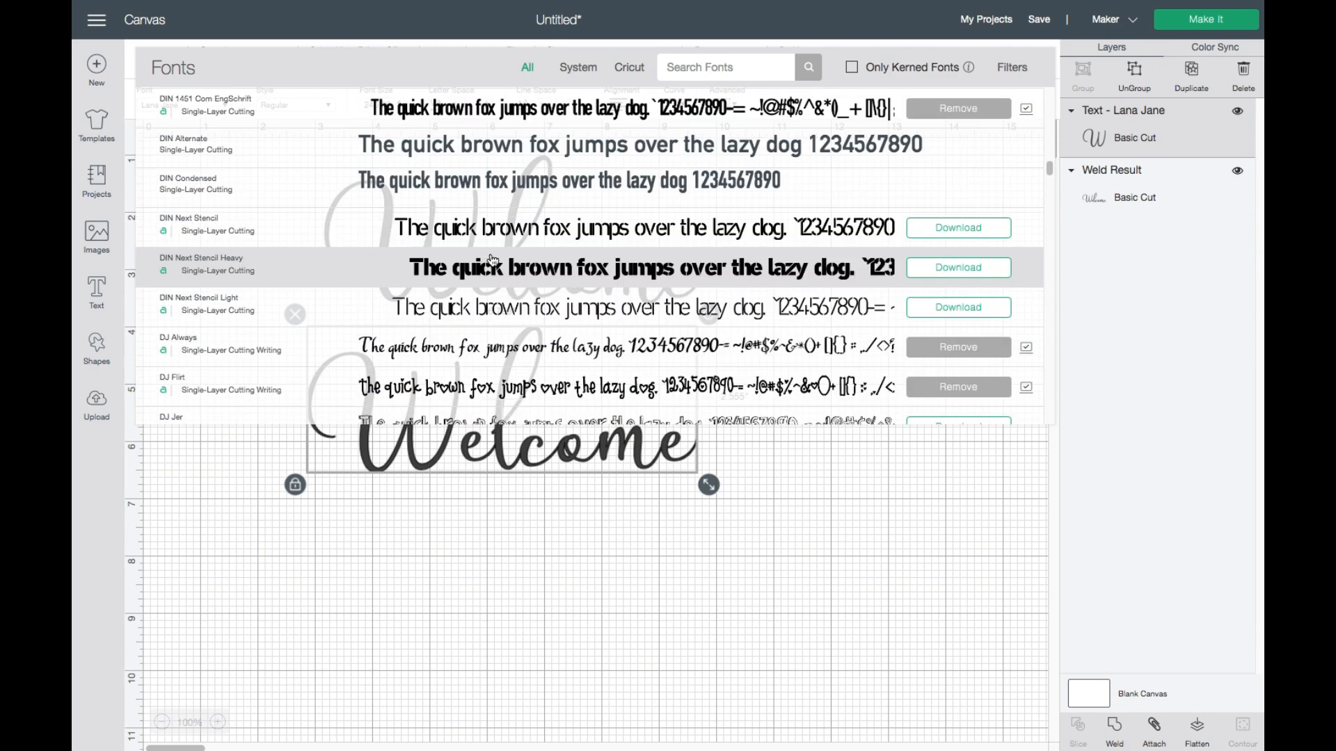
scroll("down", 3)
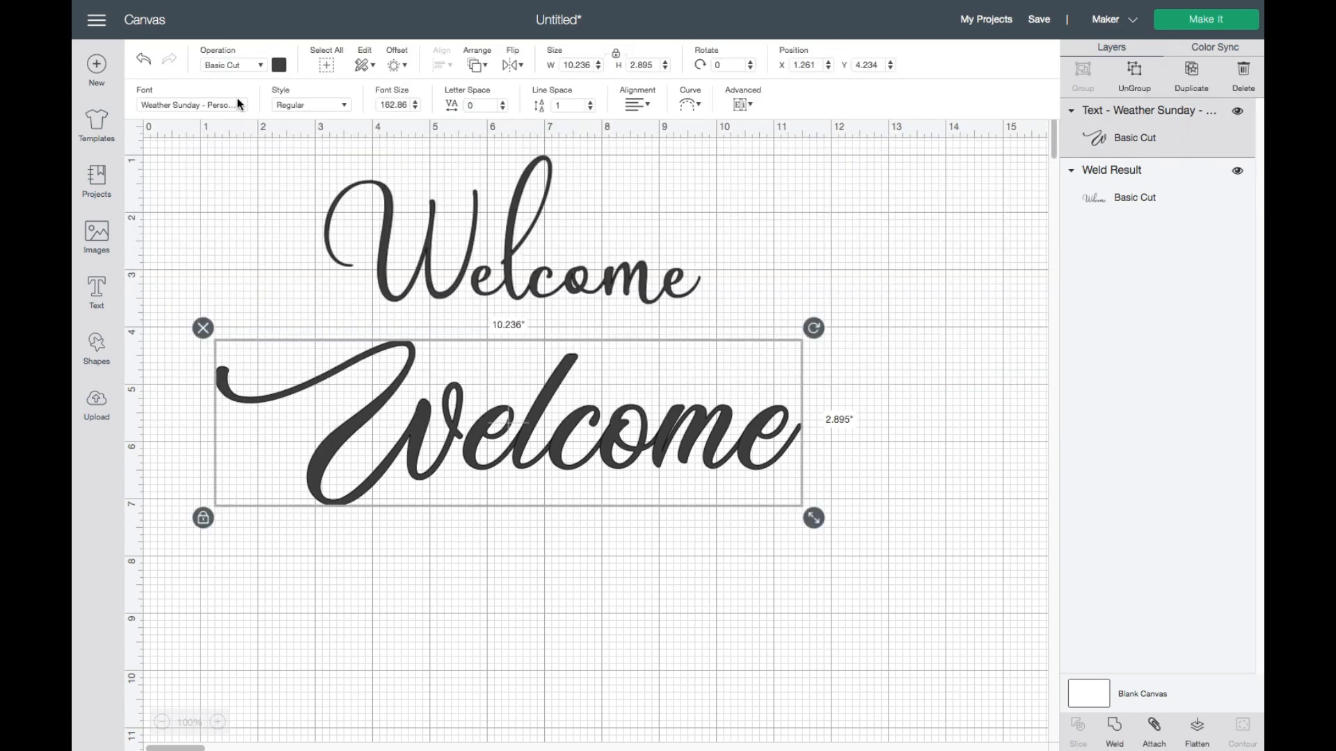
Switch the lower Welcome's font from Weather Sunday to Sivellin
left_click(190, 105)
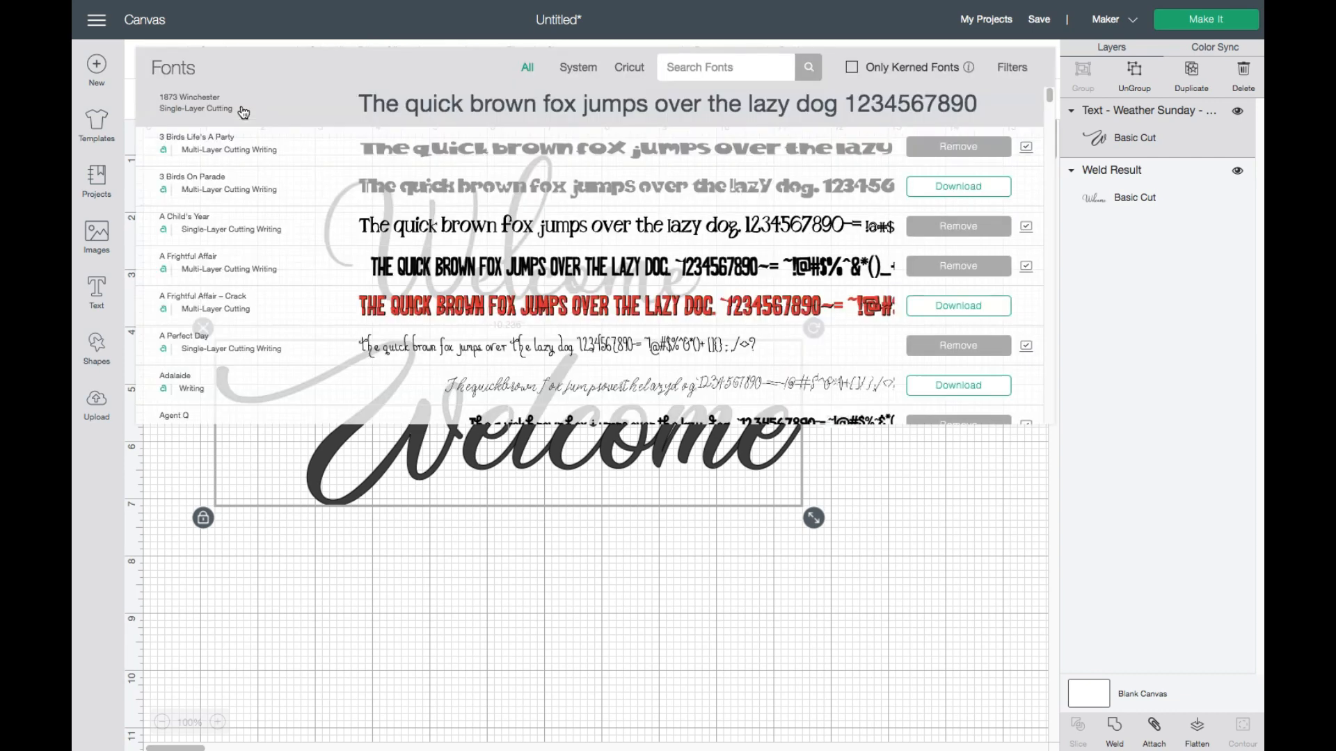
scroll("down", 3)
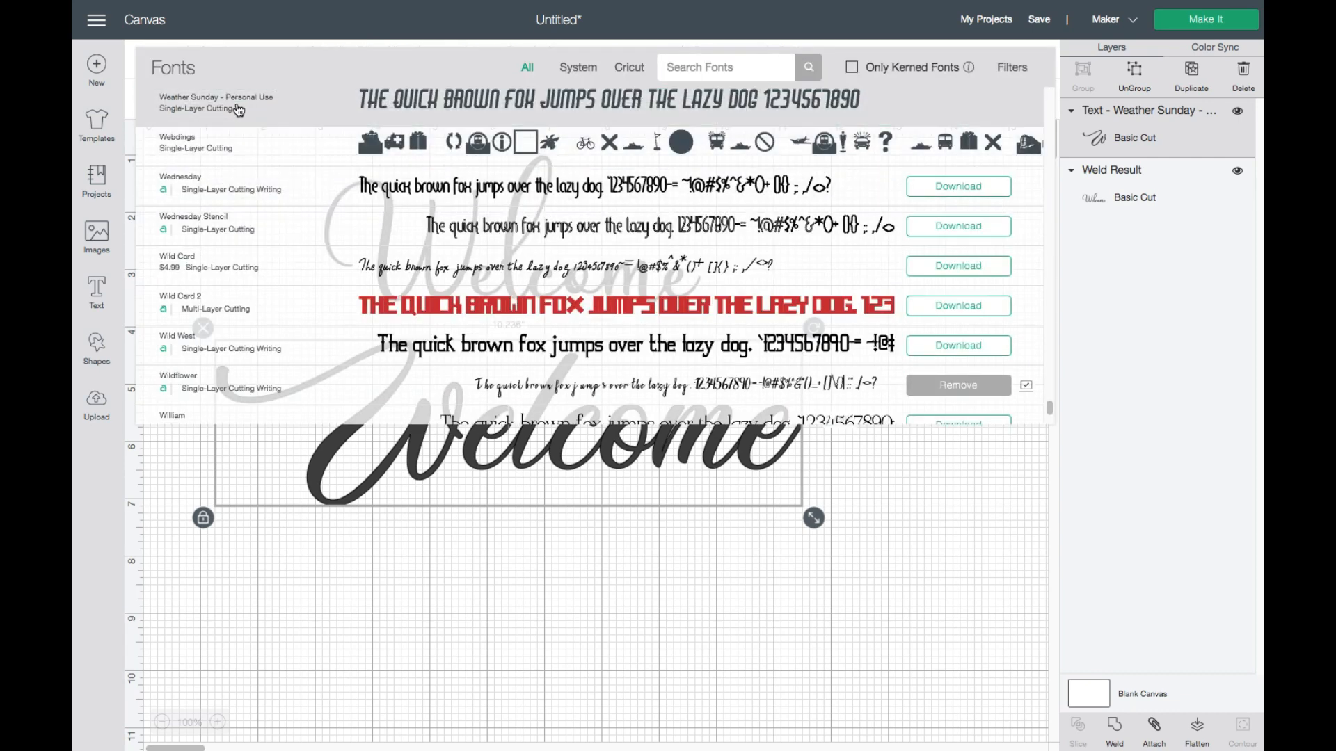
left_click(215, 102)
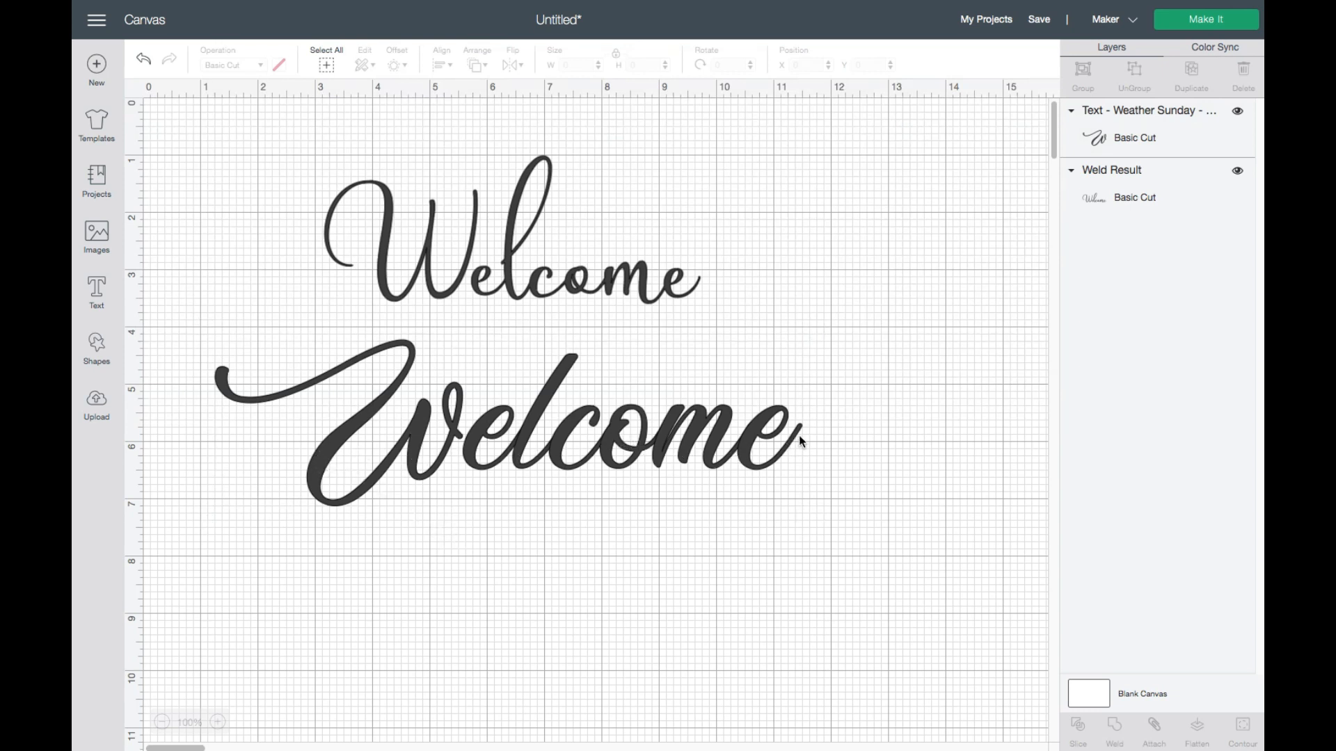
mouse_move(792, 430)
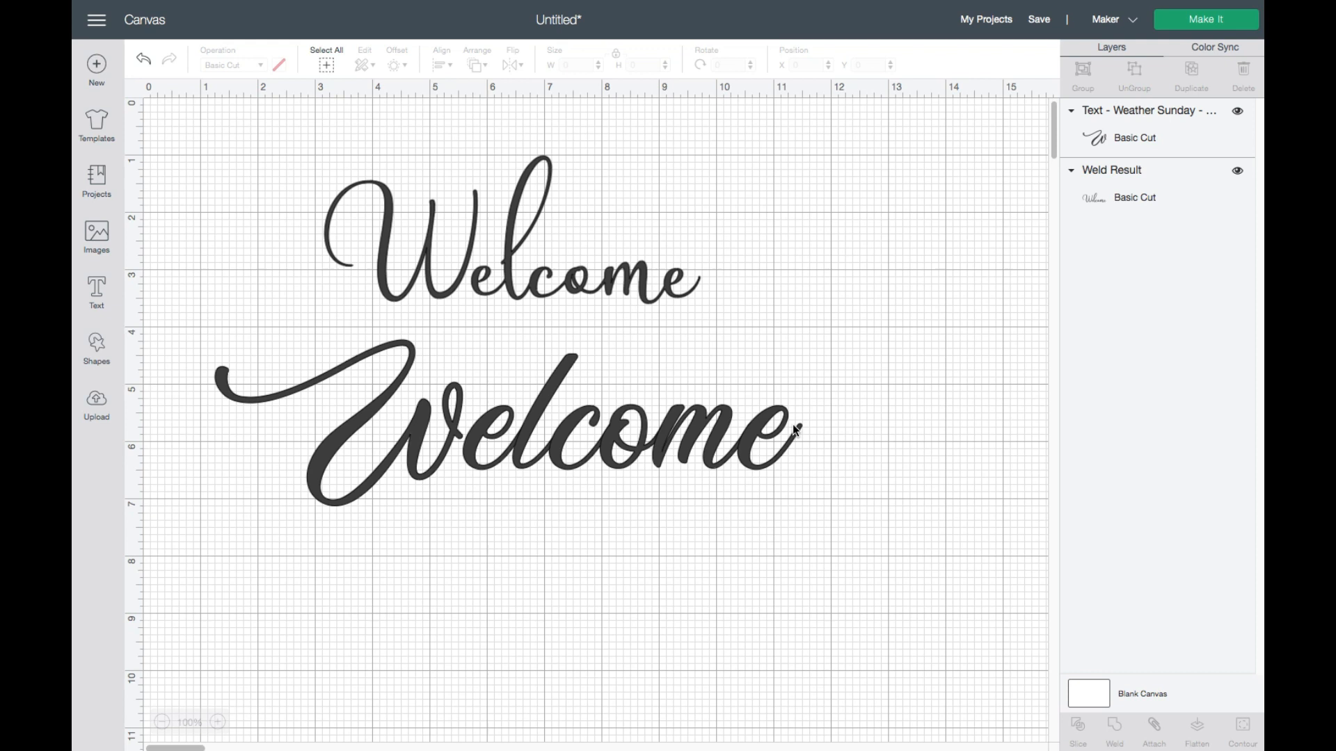
mouse_move(730, 429)
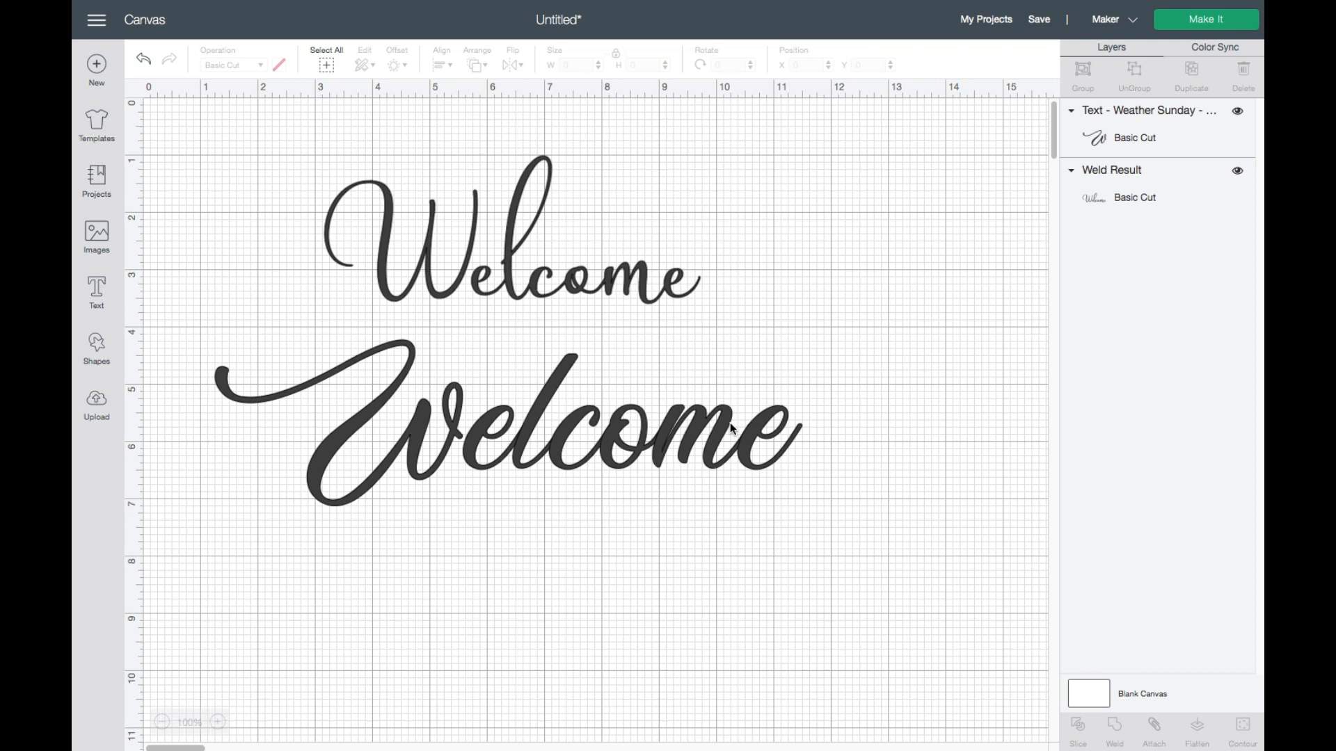
mouse_move(465, 318)
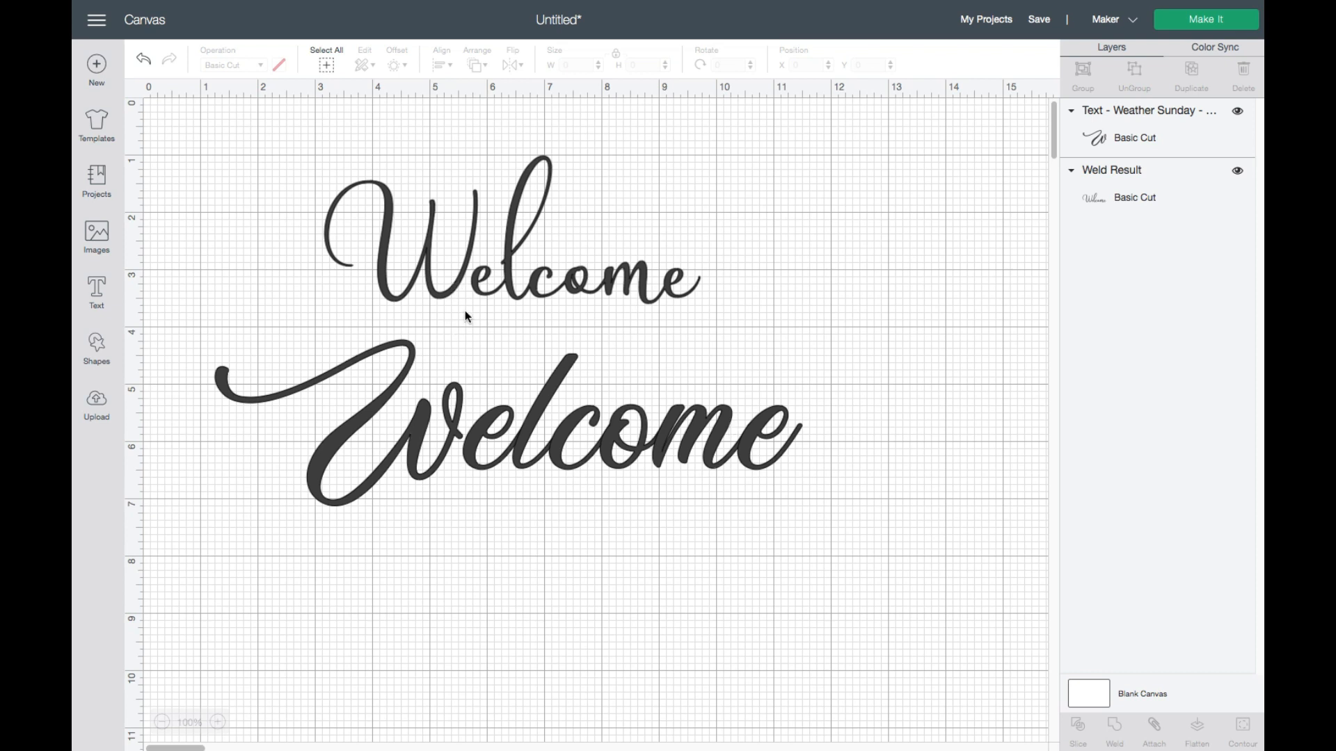
left_click(545, 425)
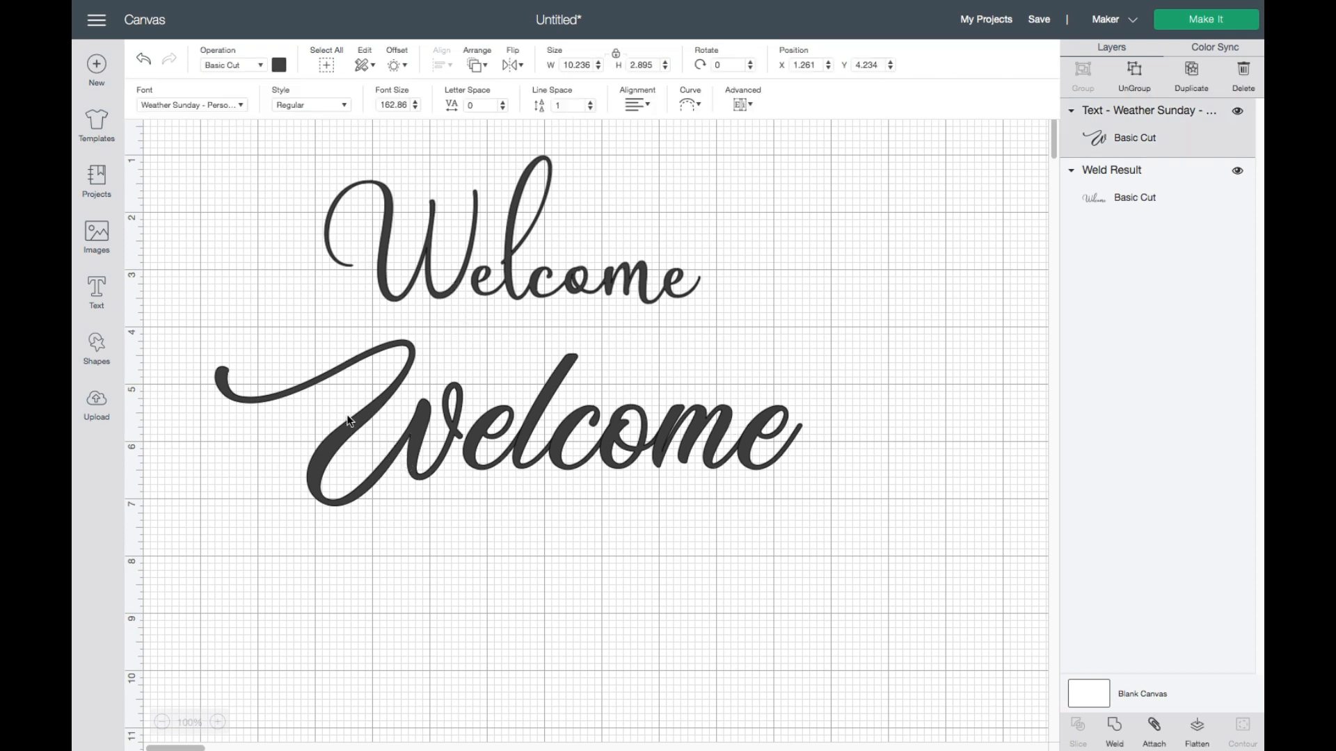
left_click(192, 104)
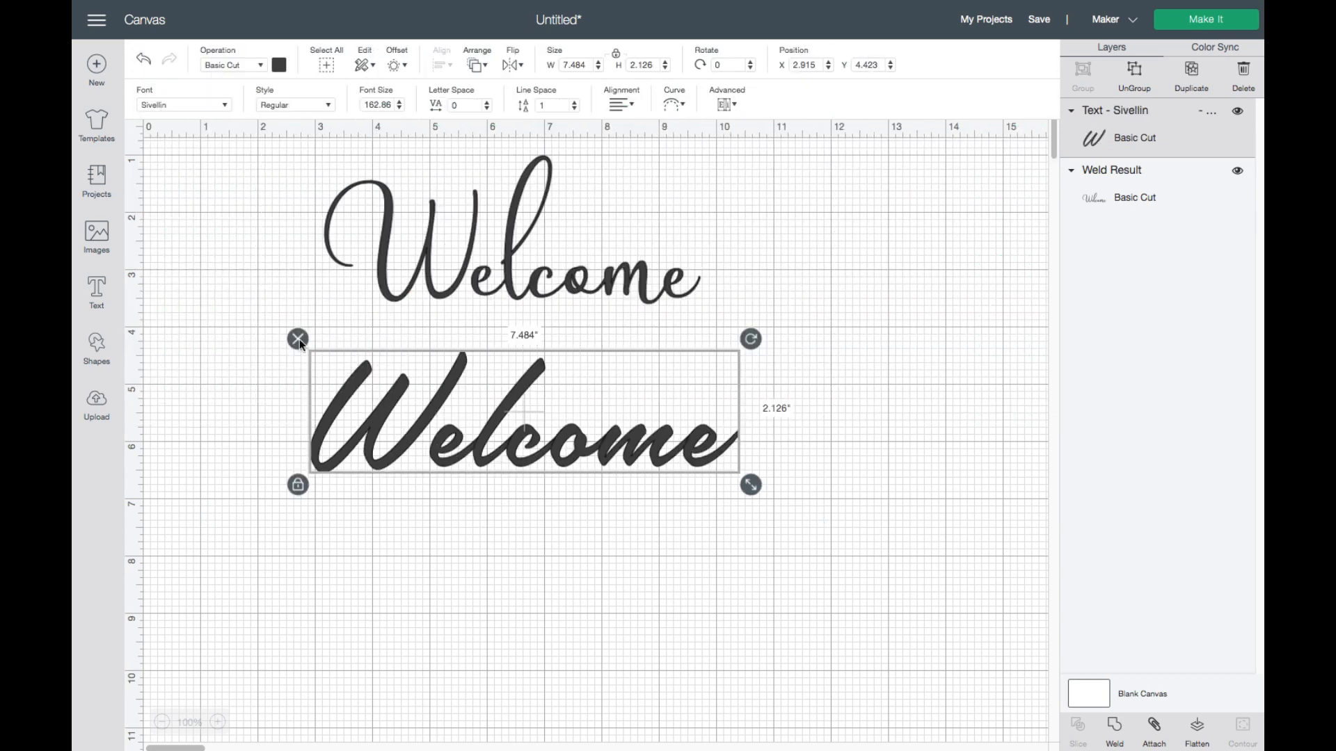
left_click(183, 104)
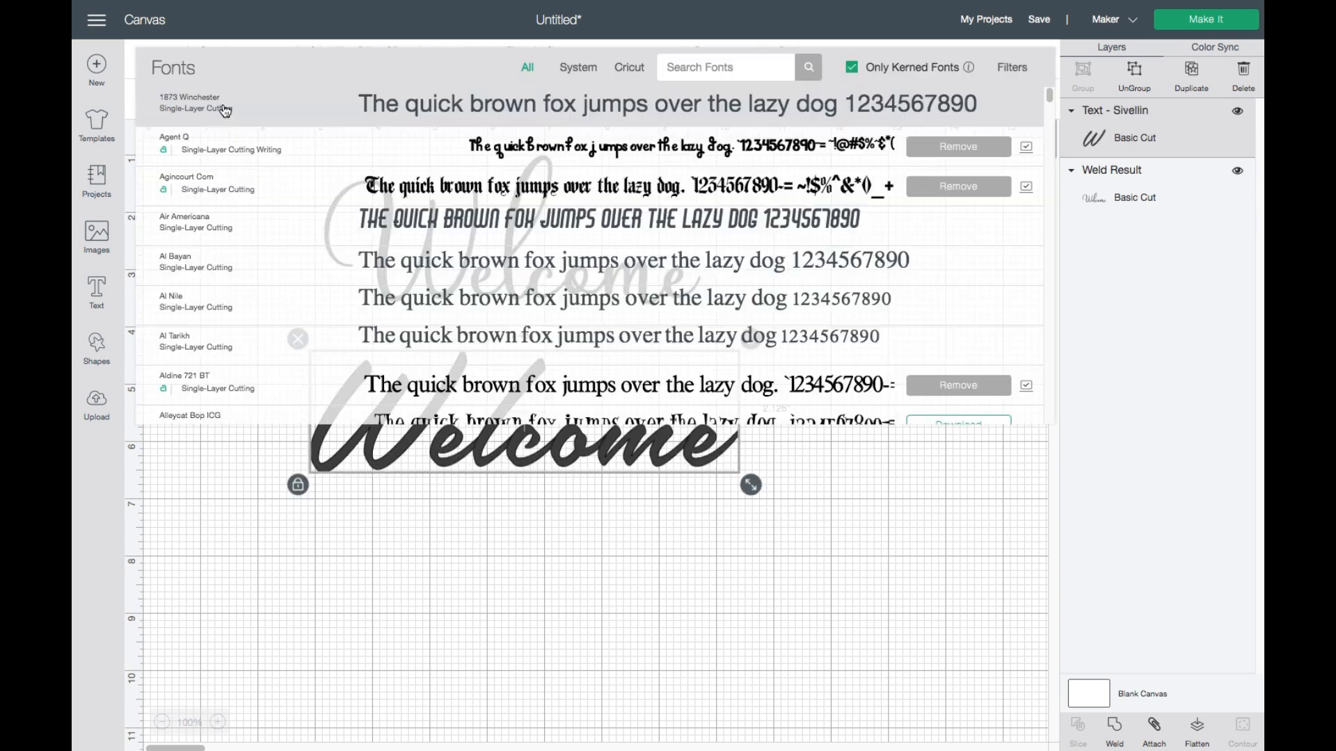
scroll("down", 3)
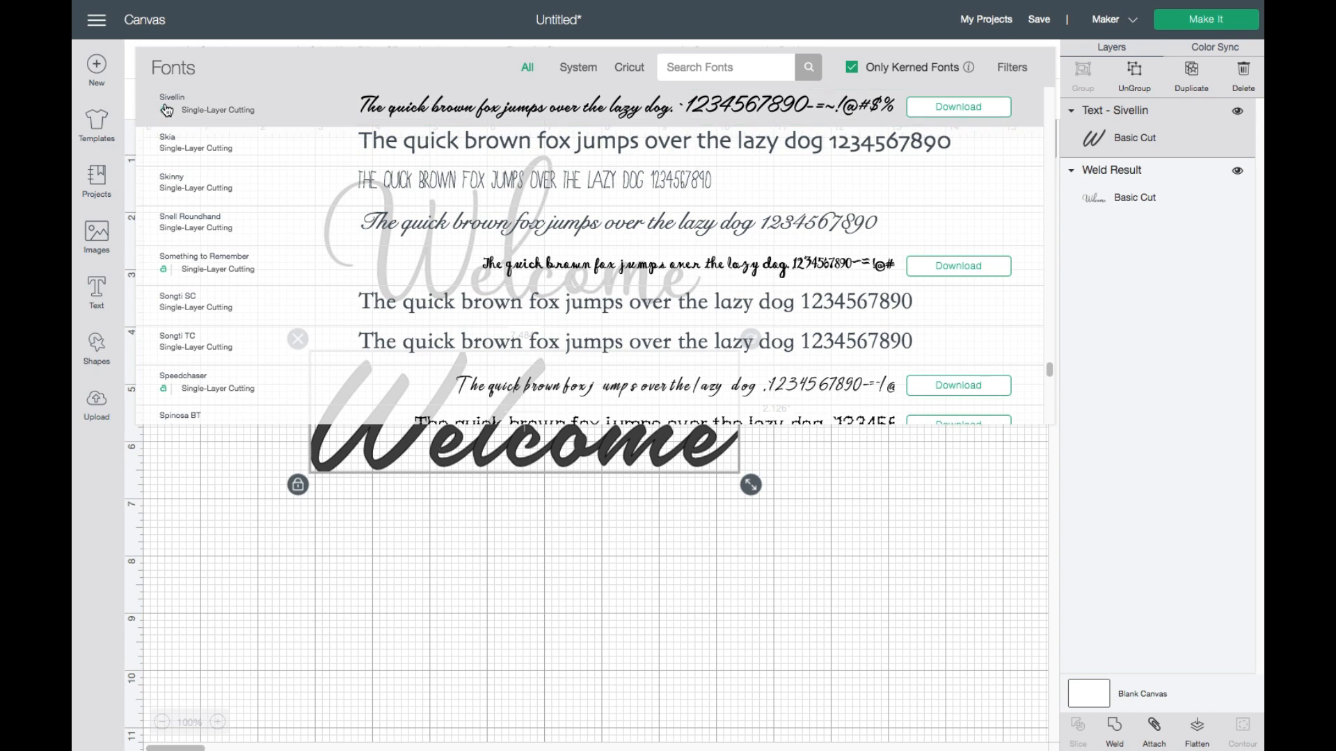
mouse_move(187, 116)
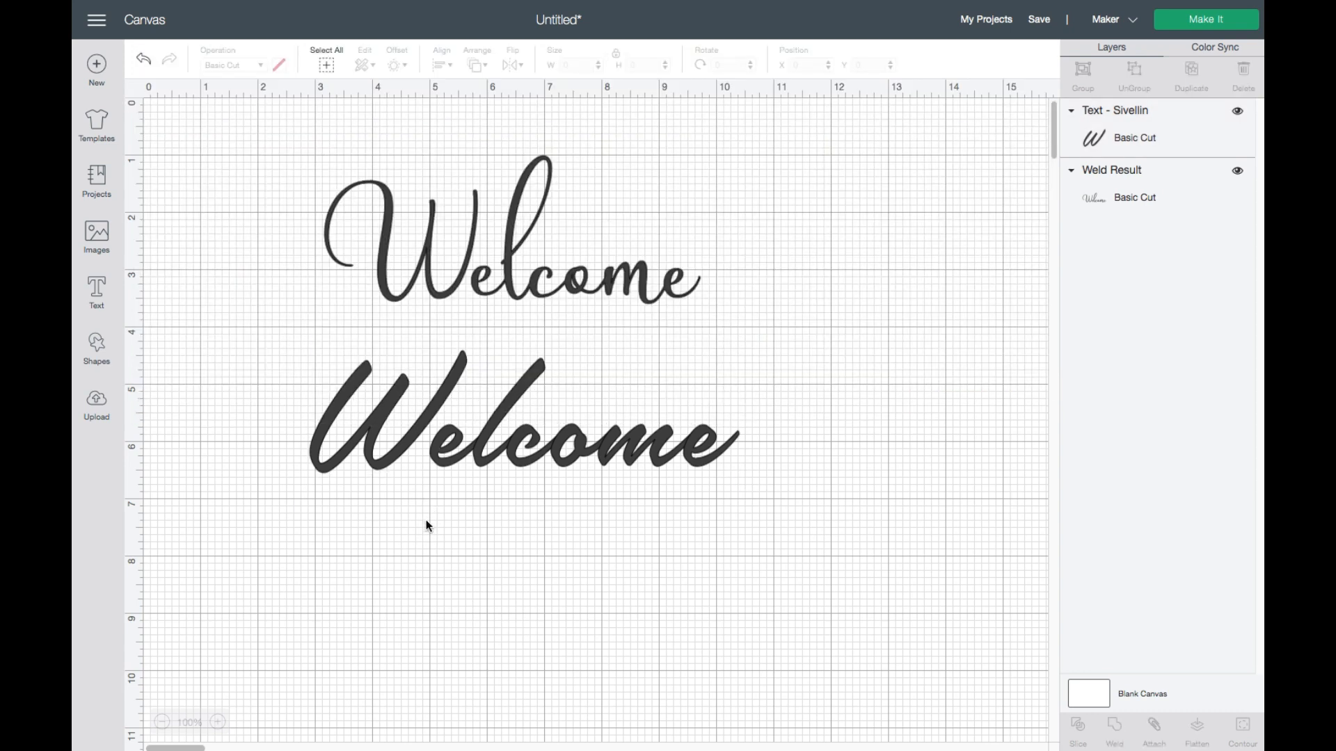
left_click(520, 439)
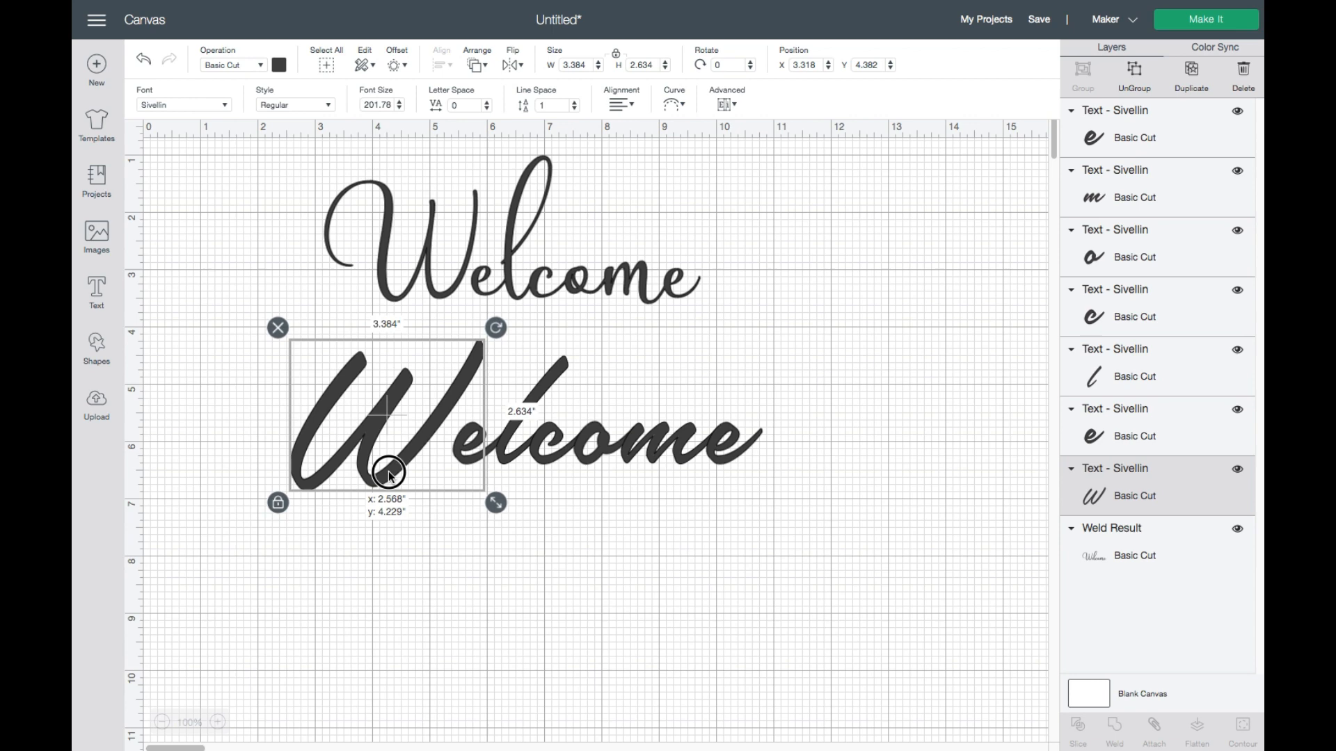
Move the W against the other Sivellin letters, weld them, and shift the word down-right
left_click(679, 523)
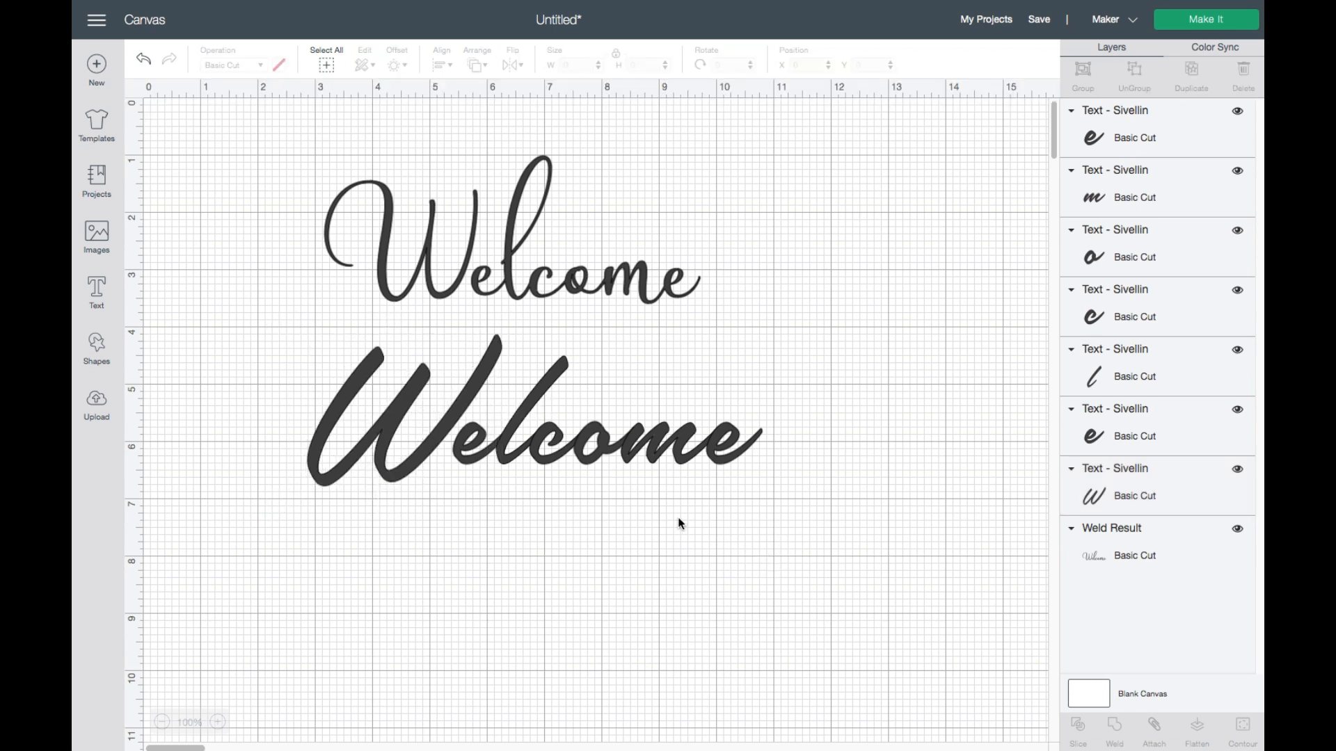
left_click(532, 439)
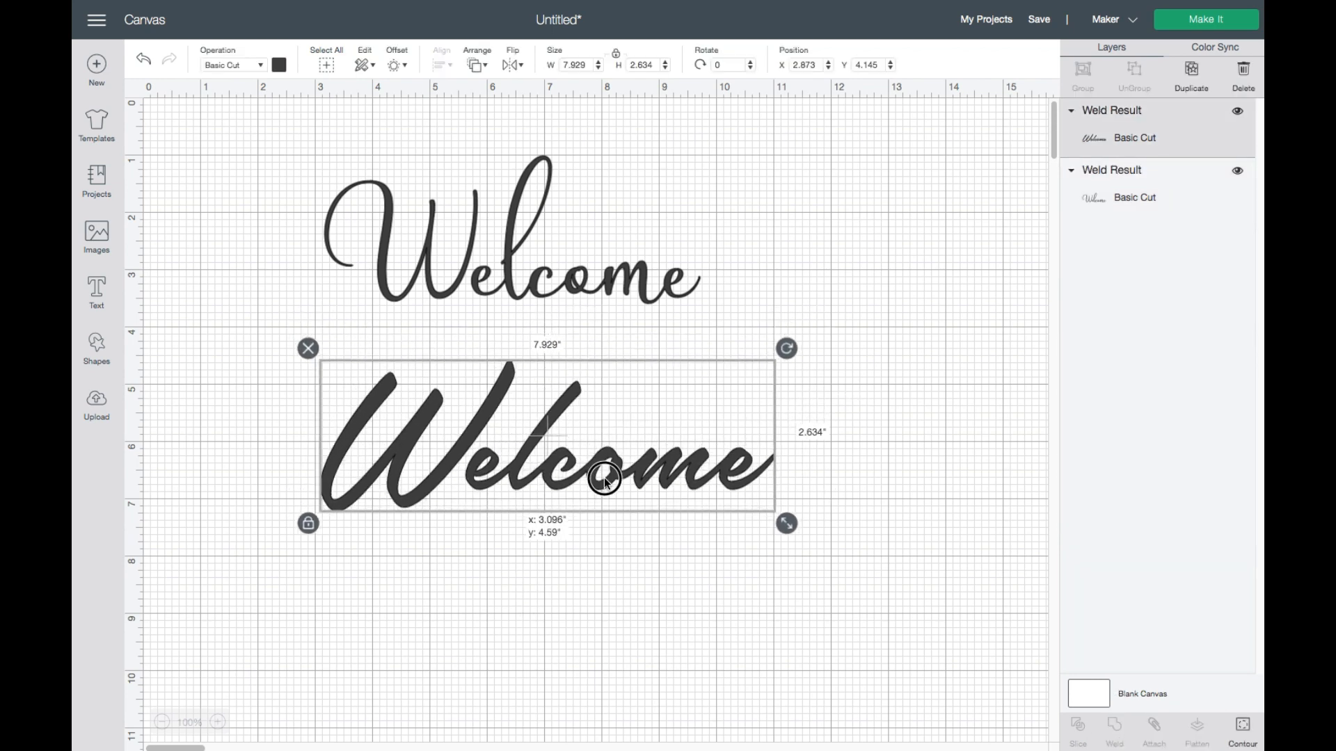
left_click_drag(605, 477, 764, 409)
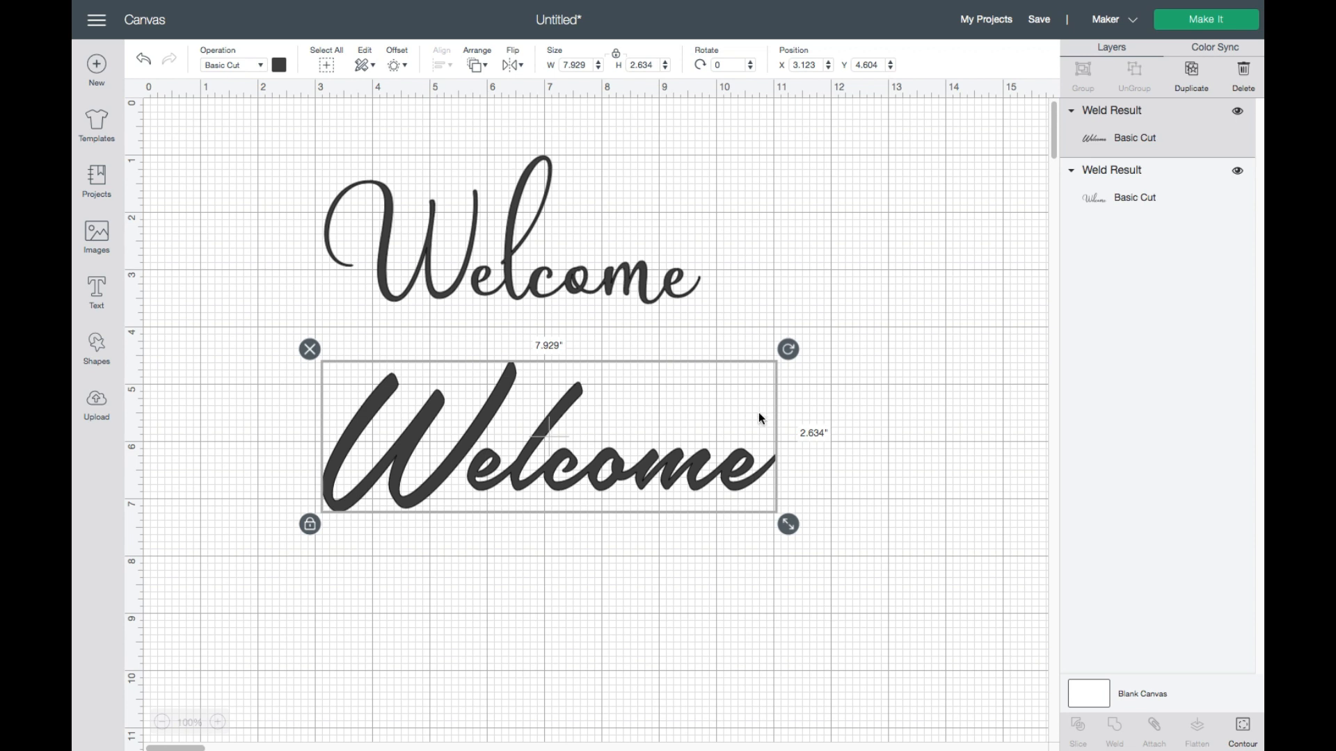
mouse_move(559, 434)
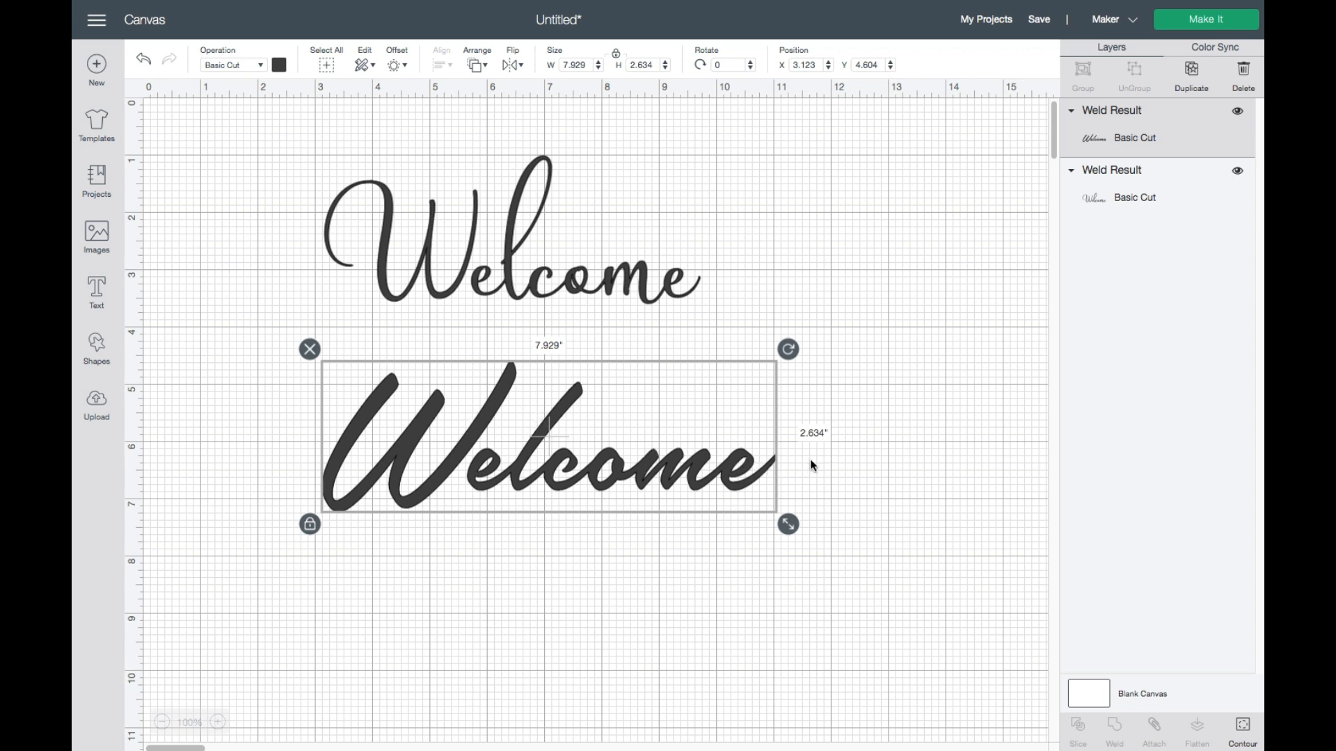
mouse_move(771, 399)
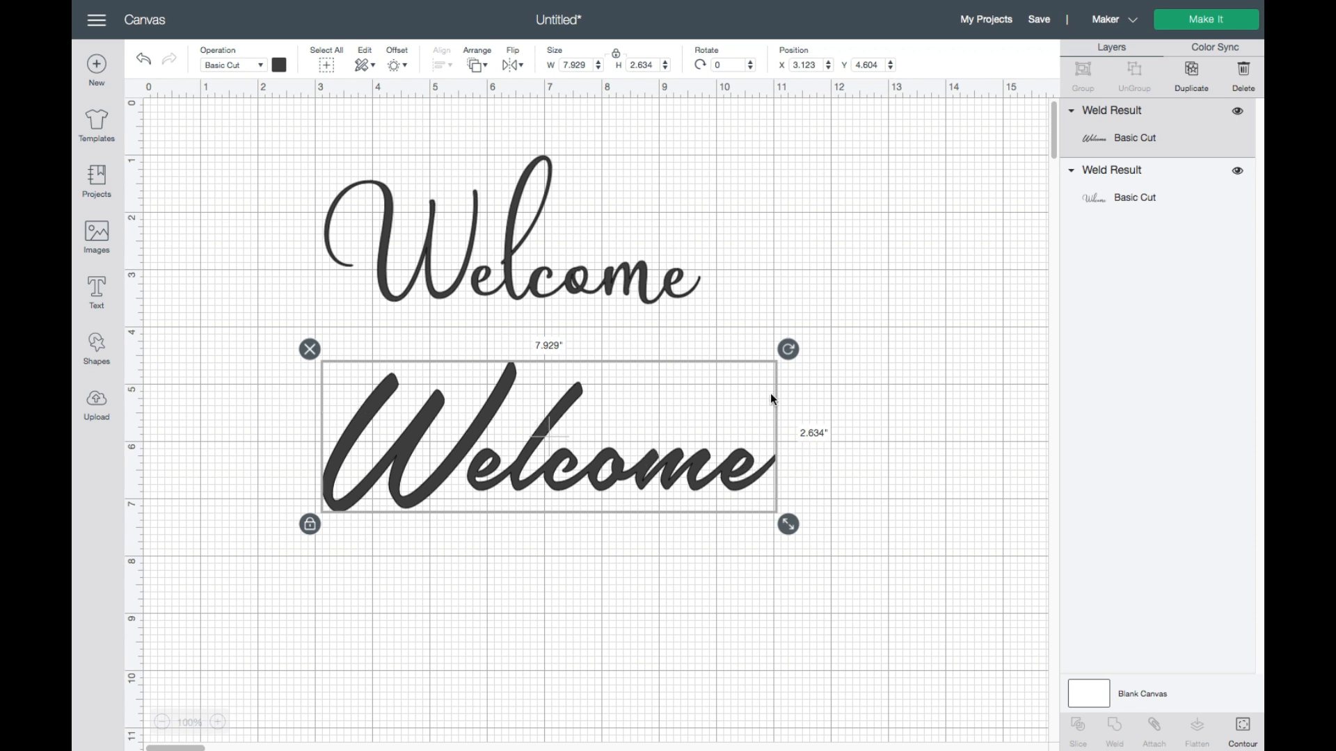
mouse_move(902, 443)
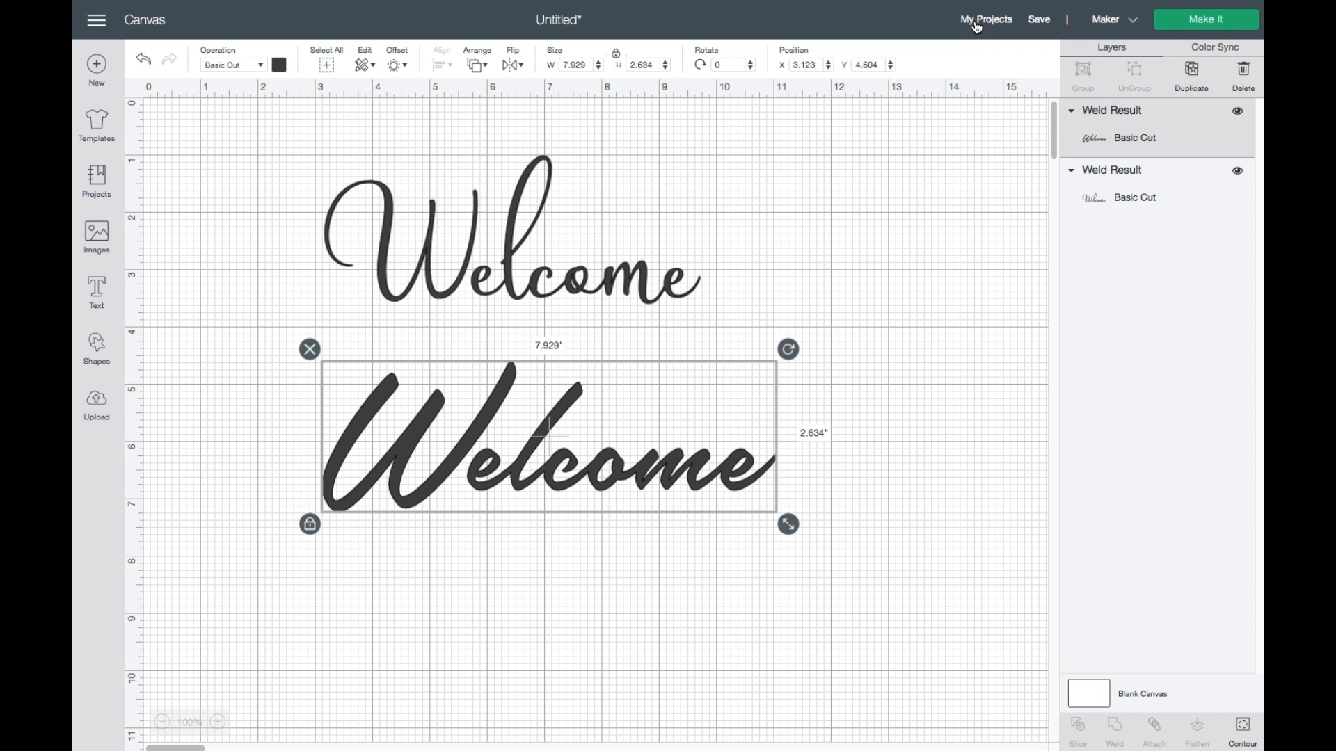
mouse_move(970, 24)
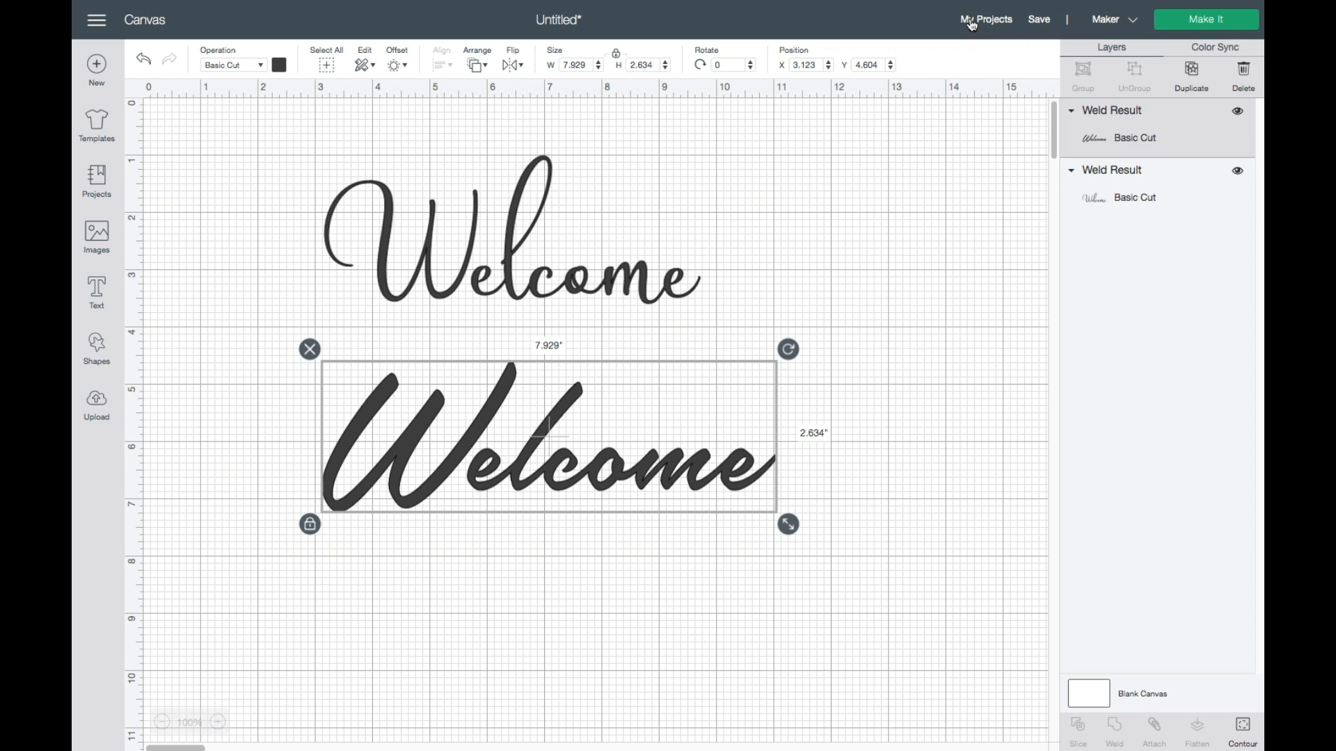
mouse_move(967, 19)
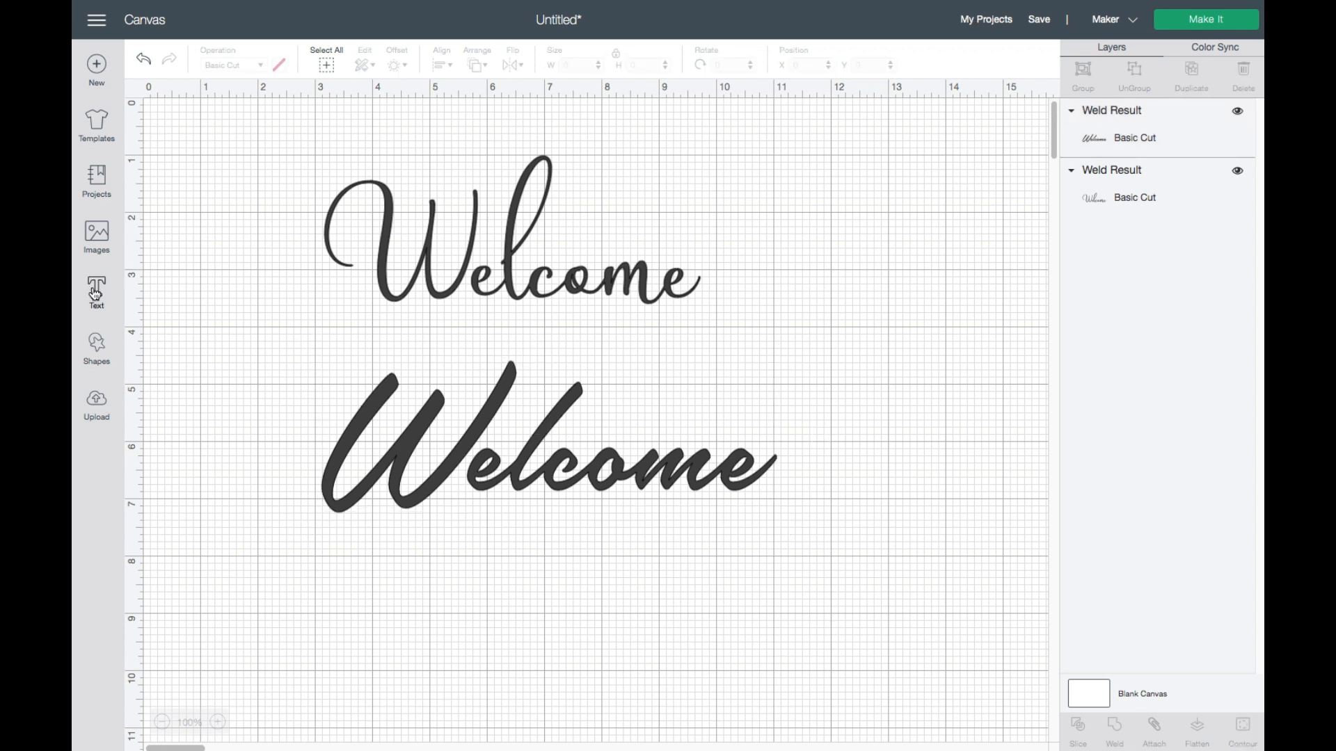
Add 'Hello' text below the second Welcome and enlarge it
left_click(95, 289)
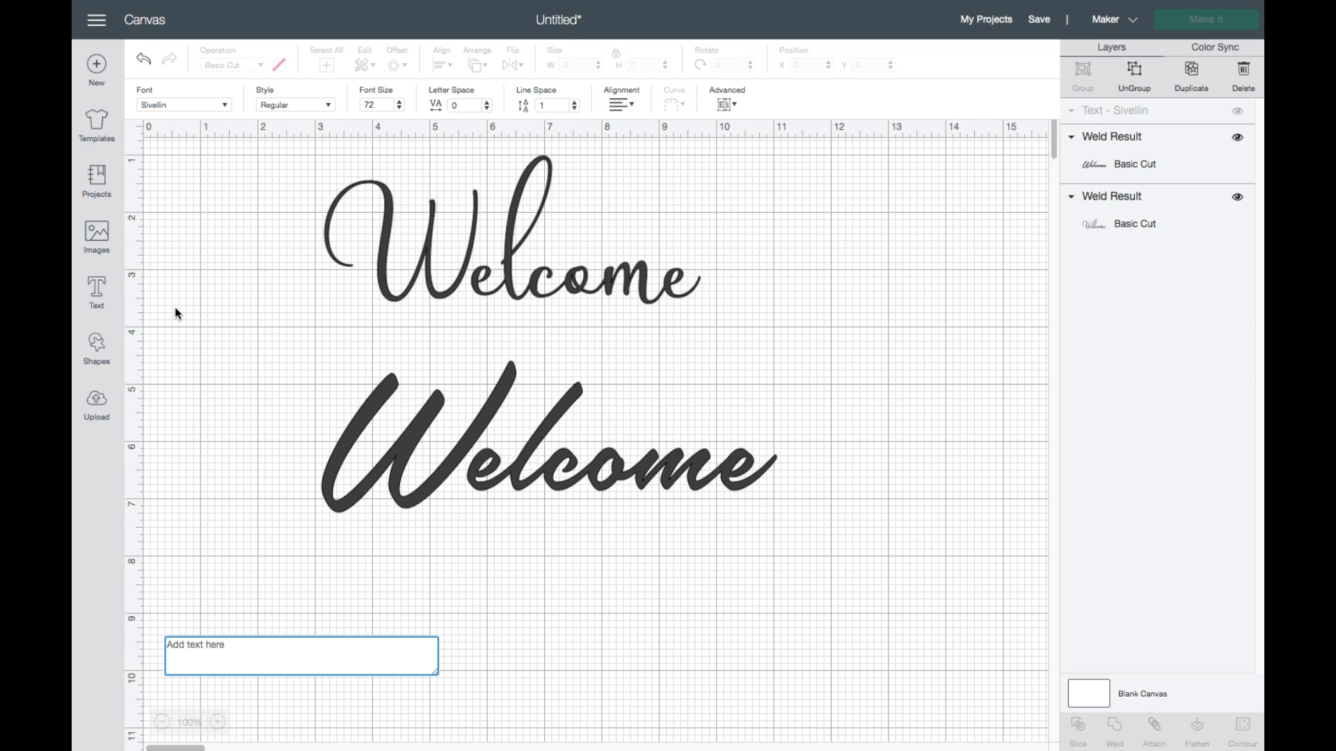
type("Hello")
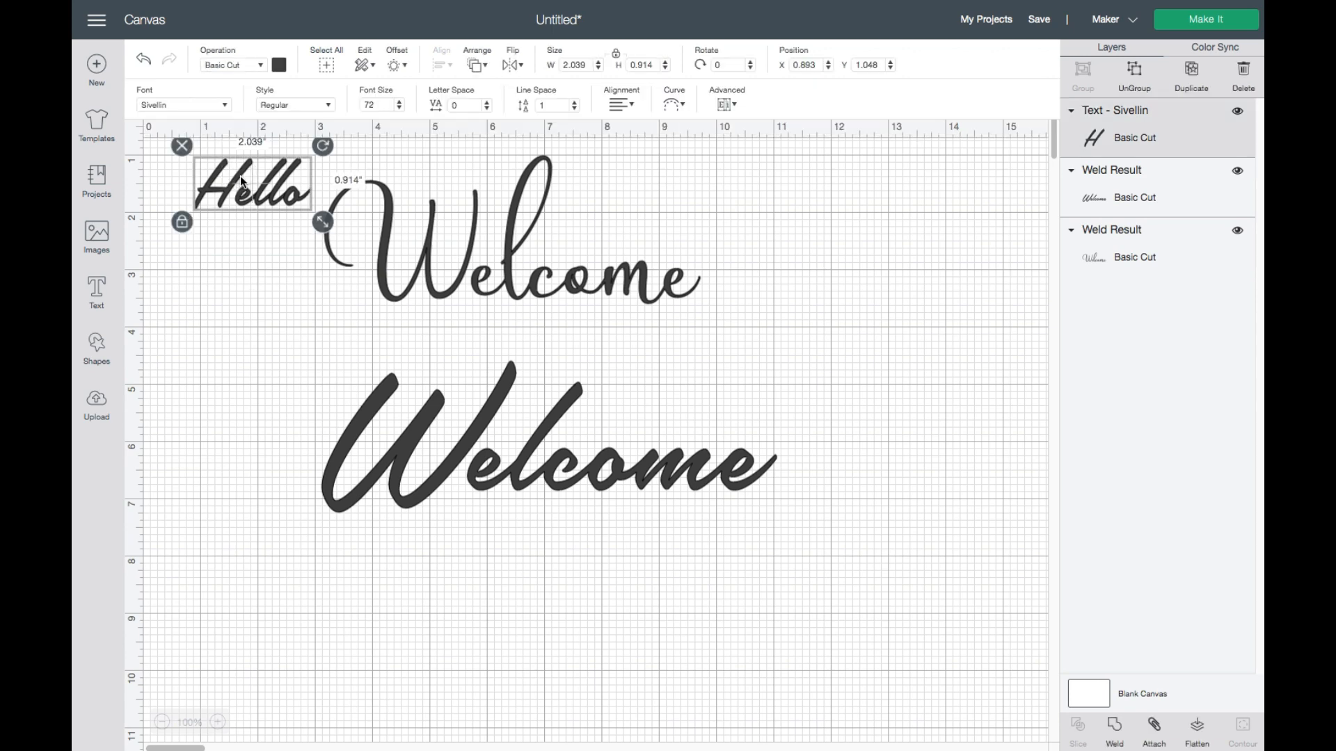
left_click_drag(251, 186, 484, 585)
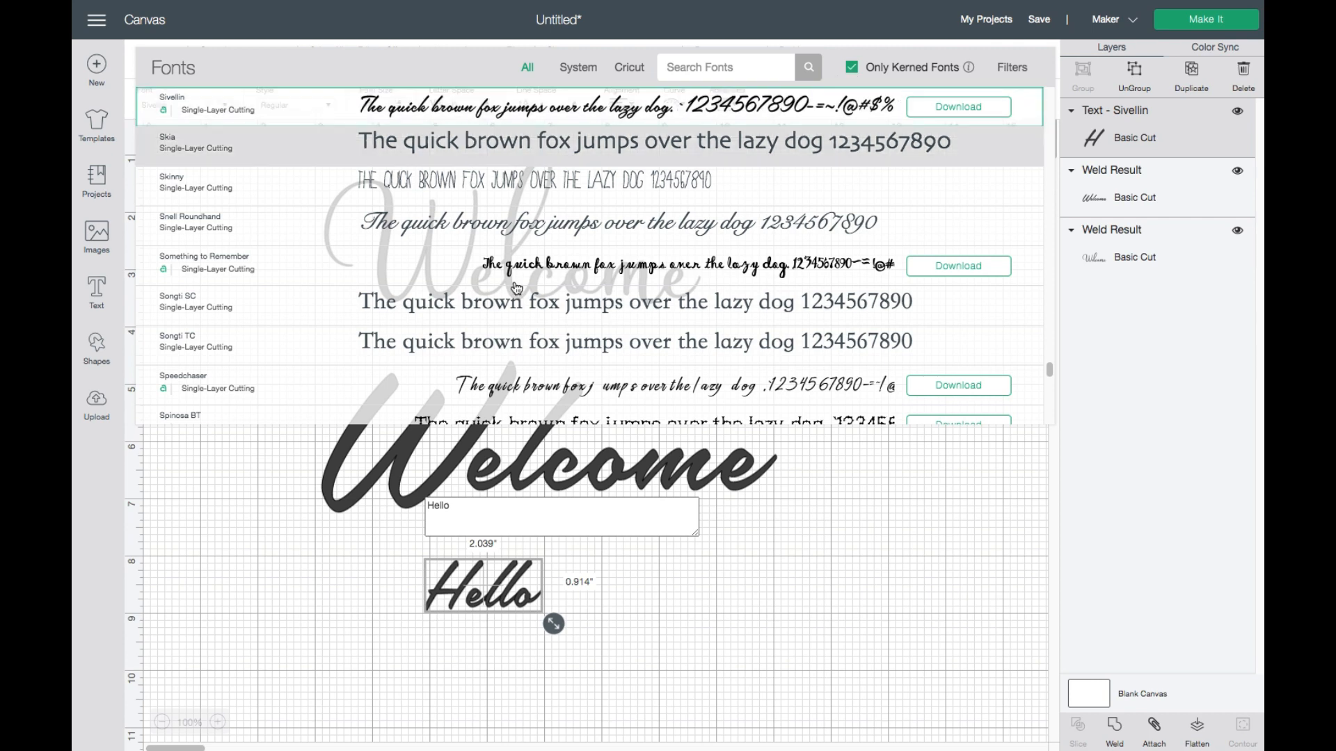
left_click(569, 623)
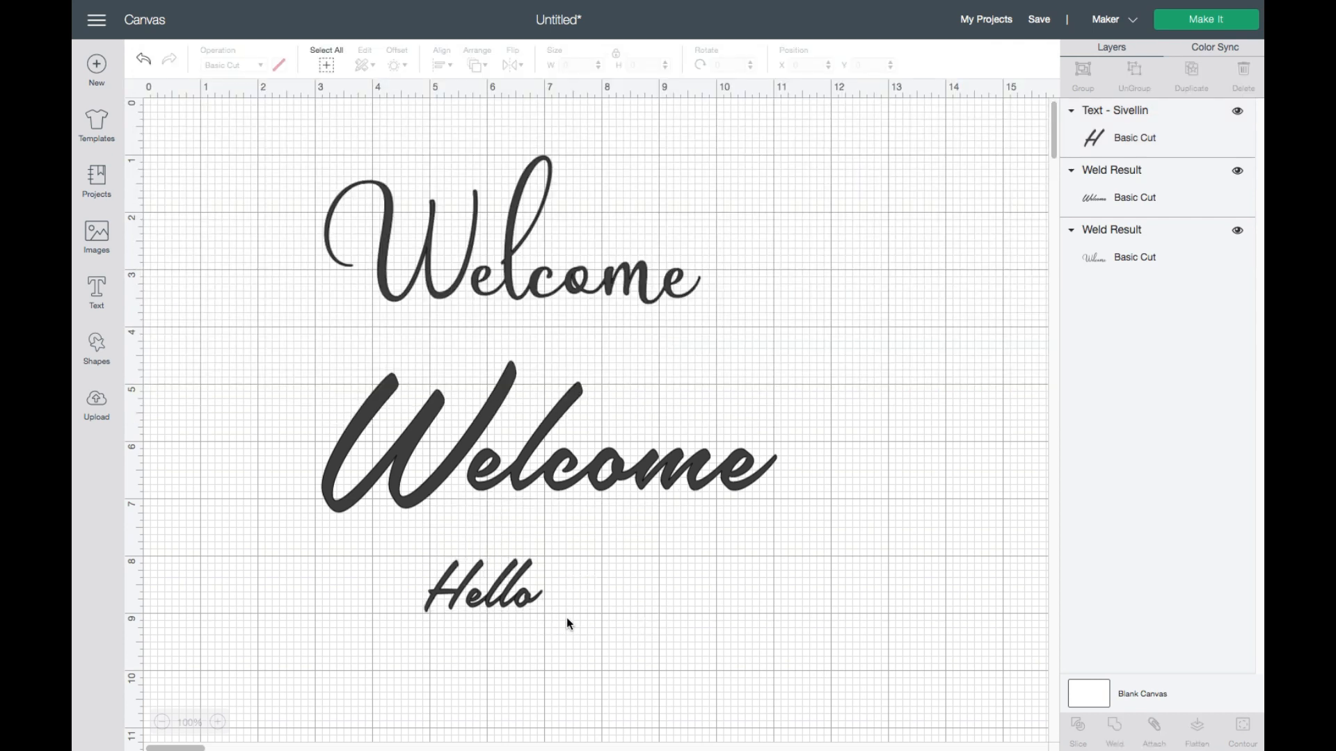
left_click(482, 592)
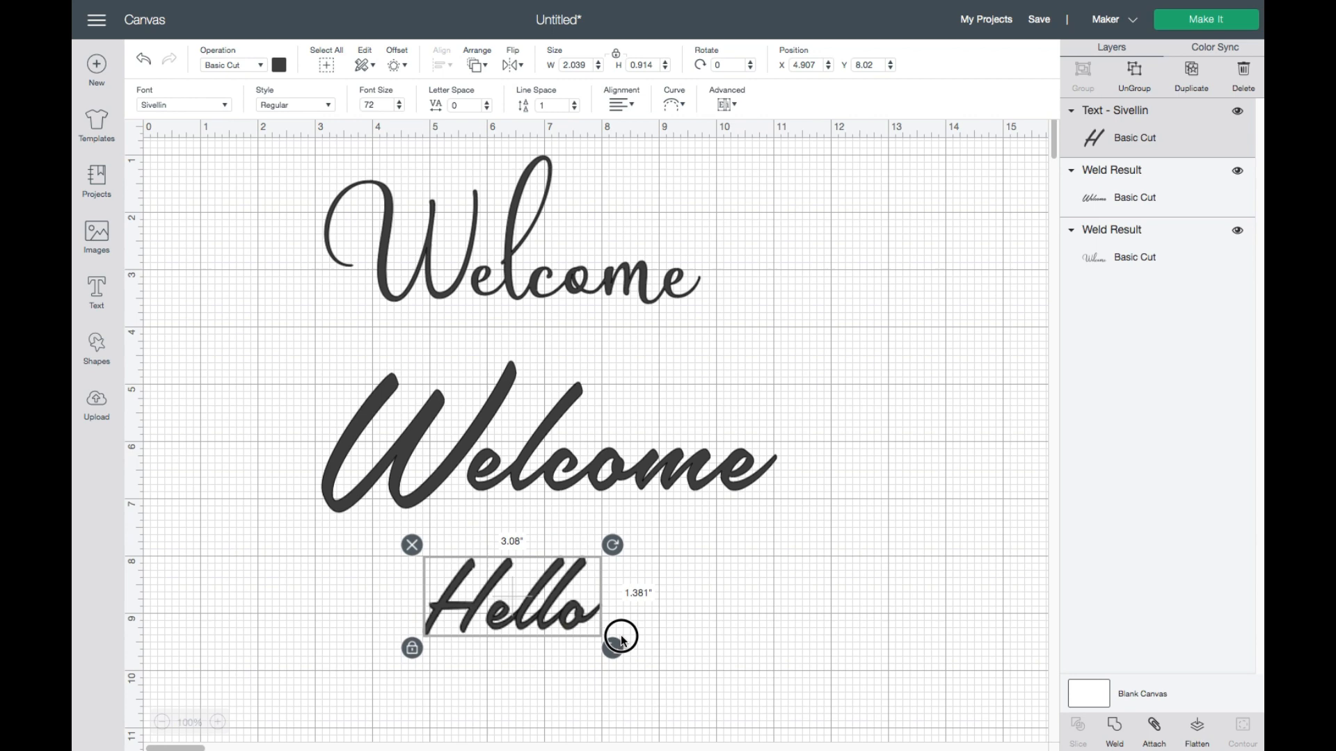
left_click_drag(620, 637, 720, 695)
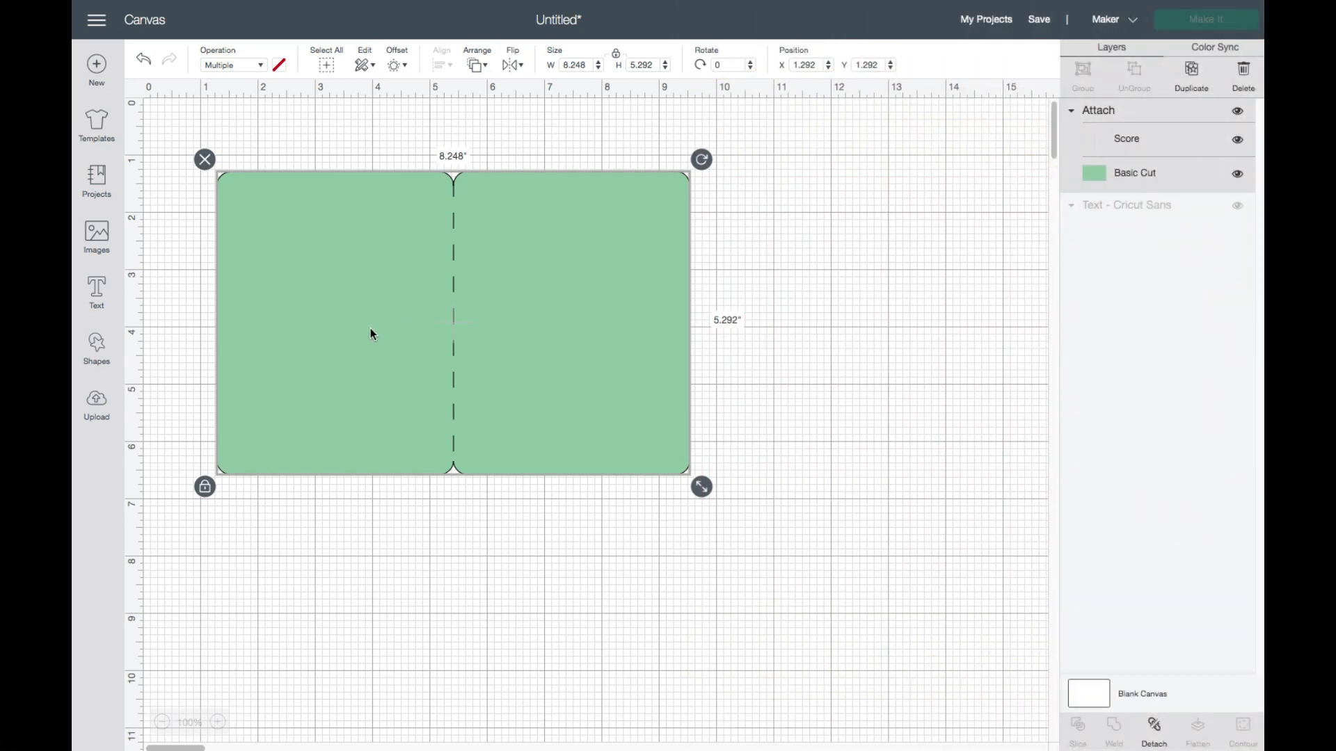
mouse_move(154, 224)
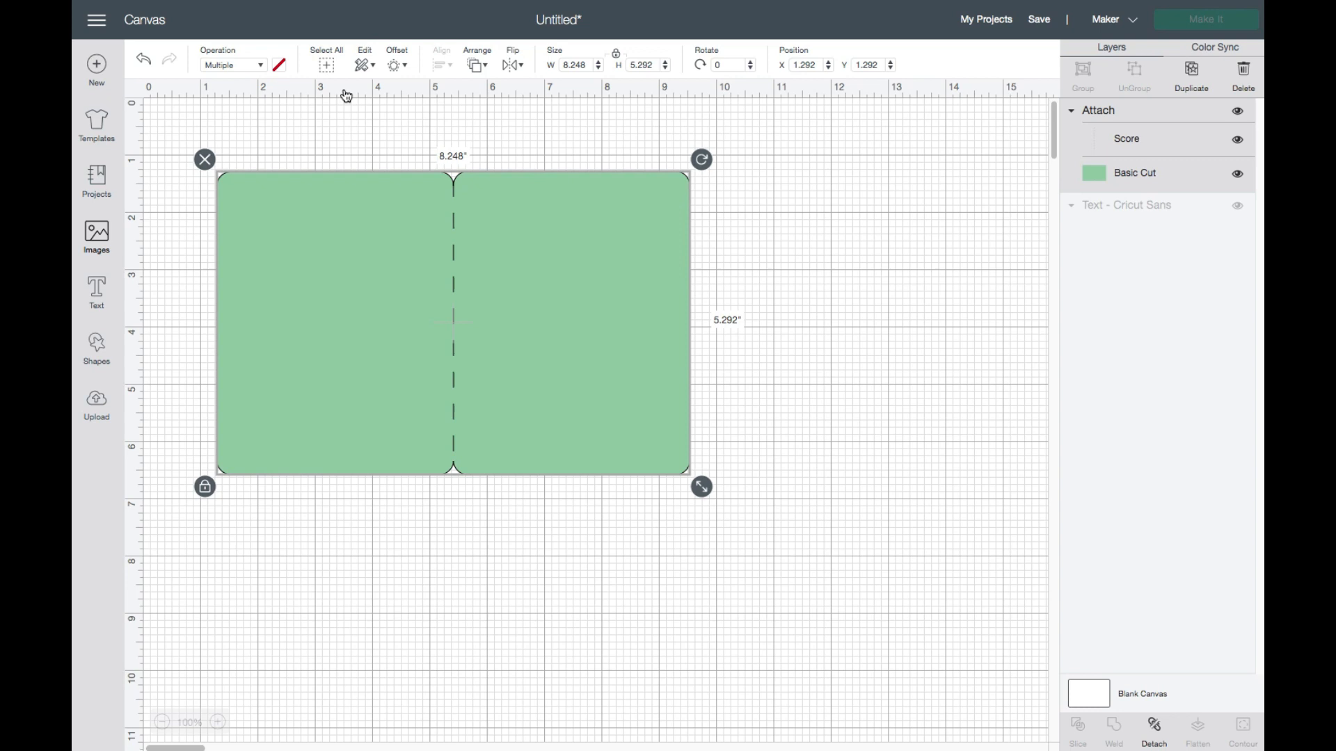
Insert the green card image with its dashed score line from the image library
left_click(96, 237)
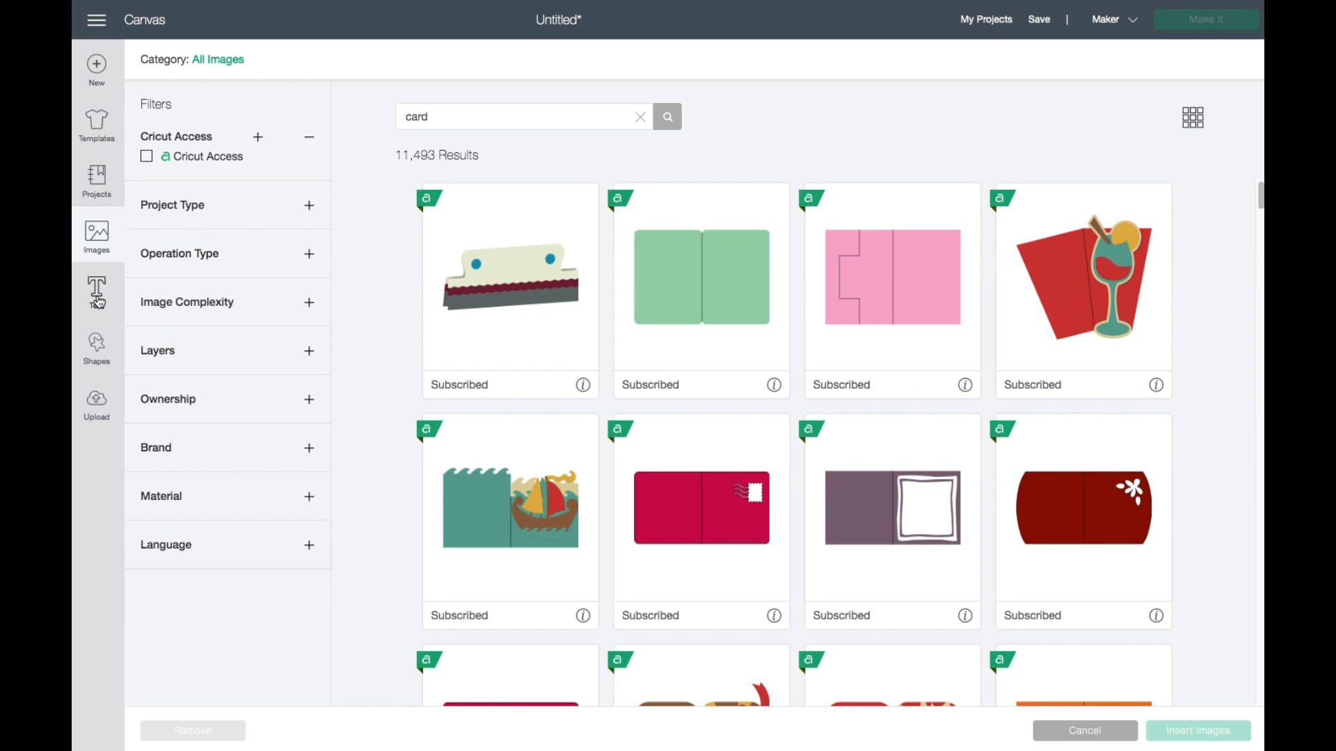
left_click(1196, 737)
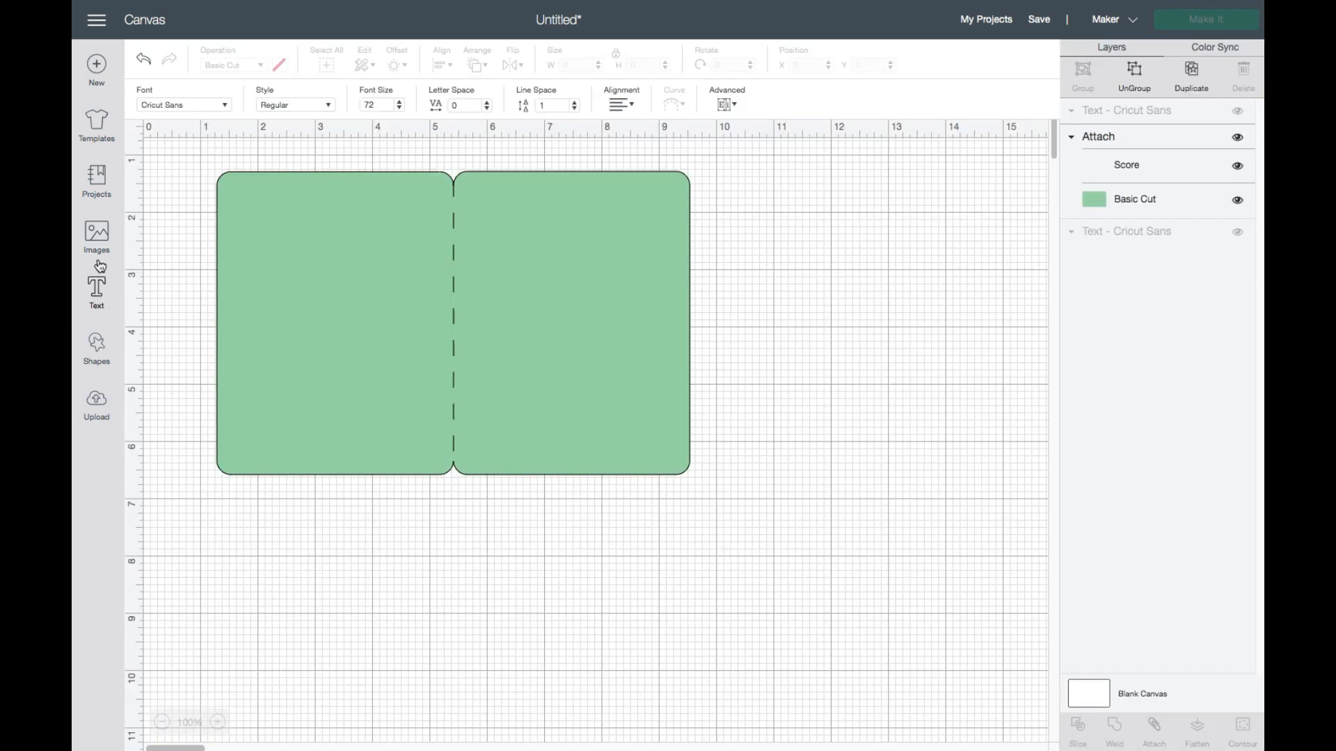
mouse_move(96, 290)
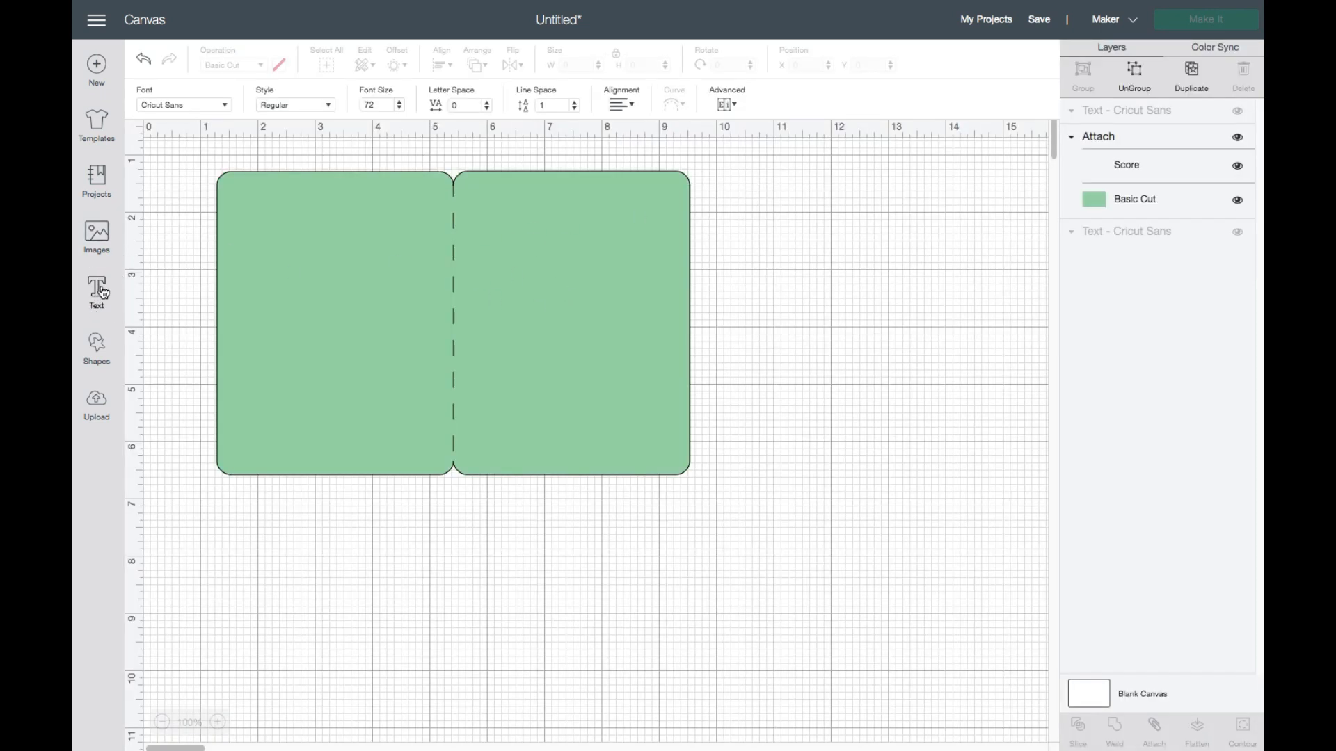
Add a new text box and limit the font list to kerned fonts to find Mahogany Script Std
left_click(96, 291)
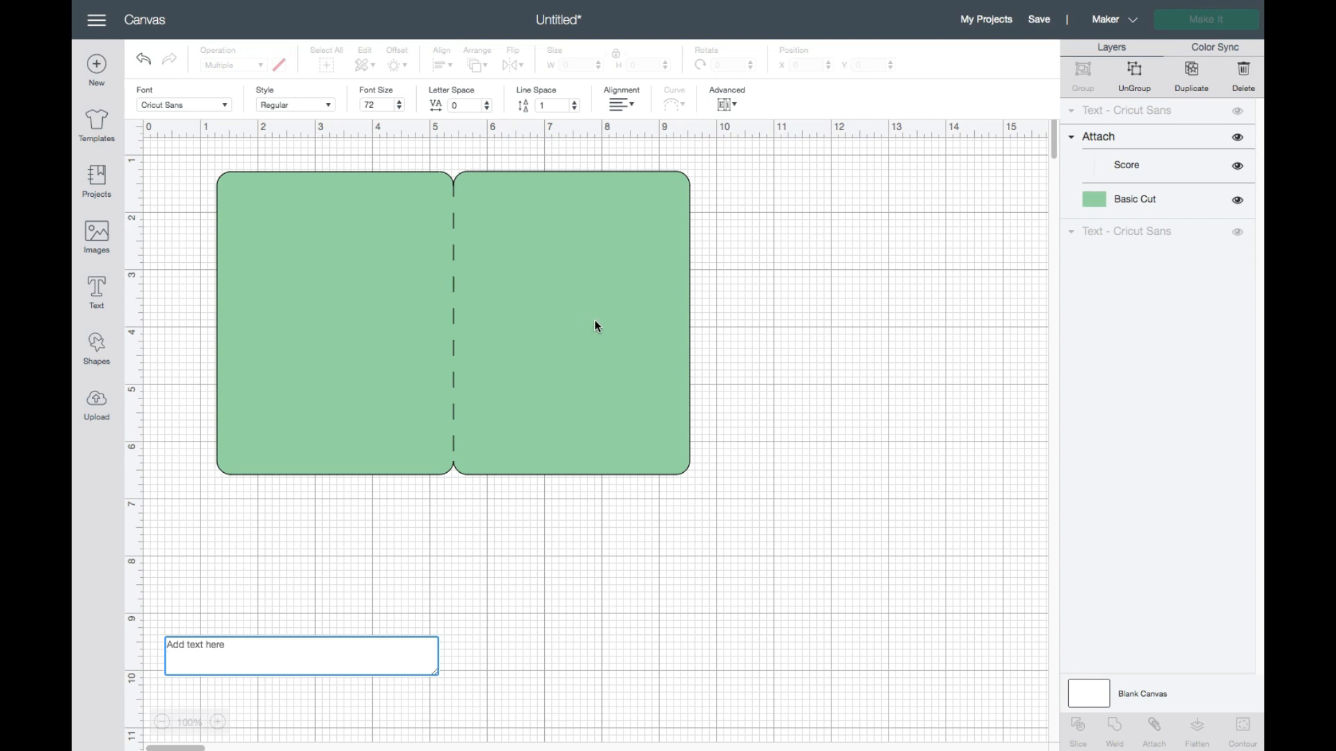
mouse_move(235, 111)
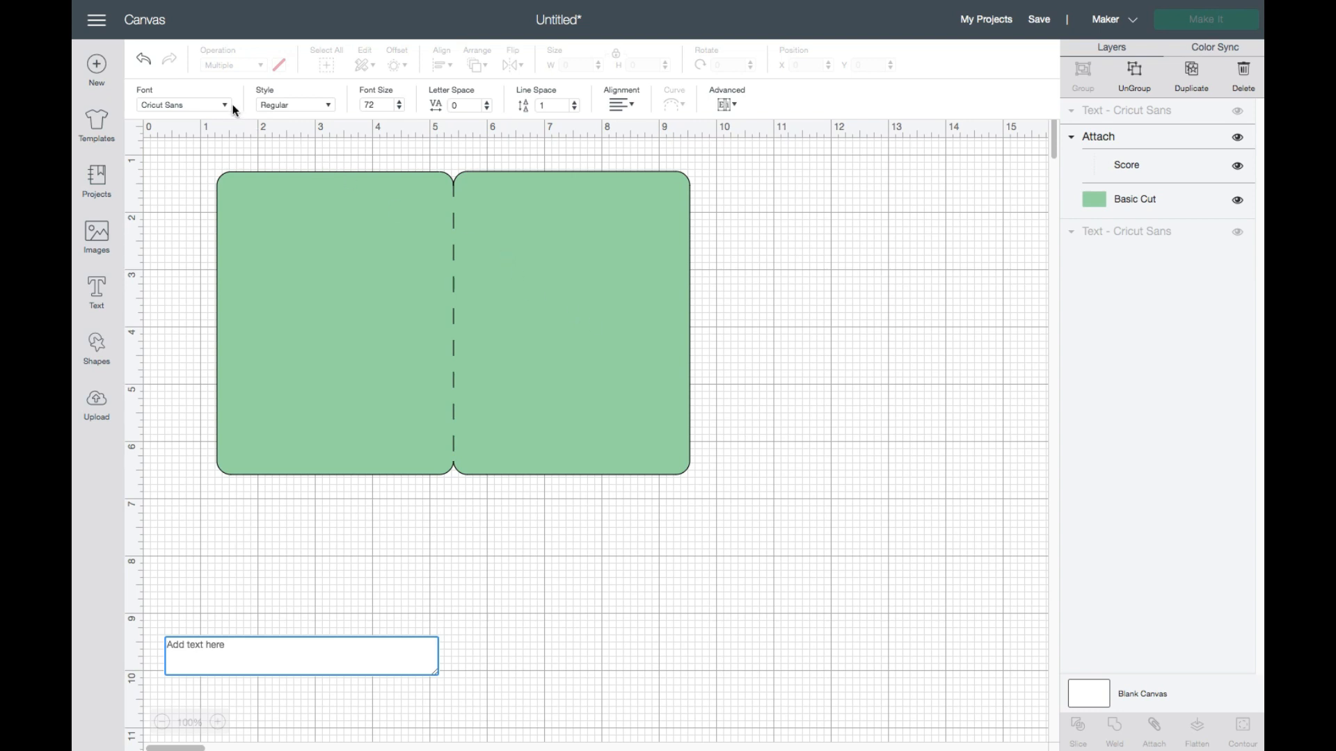
left_click(181, 103)
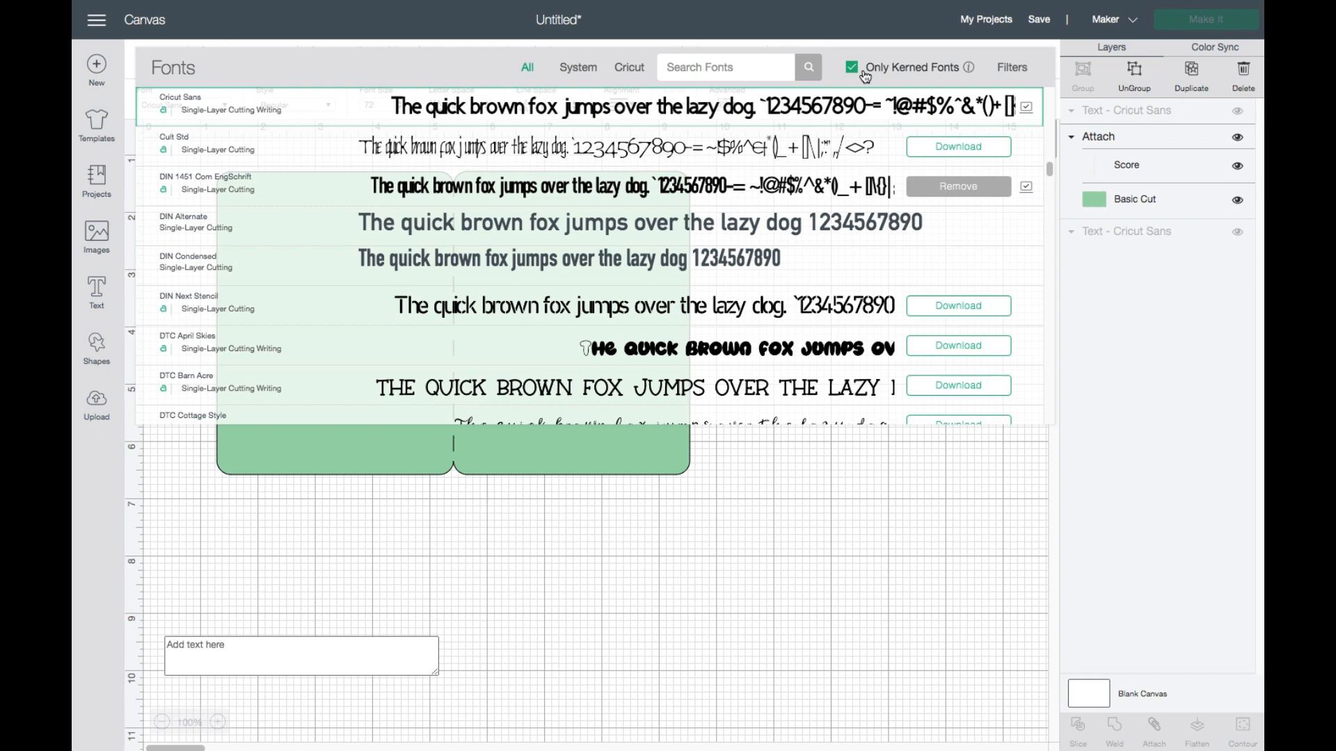
mouse_move(523, 239)
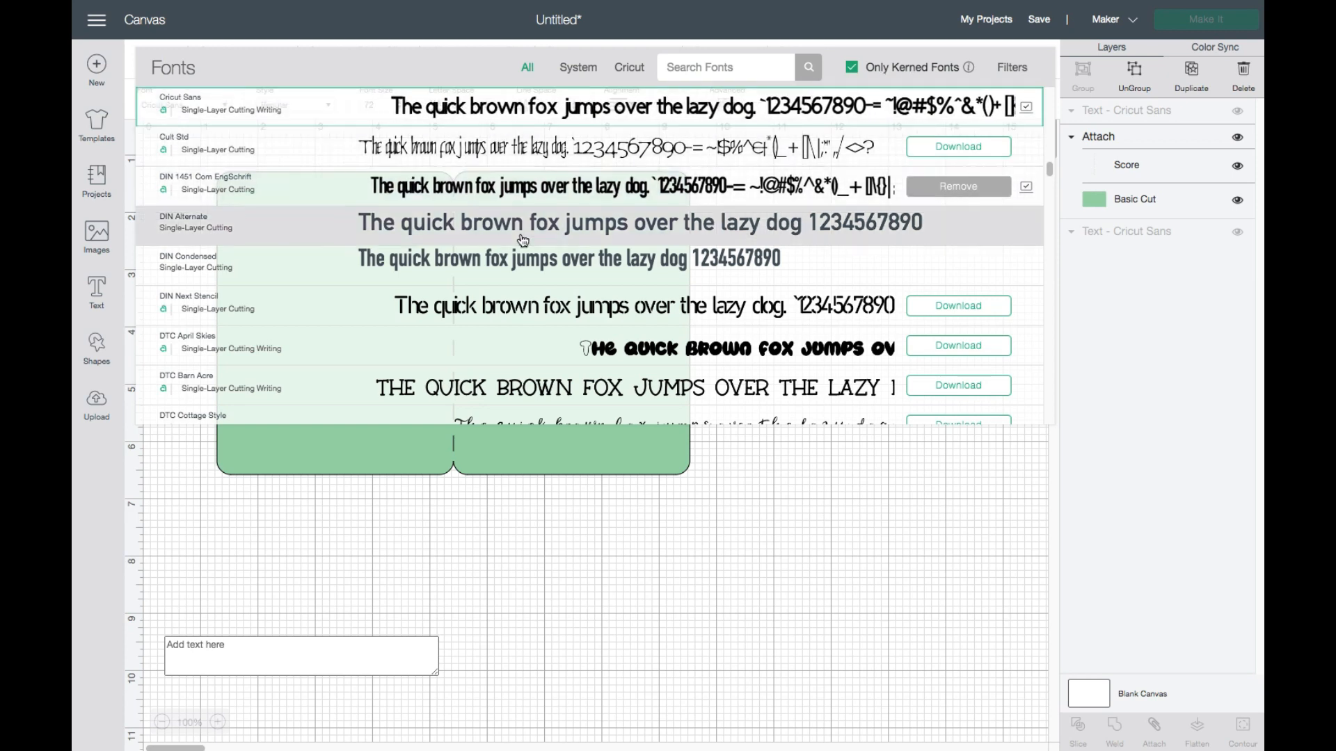
scroll("down", 3)
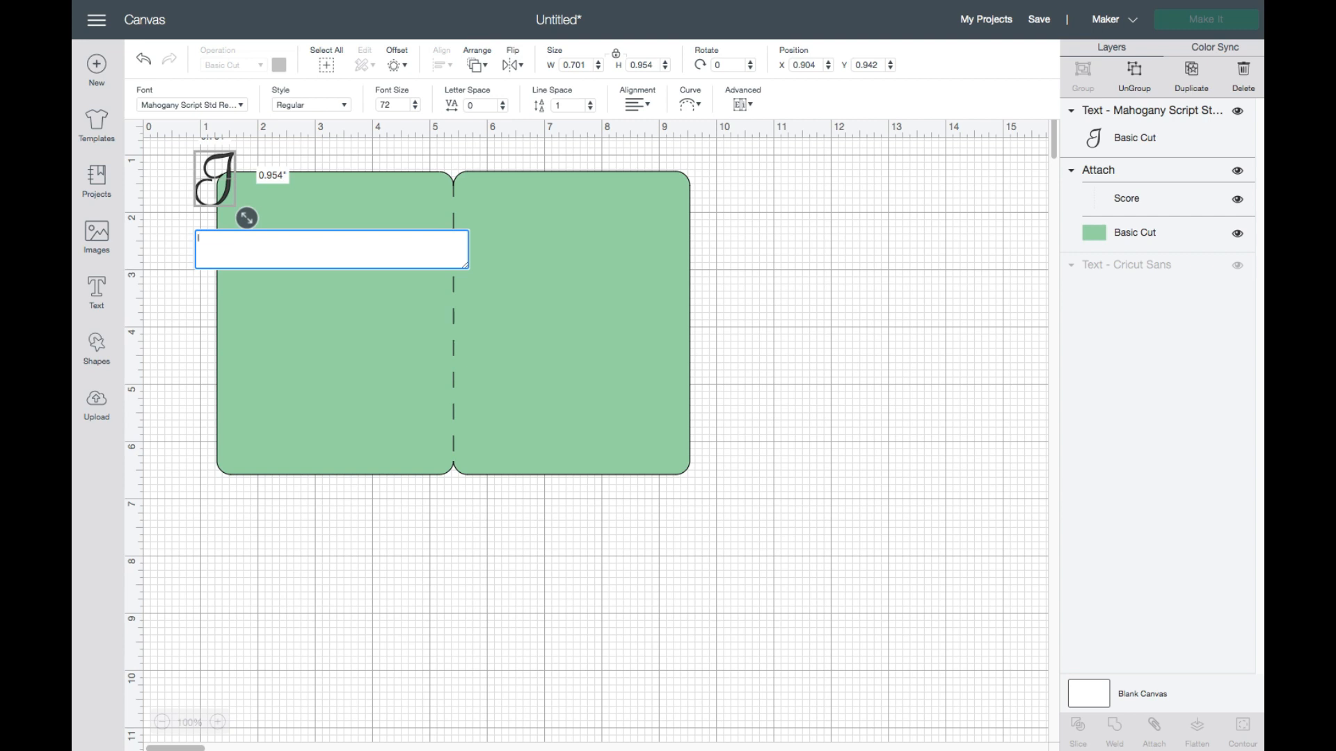
Type the Mahogany Script verse line by line, deleting the stray letter after 'found'
type("I love you more")
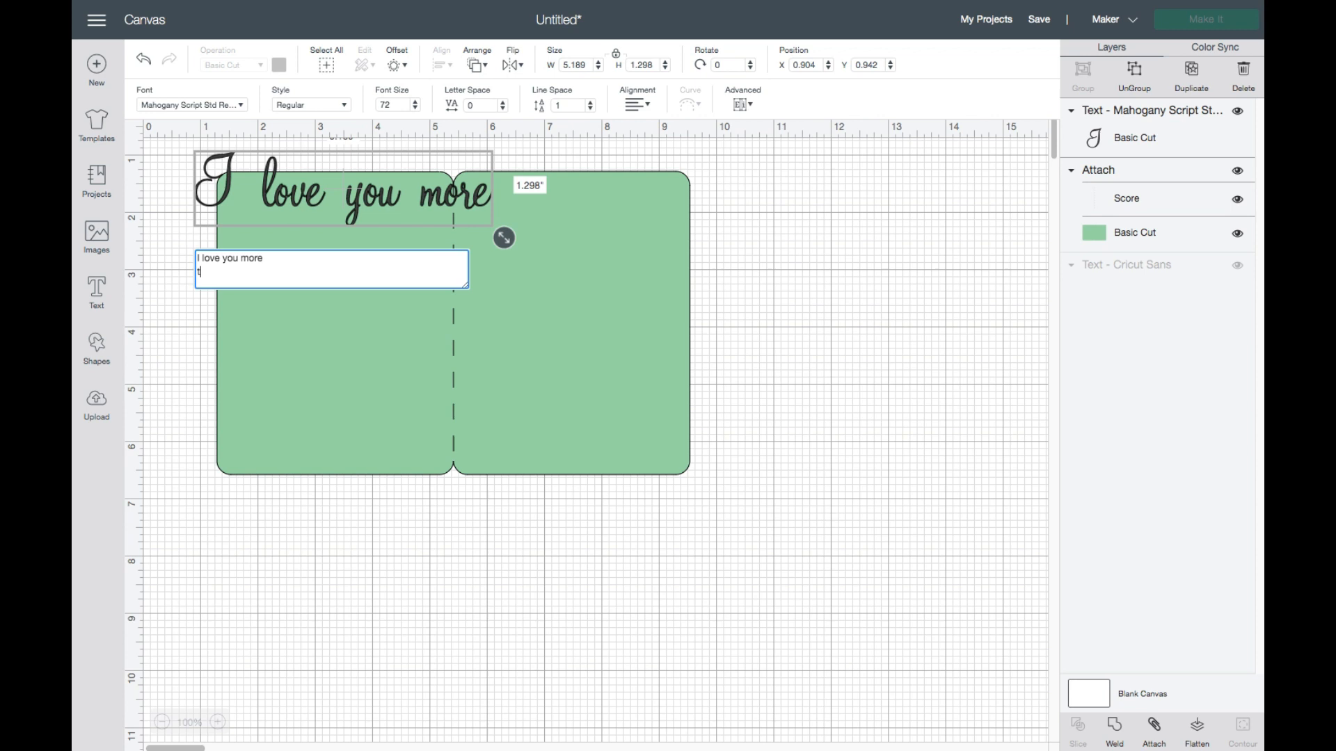
type("han I have ev")
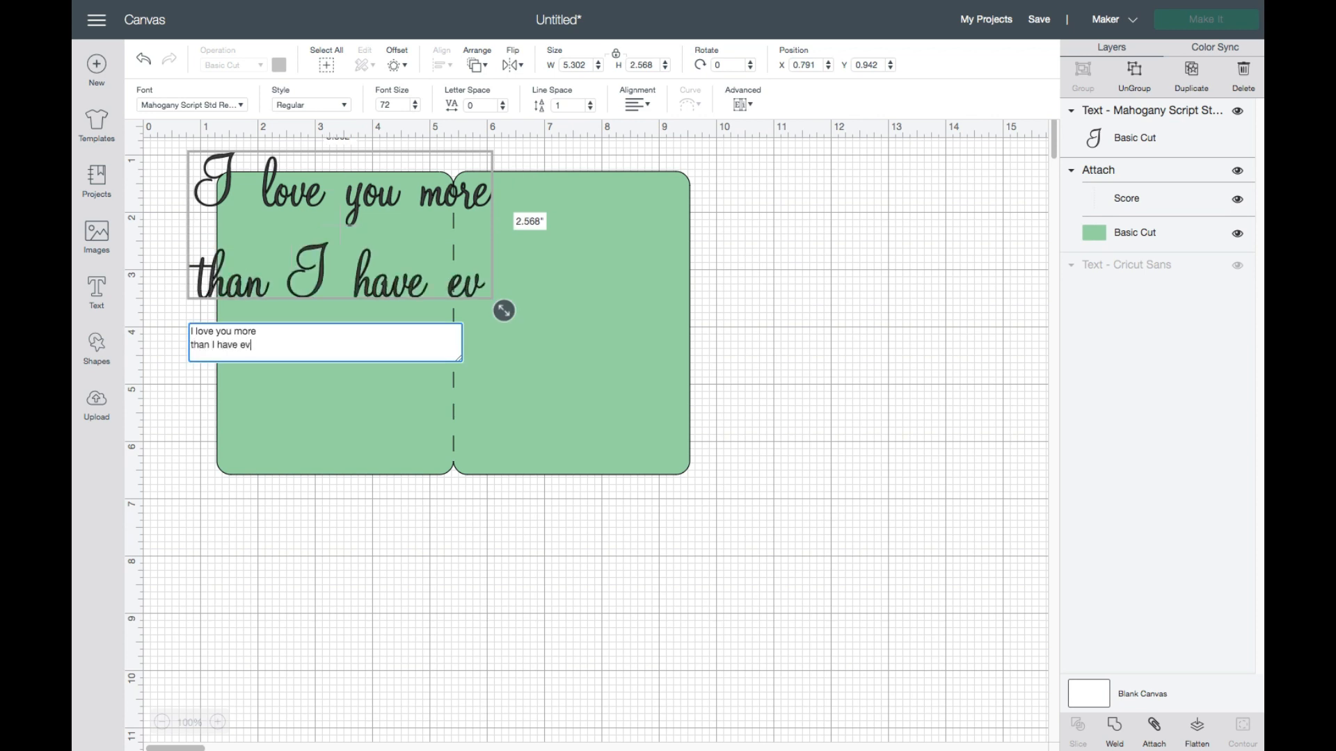
type("er")
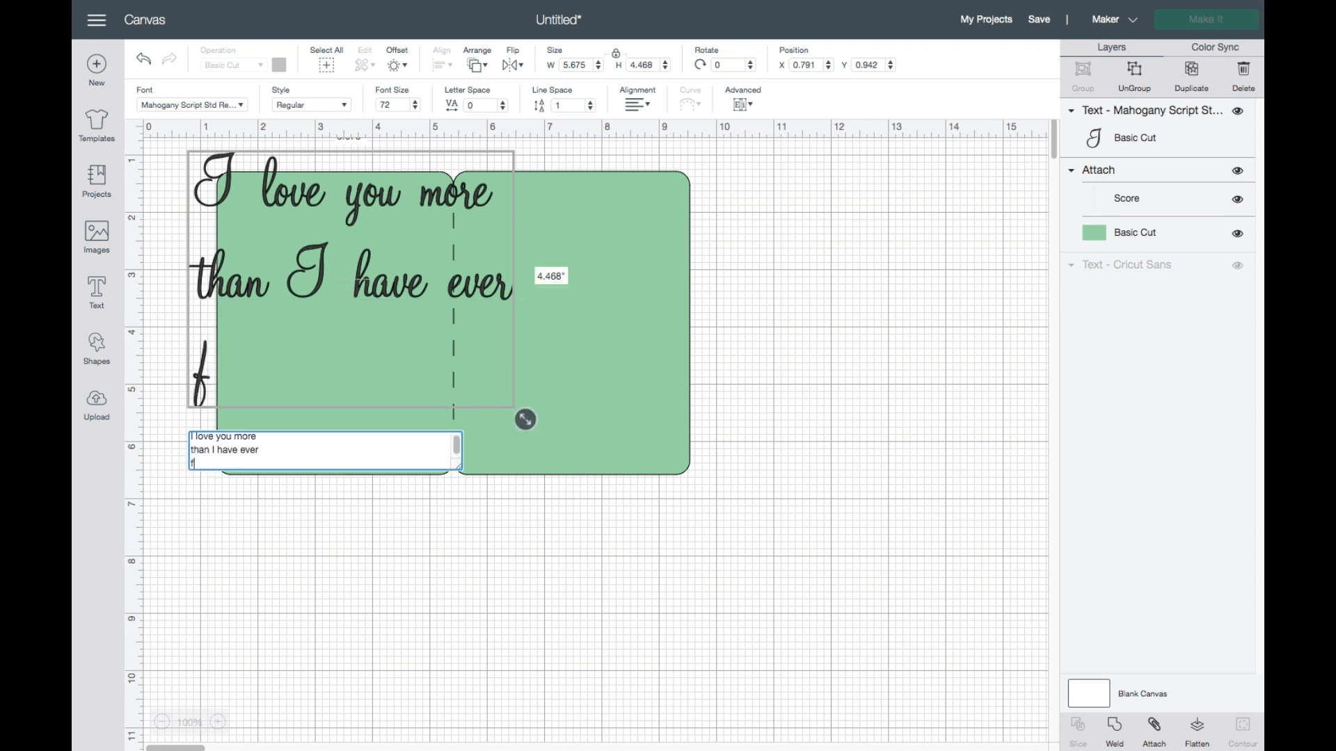
type("ounds a")
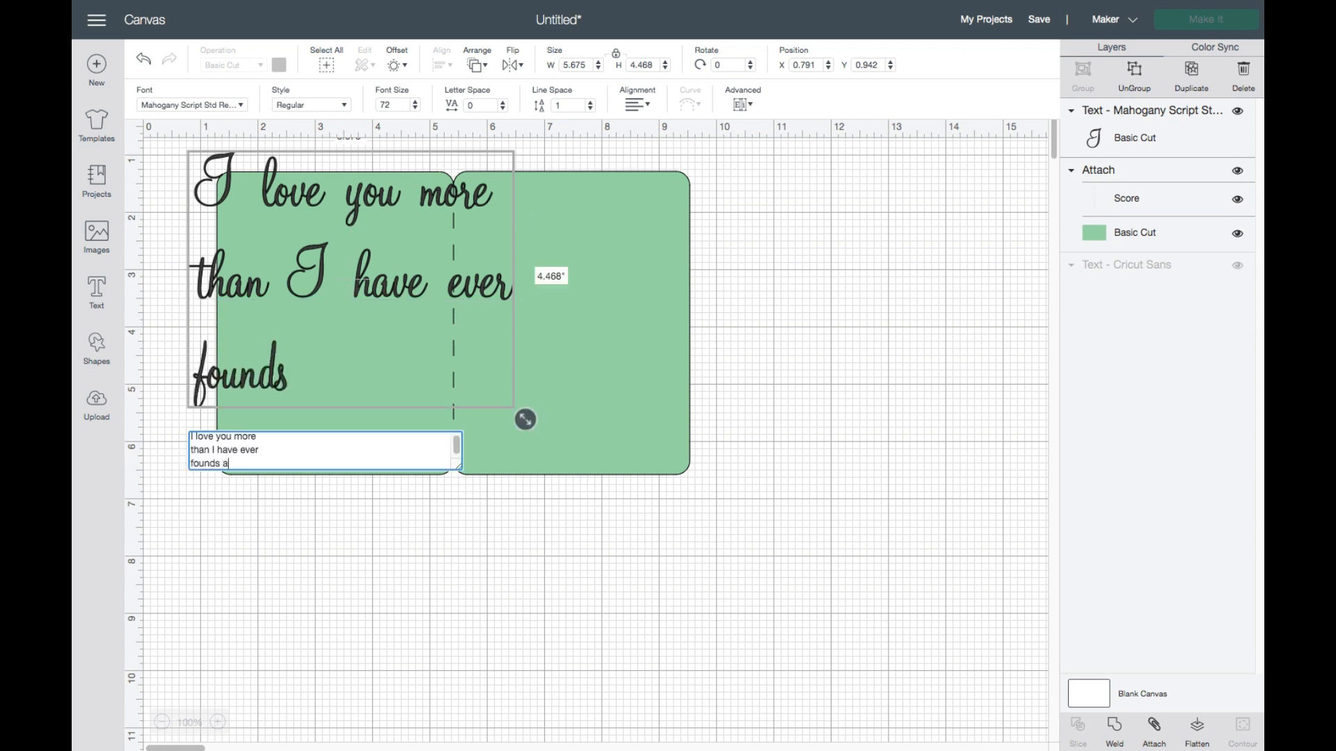
key("Backspace")
type(" way t")
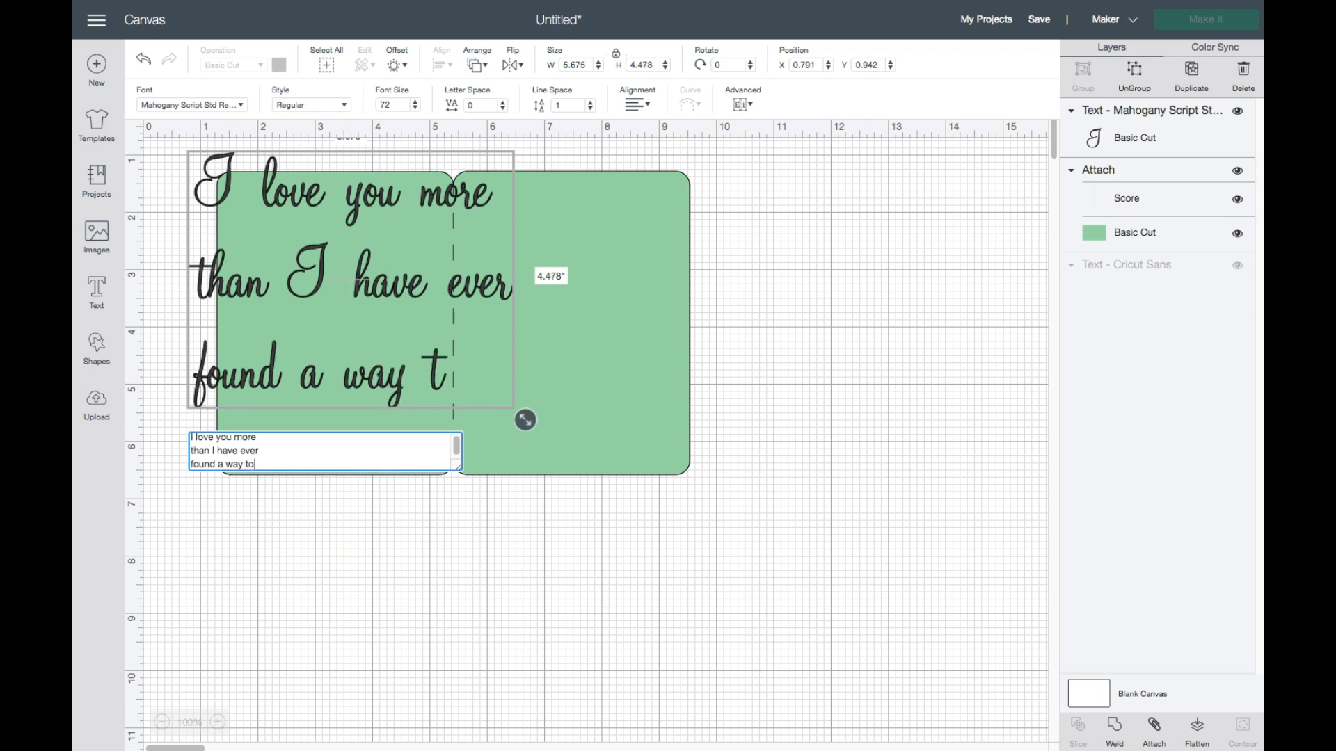
type("o")
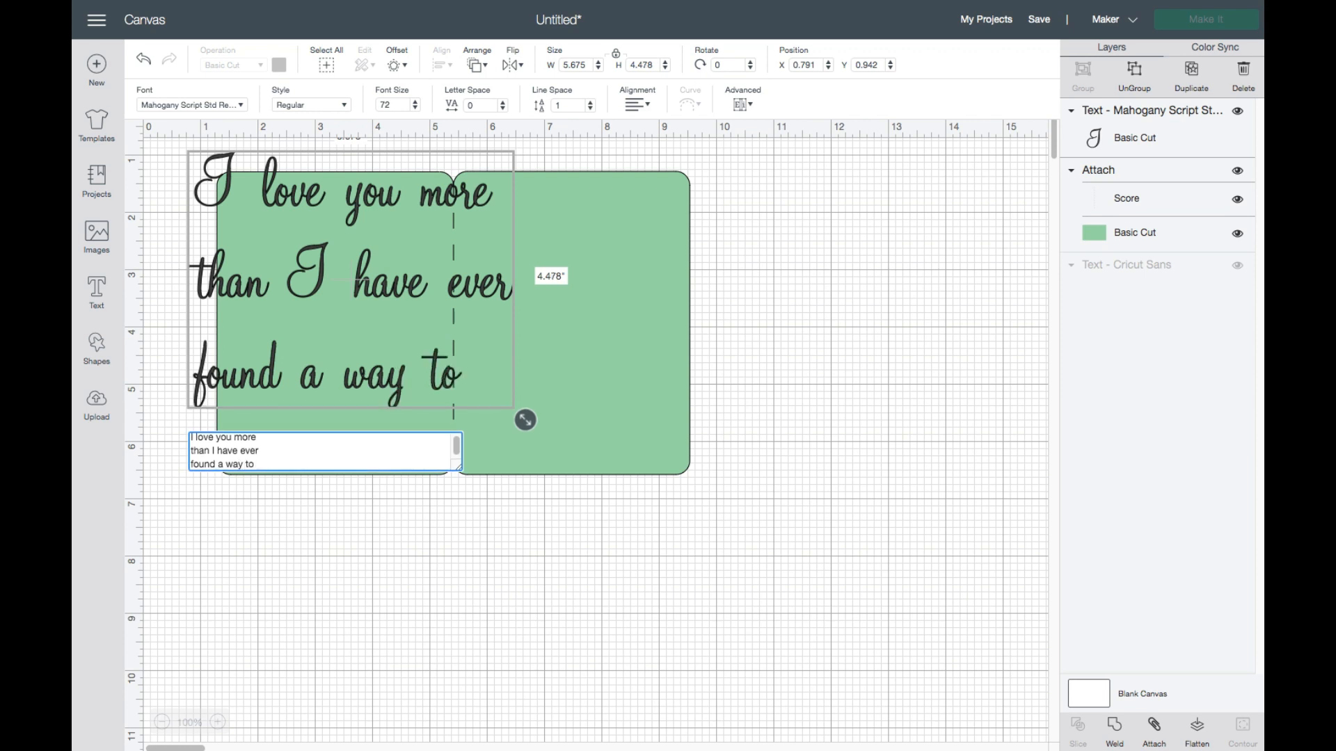
type("say to you")
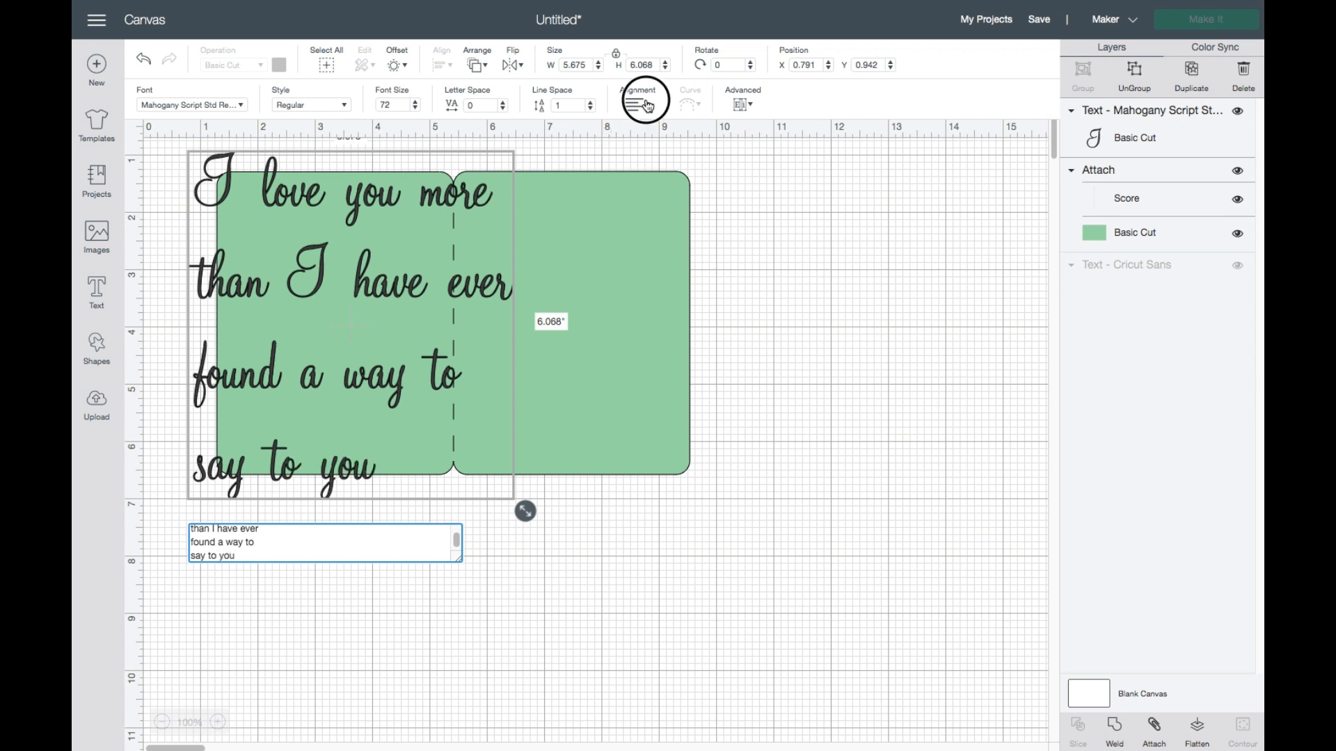
Center-align the message's lines and shrink the text to fit one panel
left_click(637, 105)
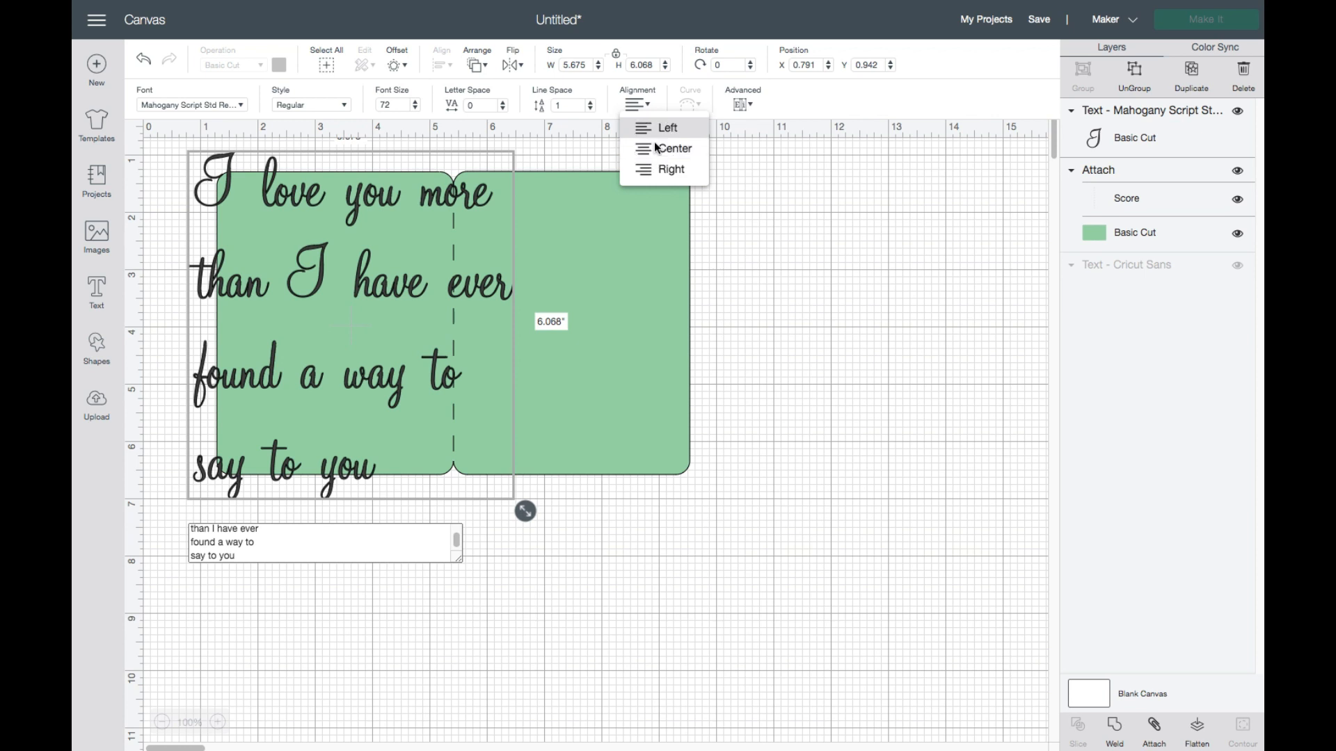
left_click_drag(525, 511, 475, 448)
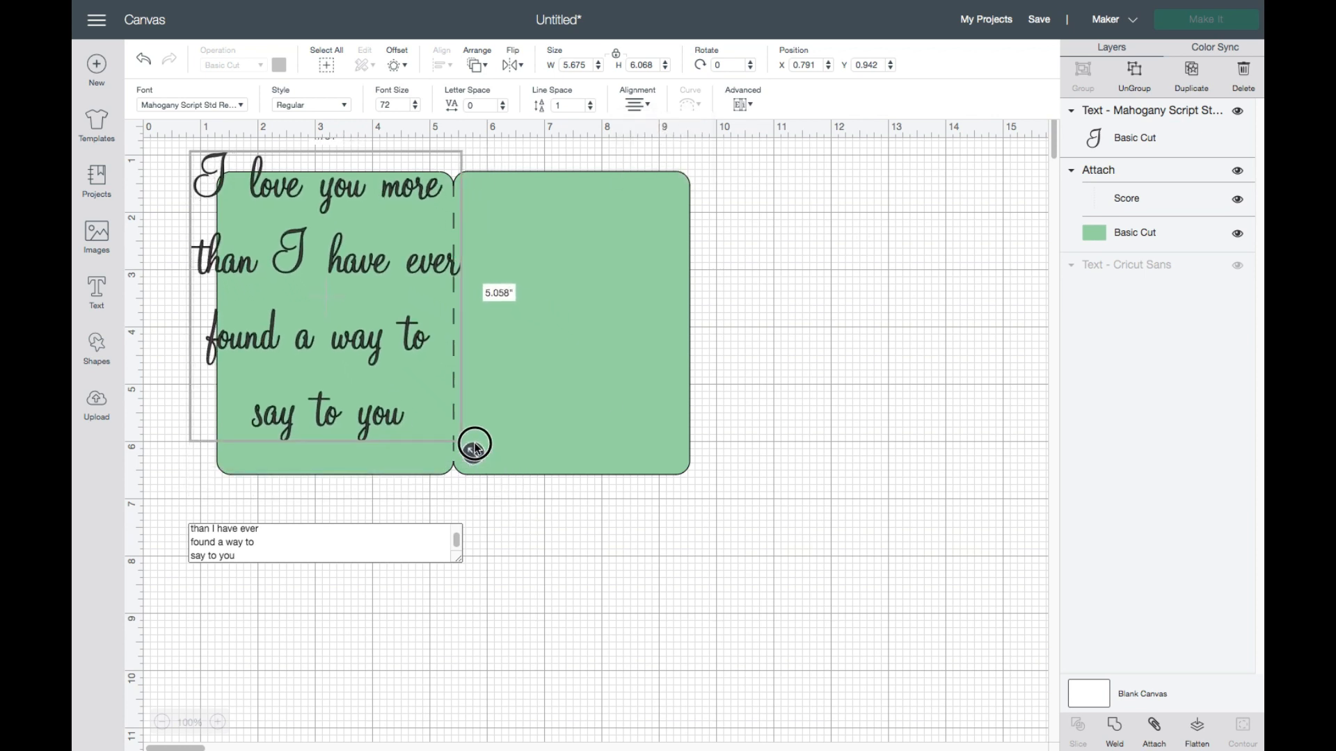
left_click_drag(475, 445, 407, 339)
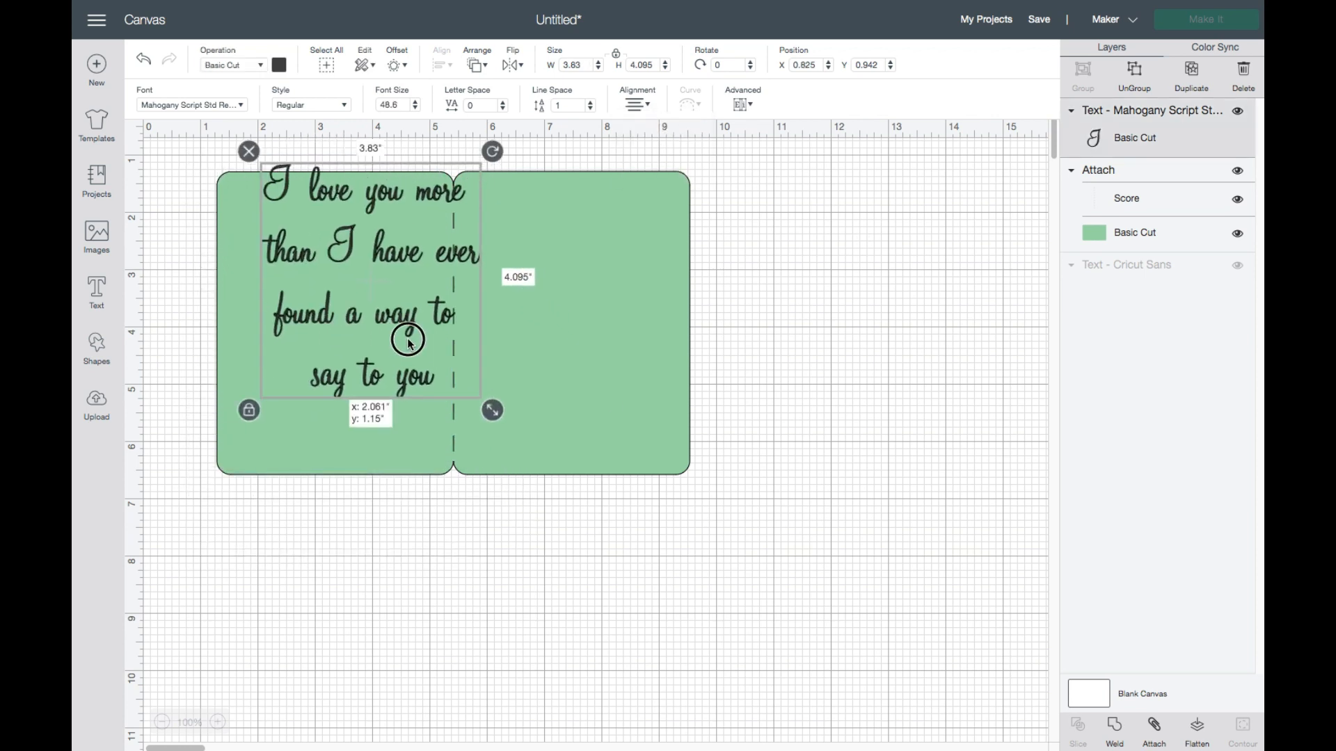
Place the verse on the card's right panel, fine-tune its size, and select all pieces
left_click_drag(407, 339, 660, 449)
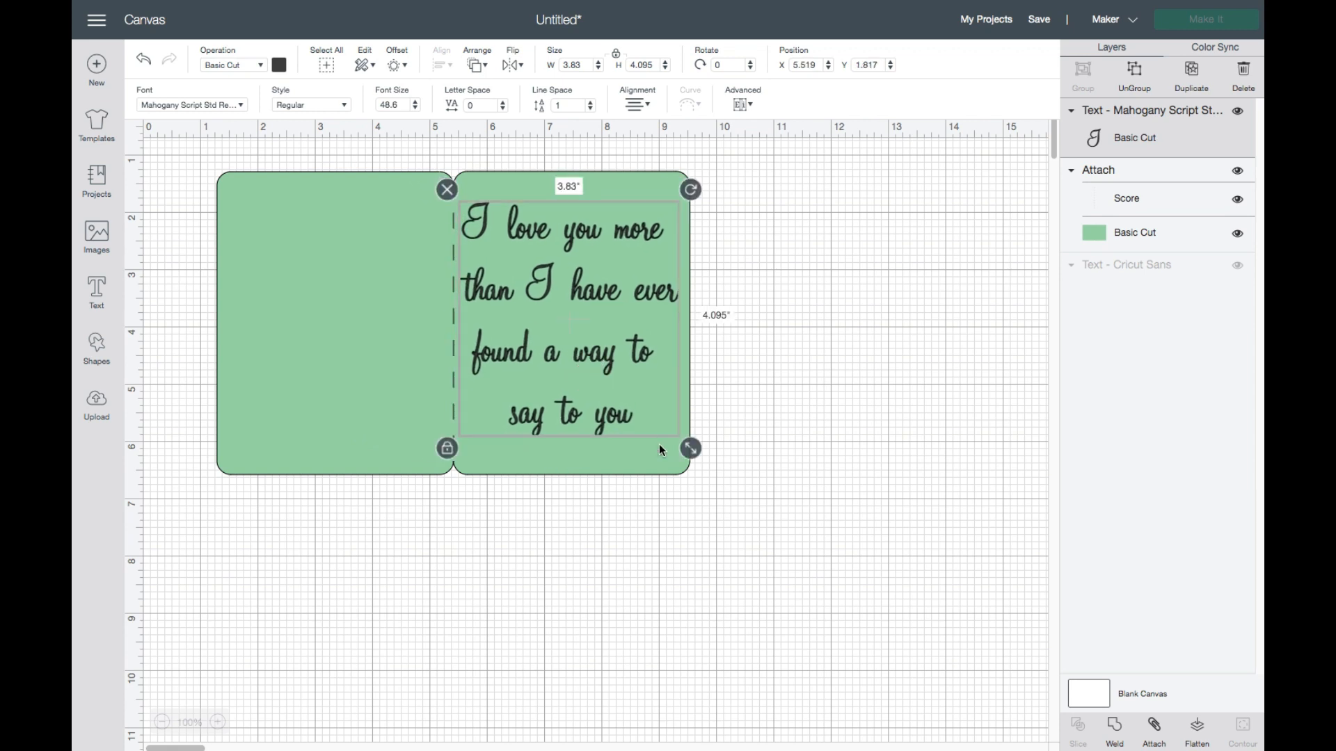
left_click_drag(690, 449, 690, 439)
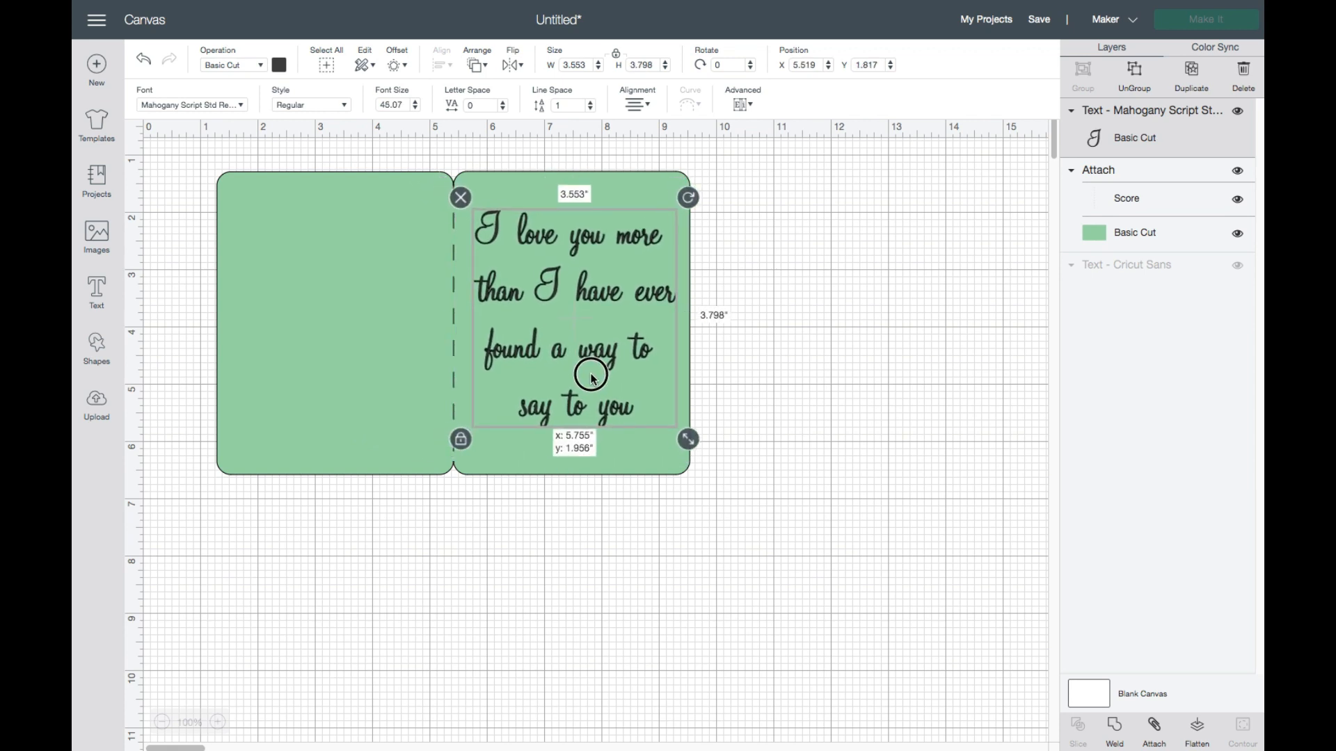
left_click_drag(591, 376, 585, 379)
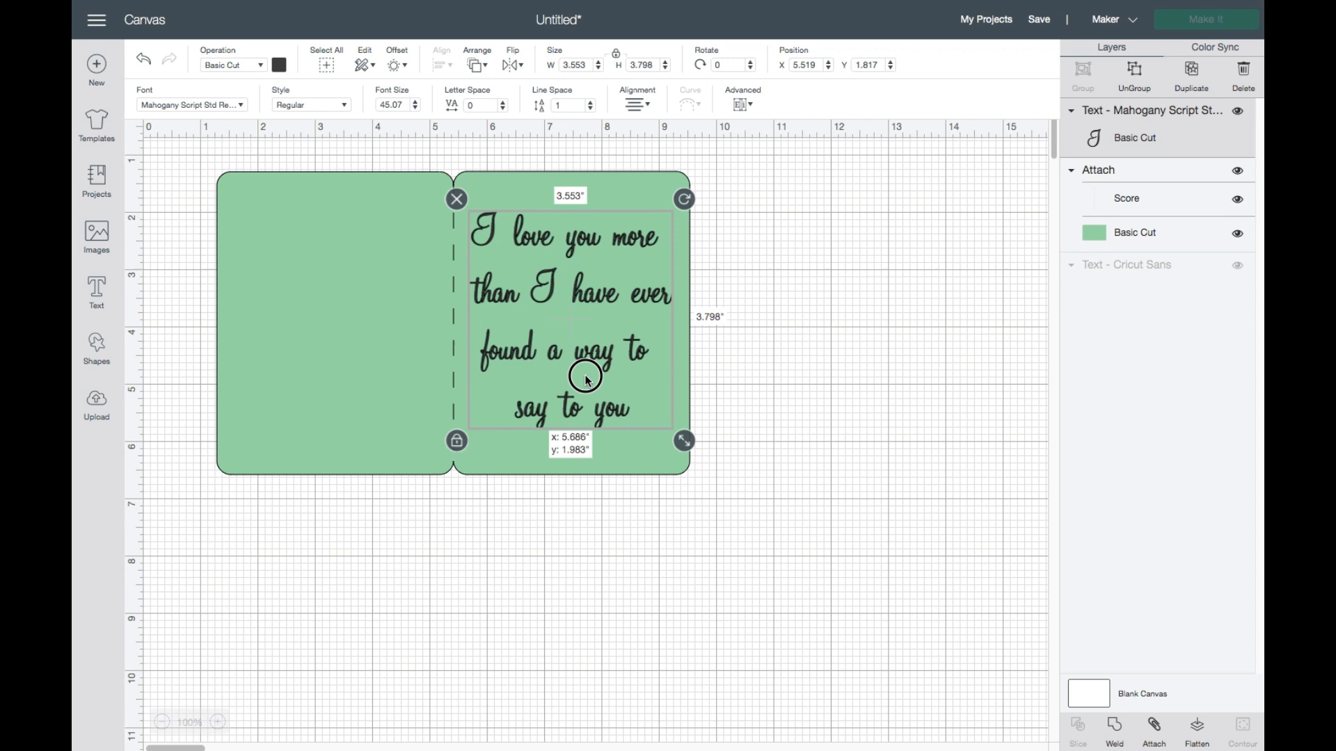
left_click(277, 157)
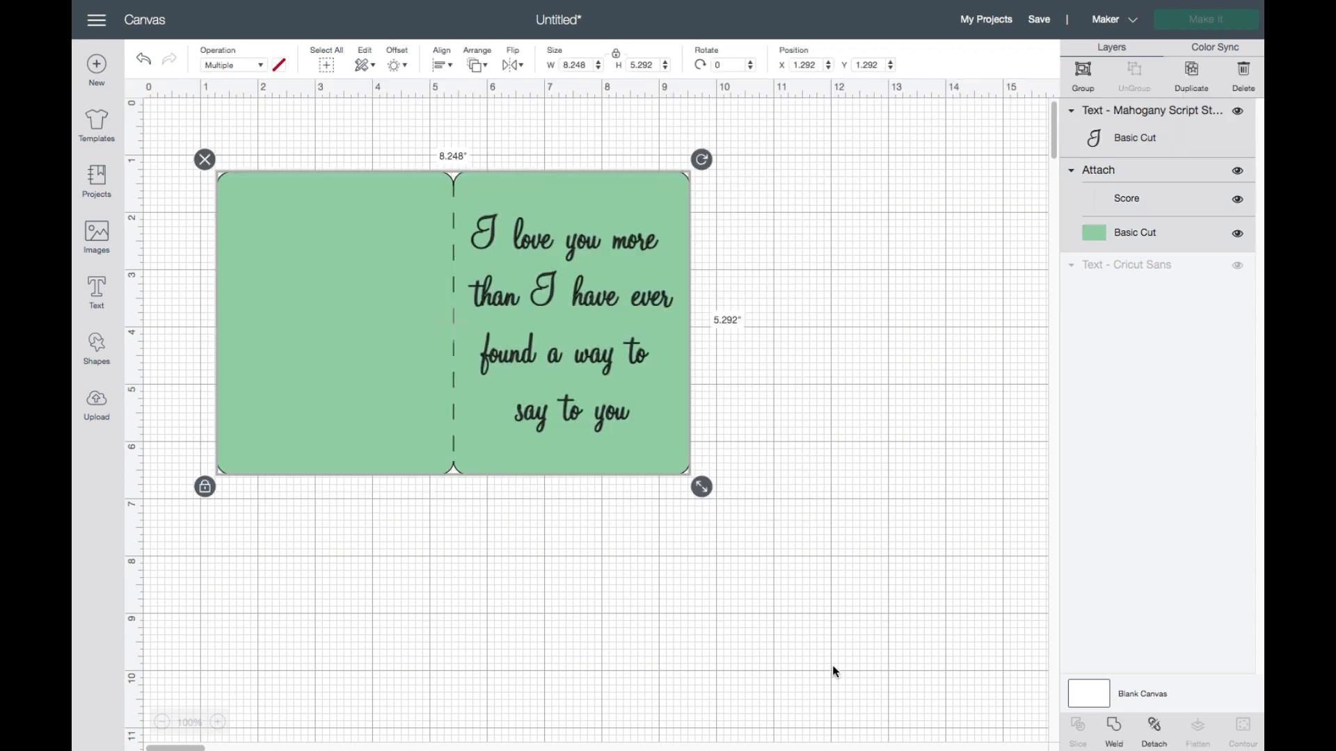
mouse_move(919, 279)
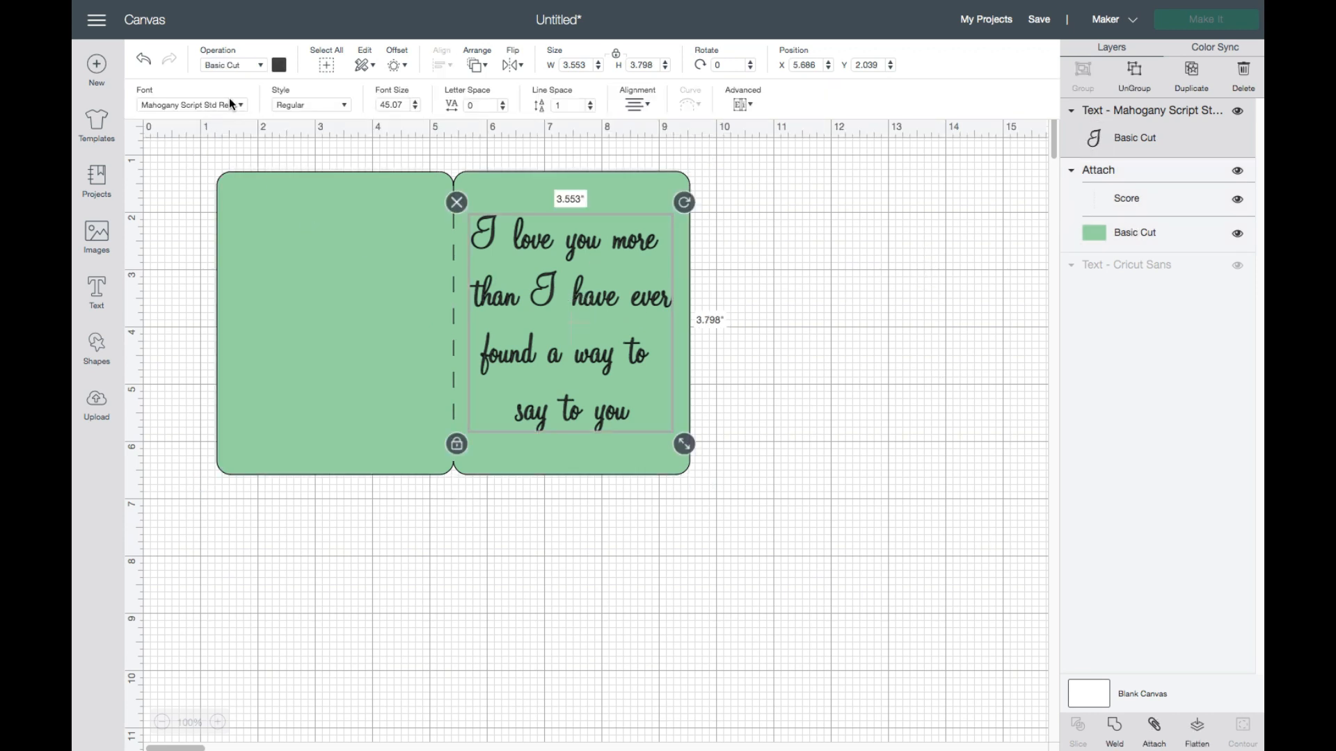
Open the Operation dropdown listing the cut and draw options
left_click(231, 65)
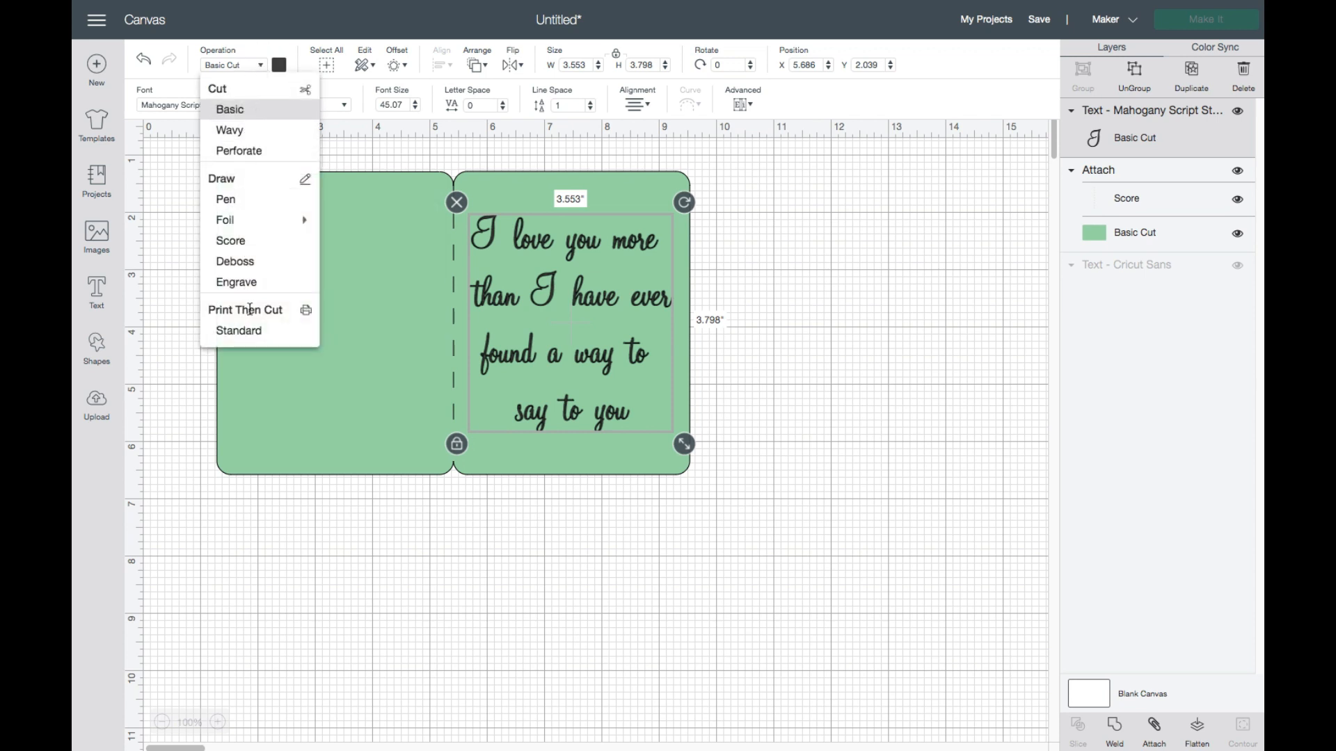
mouse_move(225, 199)
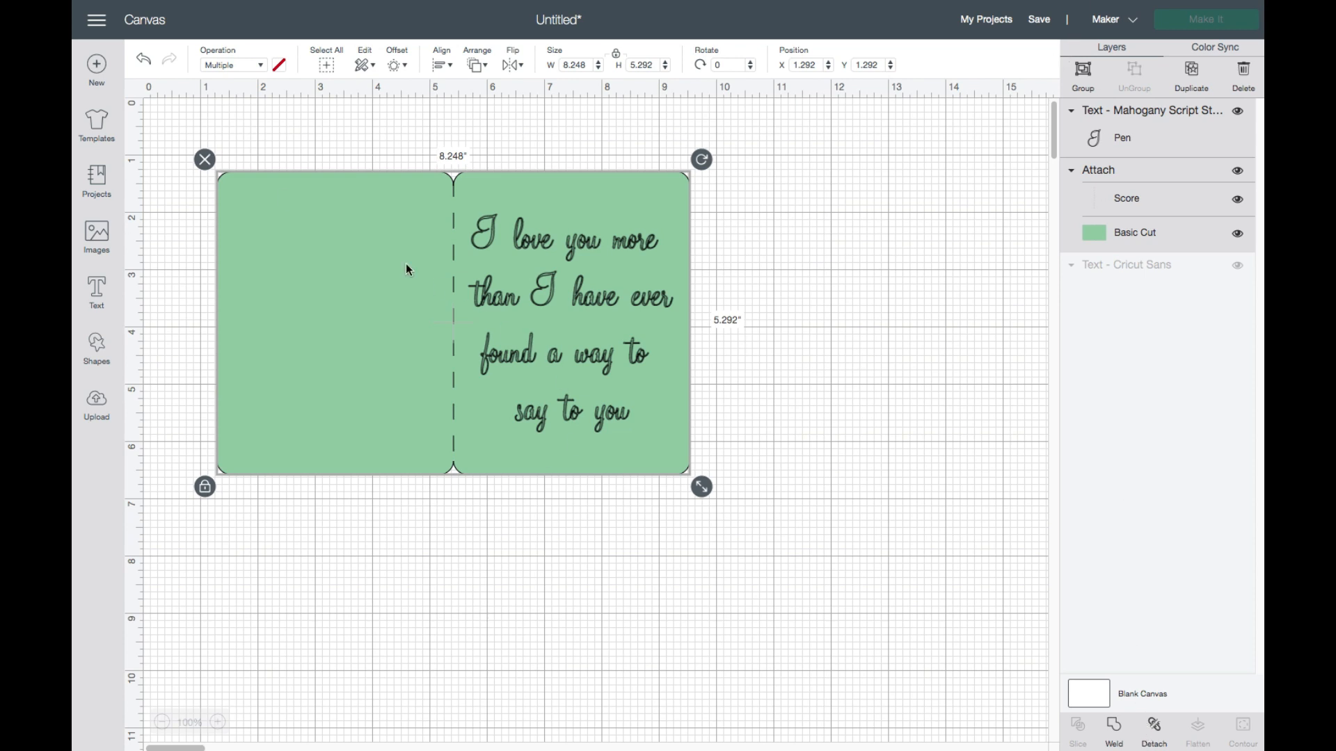
mouse_move(363, 410)
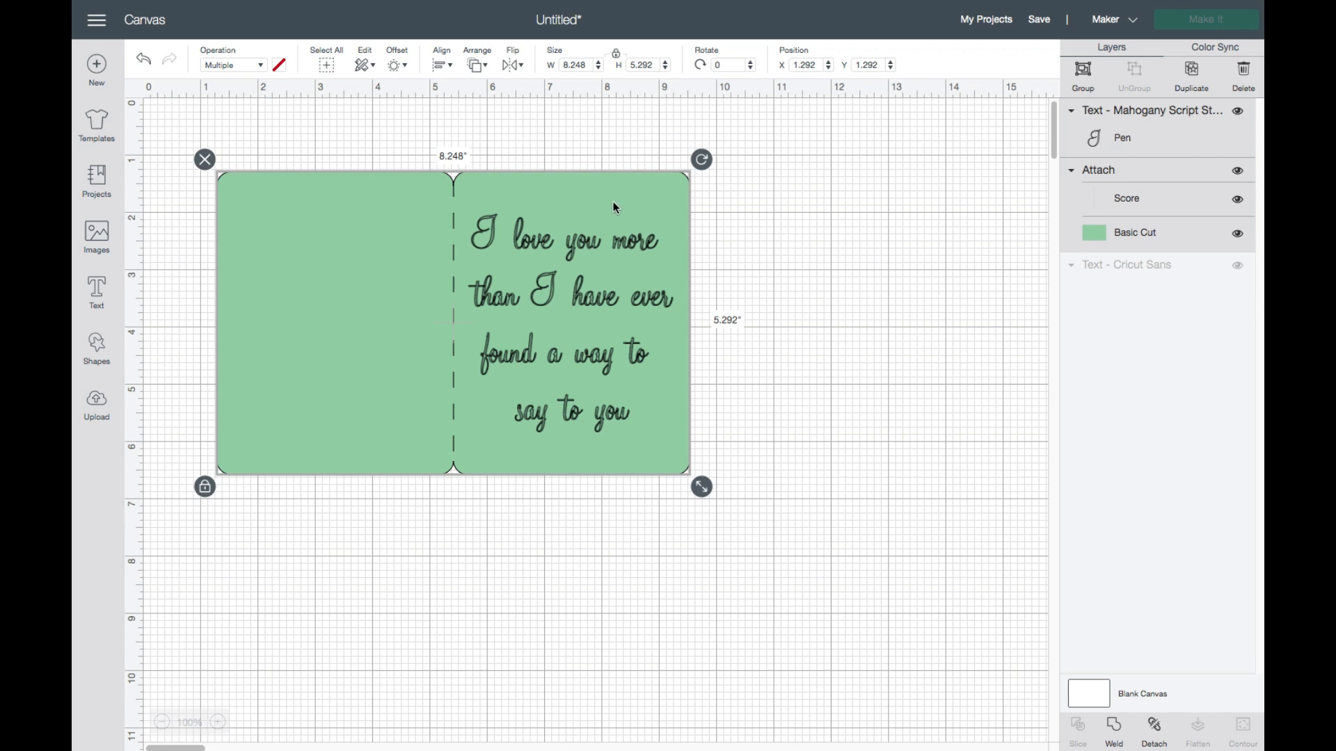
mouse_move(662, 250)
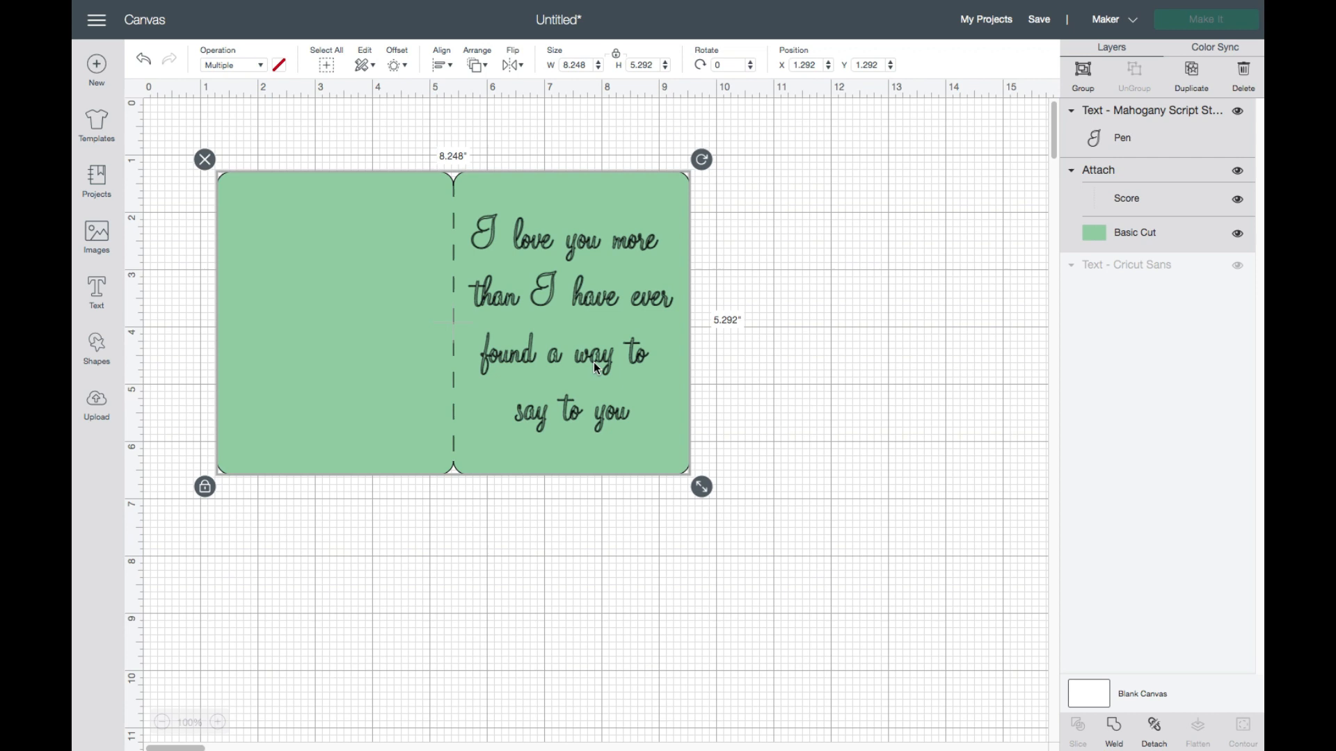
mouse_move(595, 367)
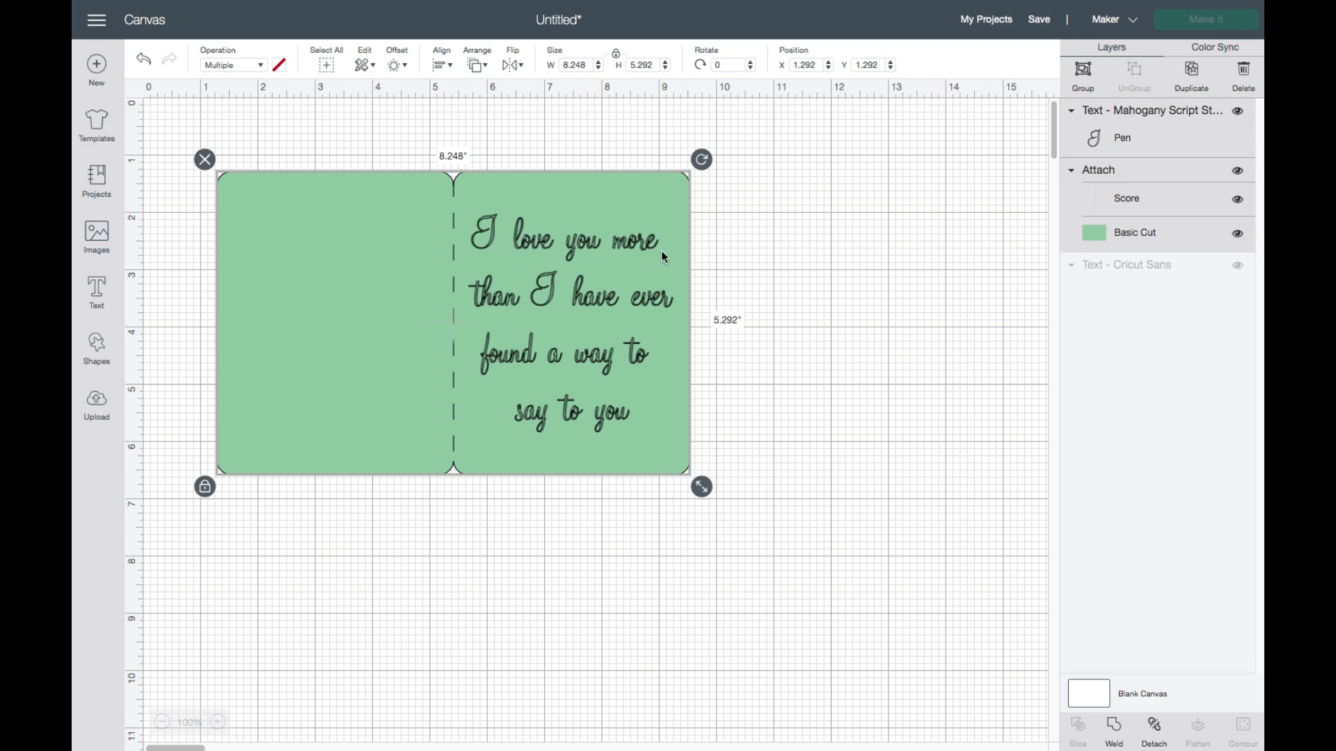
mouse_move(549, 272)
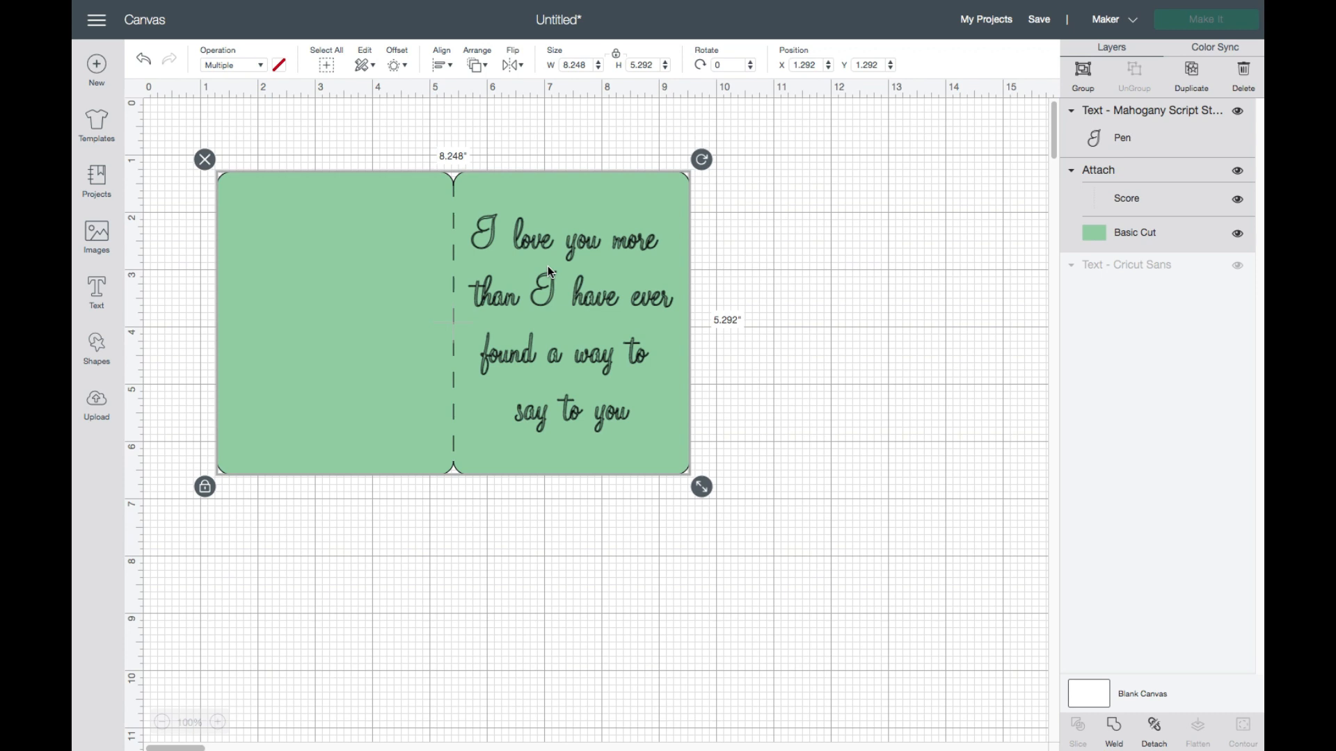
mouse_move(553, 259)
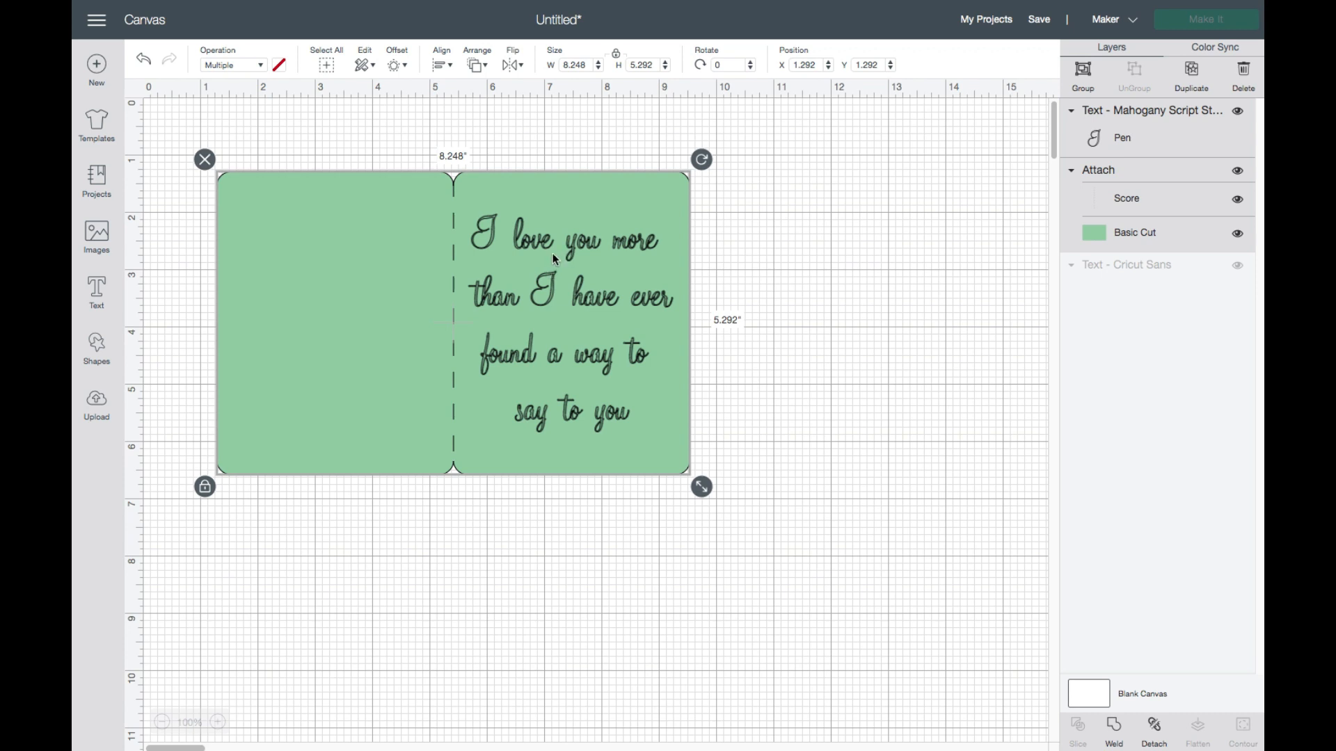
mouse_move(468, 260)
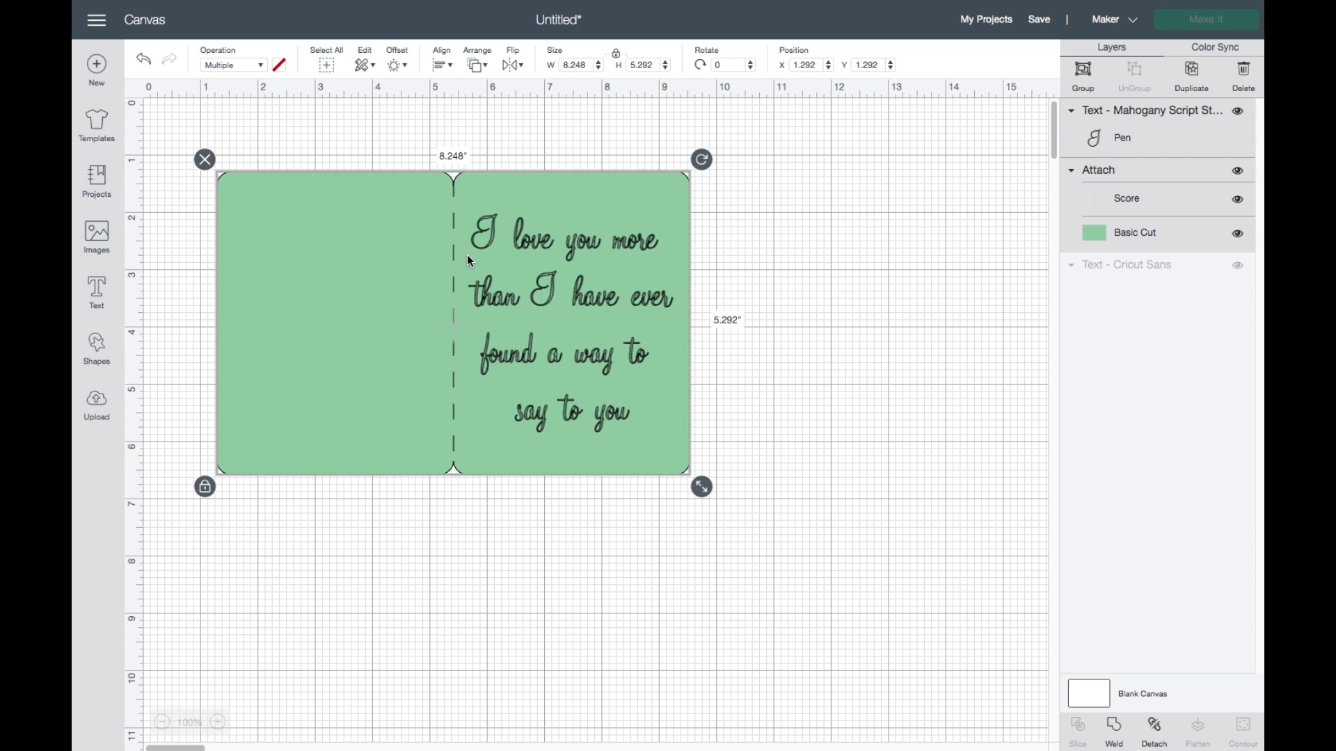
mouse_move(599, 292)
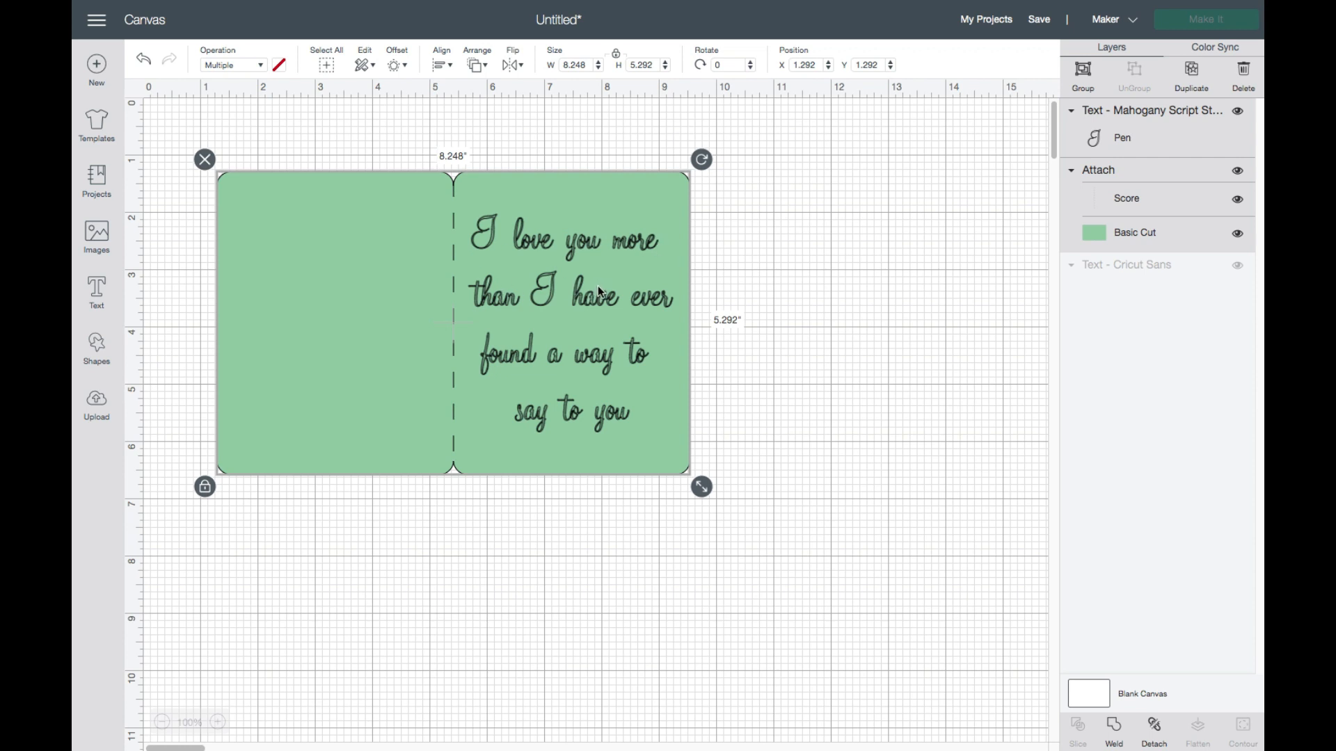